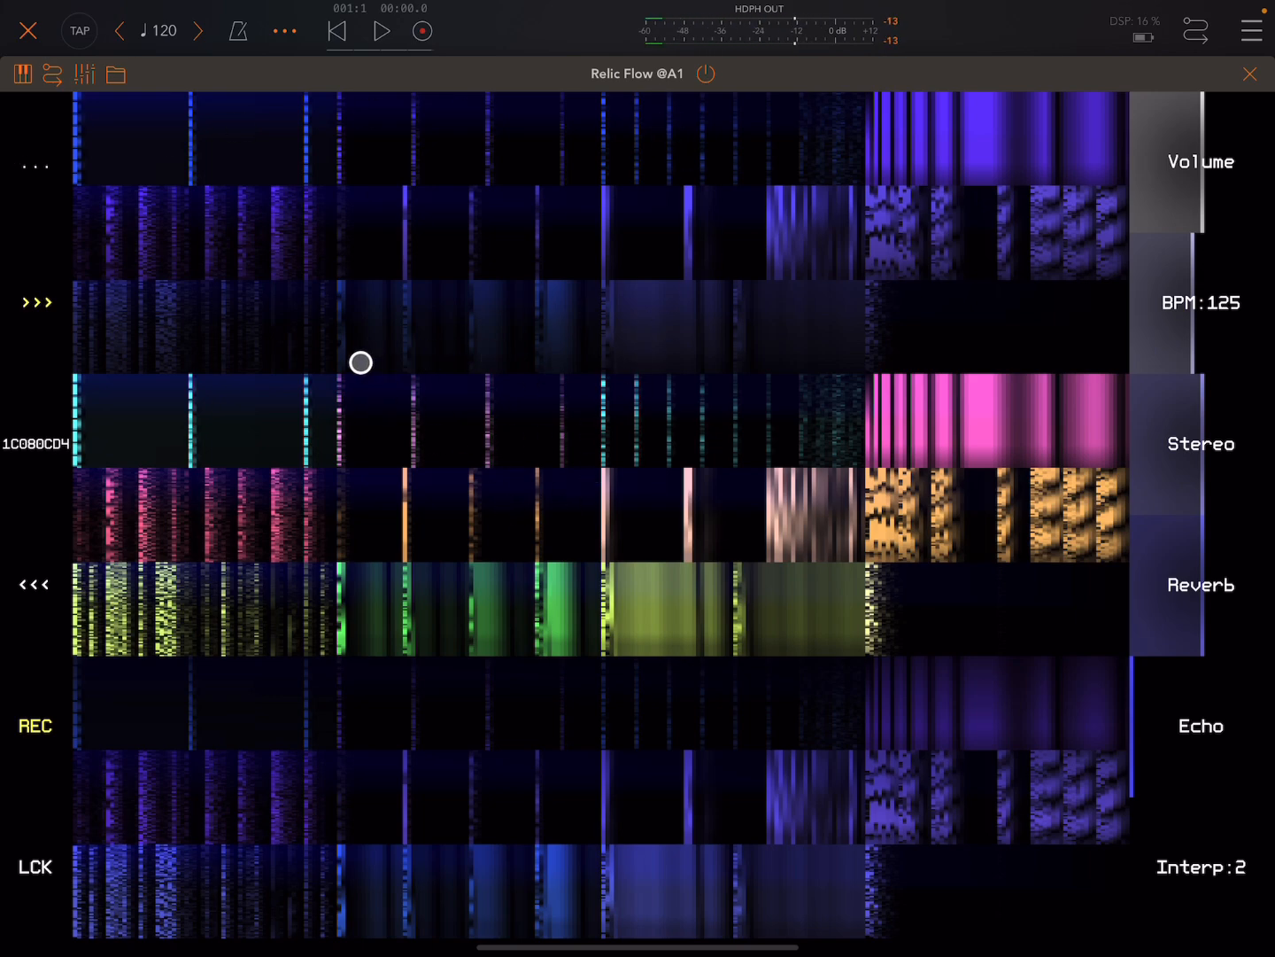
# Step: Open the Relic Flow window on channel 1, then dismiss it back to the mixer
pyautogui.moveTo(361, 363); pyautogui.dragTo(168, 130)
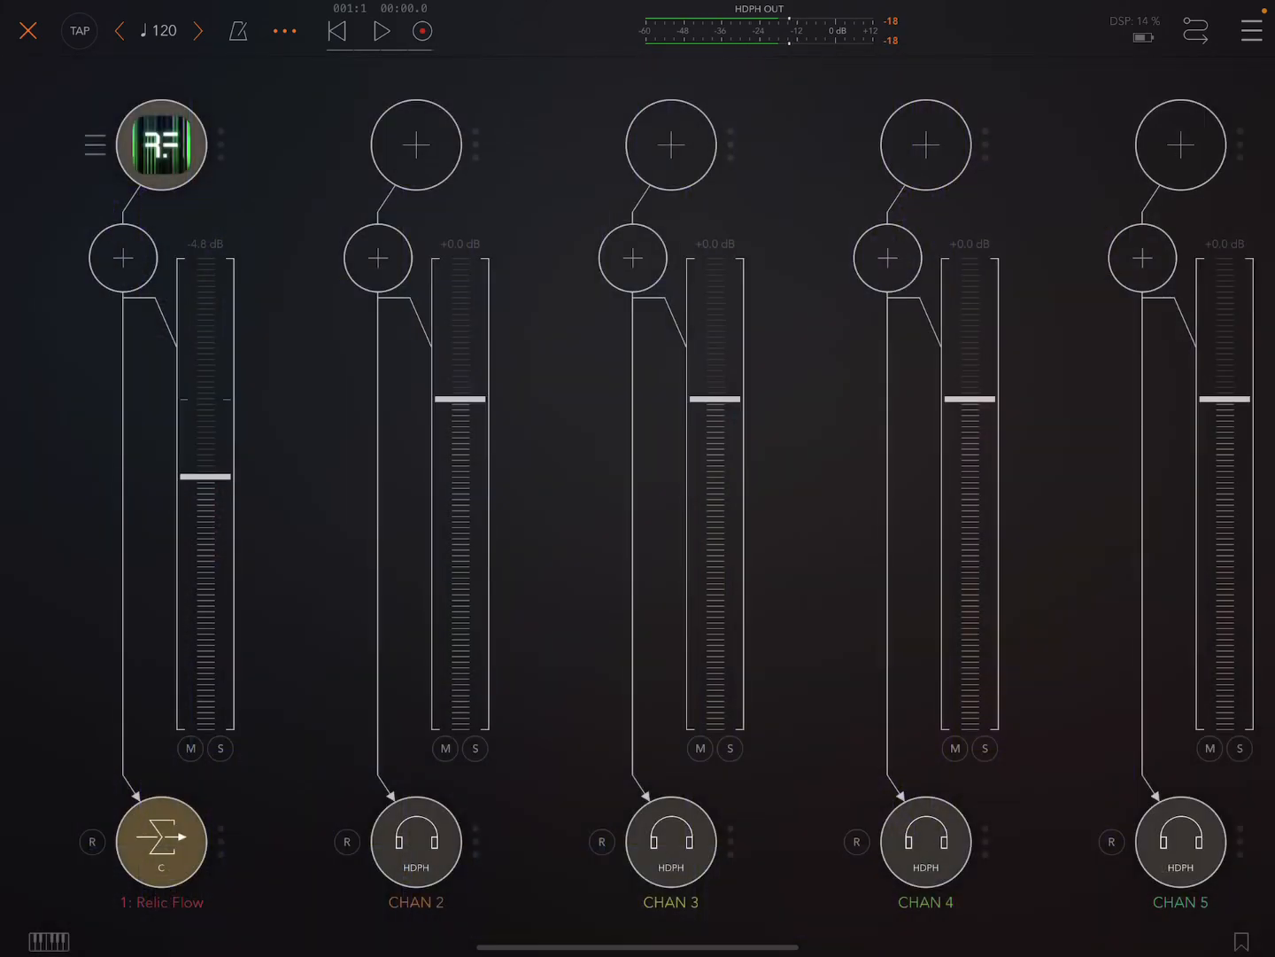
pyautogui.click(162, 145)
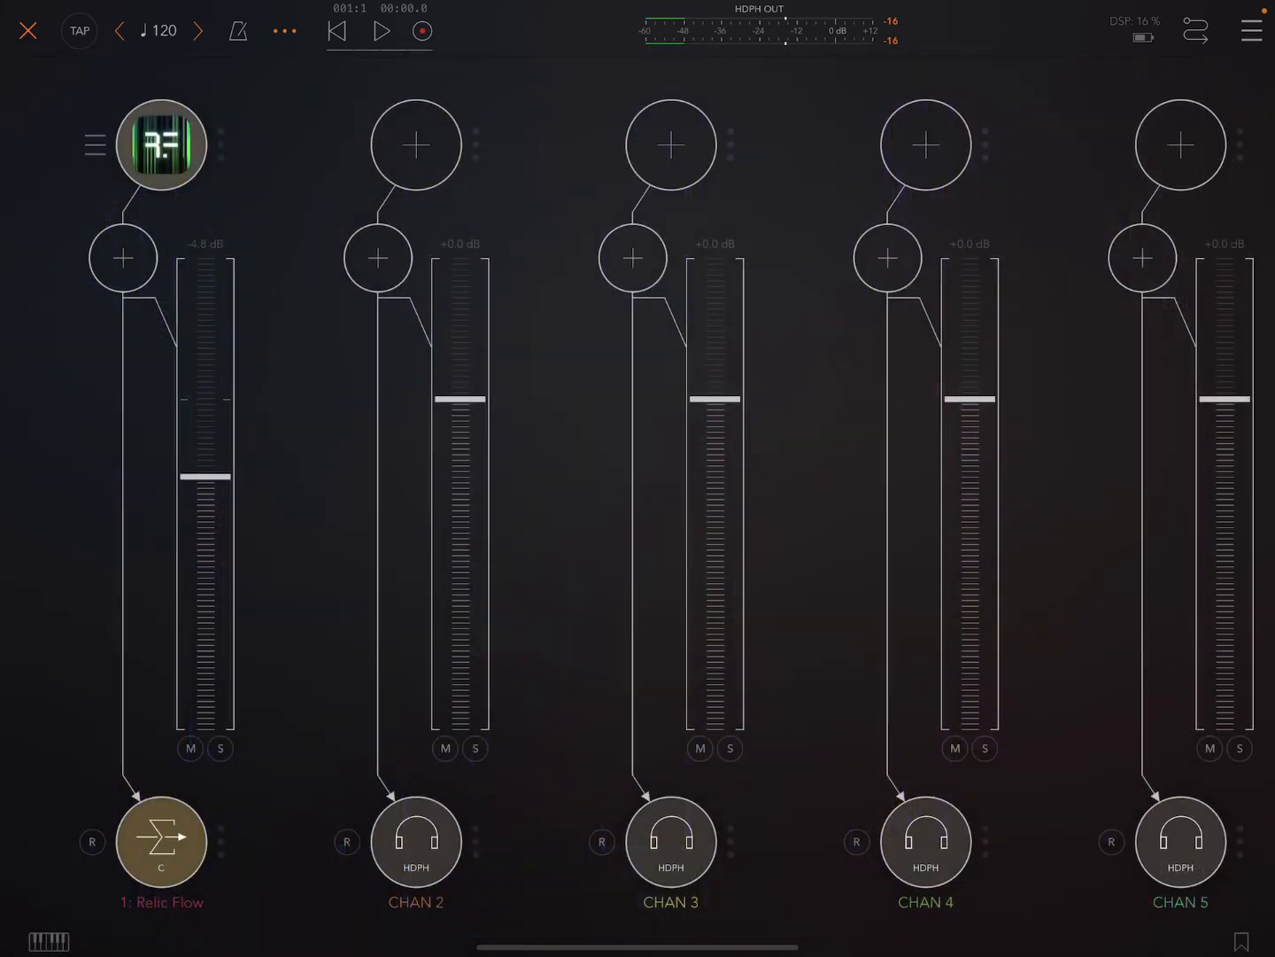
pyautogui.click(160, 145)
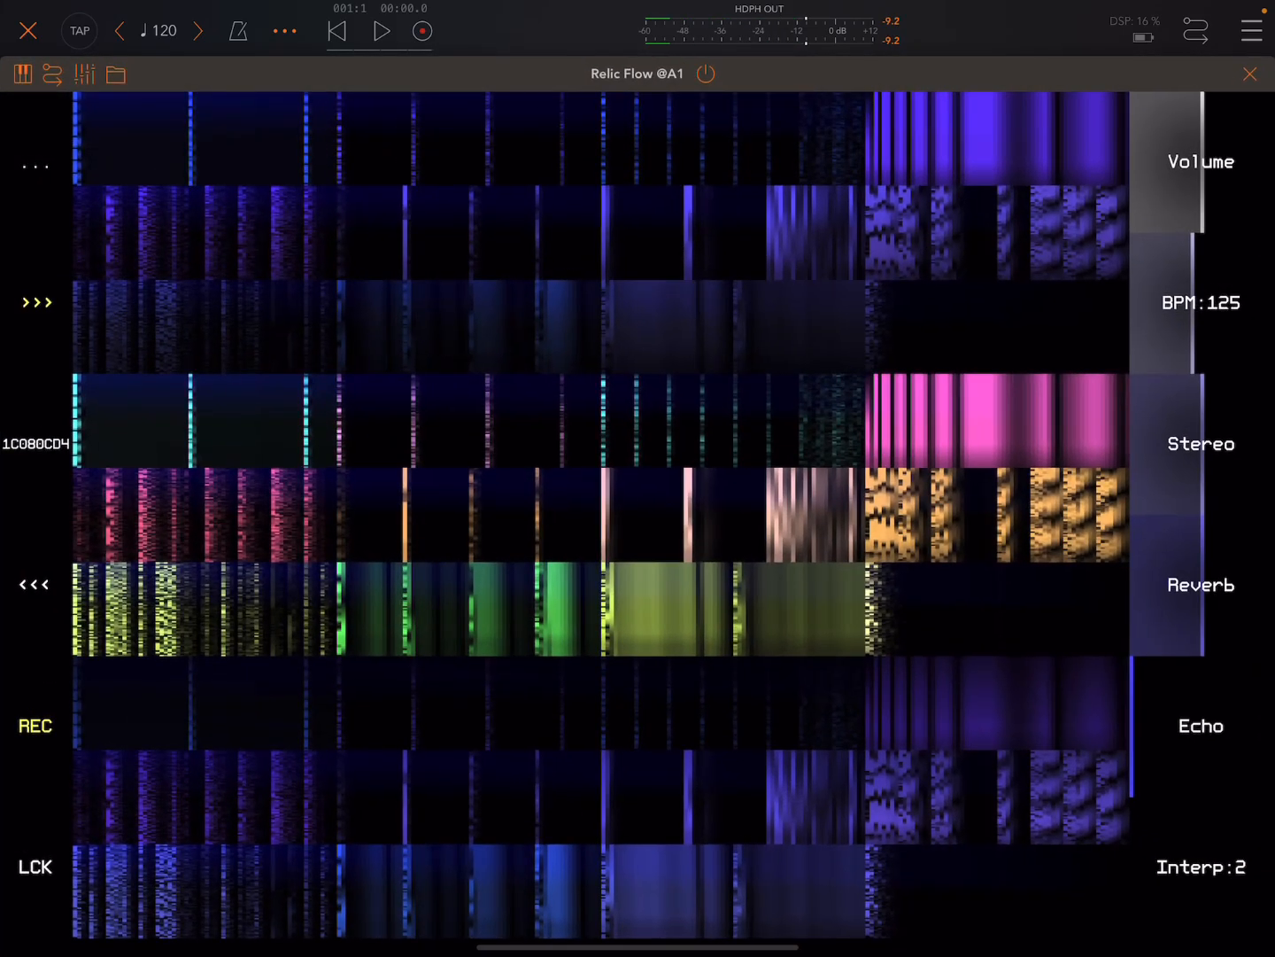
pyautogui.click(242, 175)
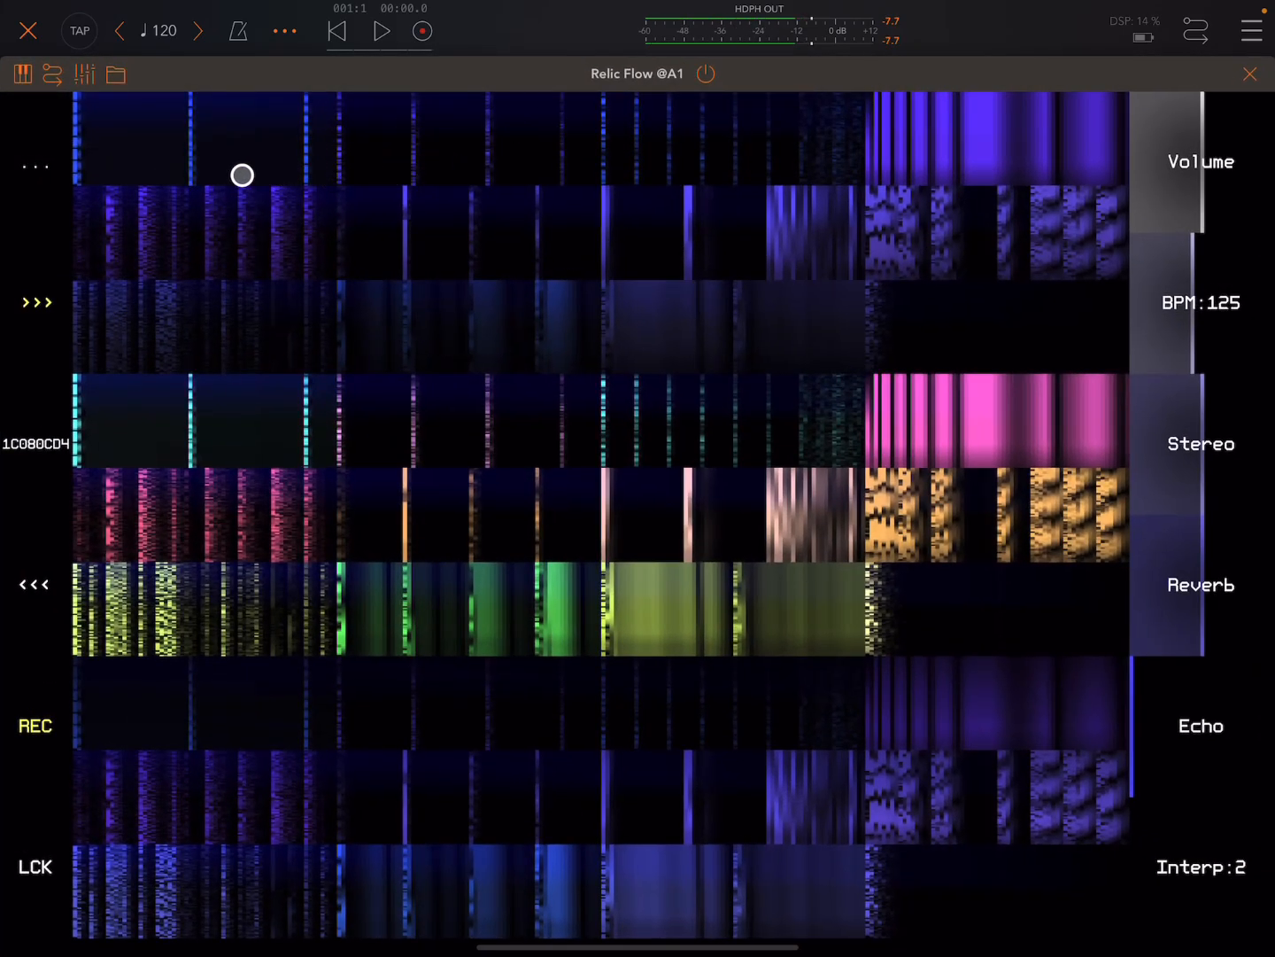
pyautogui.moveTo(242, 176); pyautogui.dragTo(703, 352)
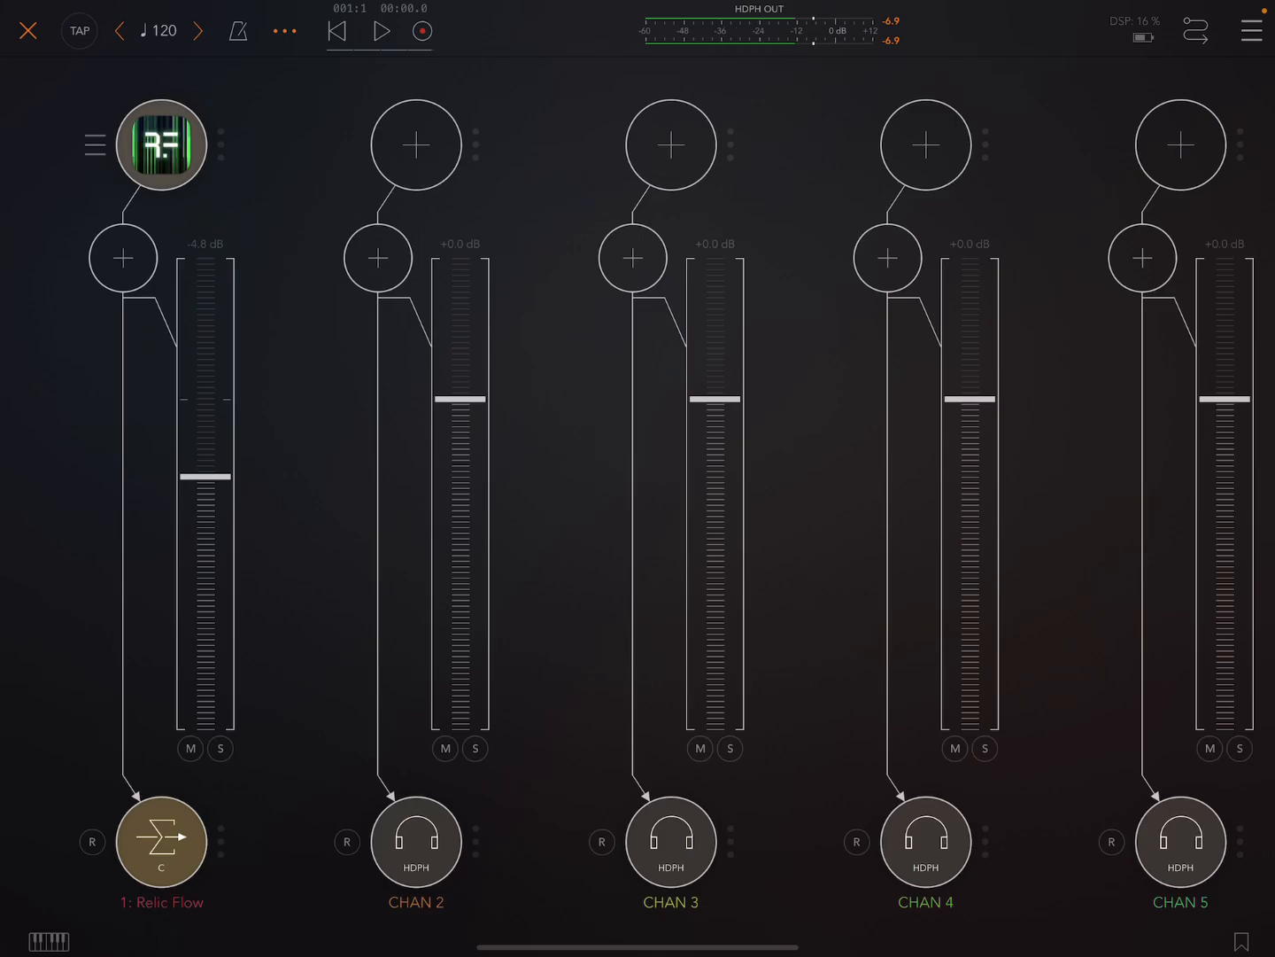
# Step: Insert Salome (searched with 'so') after Relic Flow on channel 1, then reopen Relic Flow
pyautogui.click(124, 258)
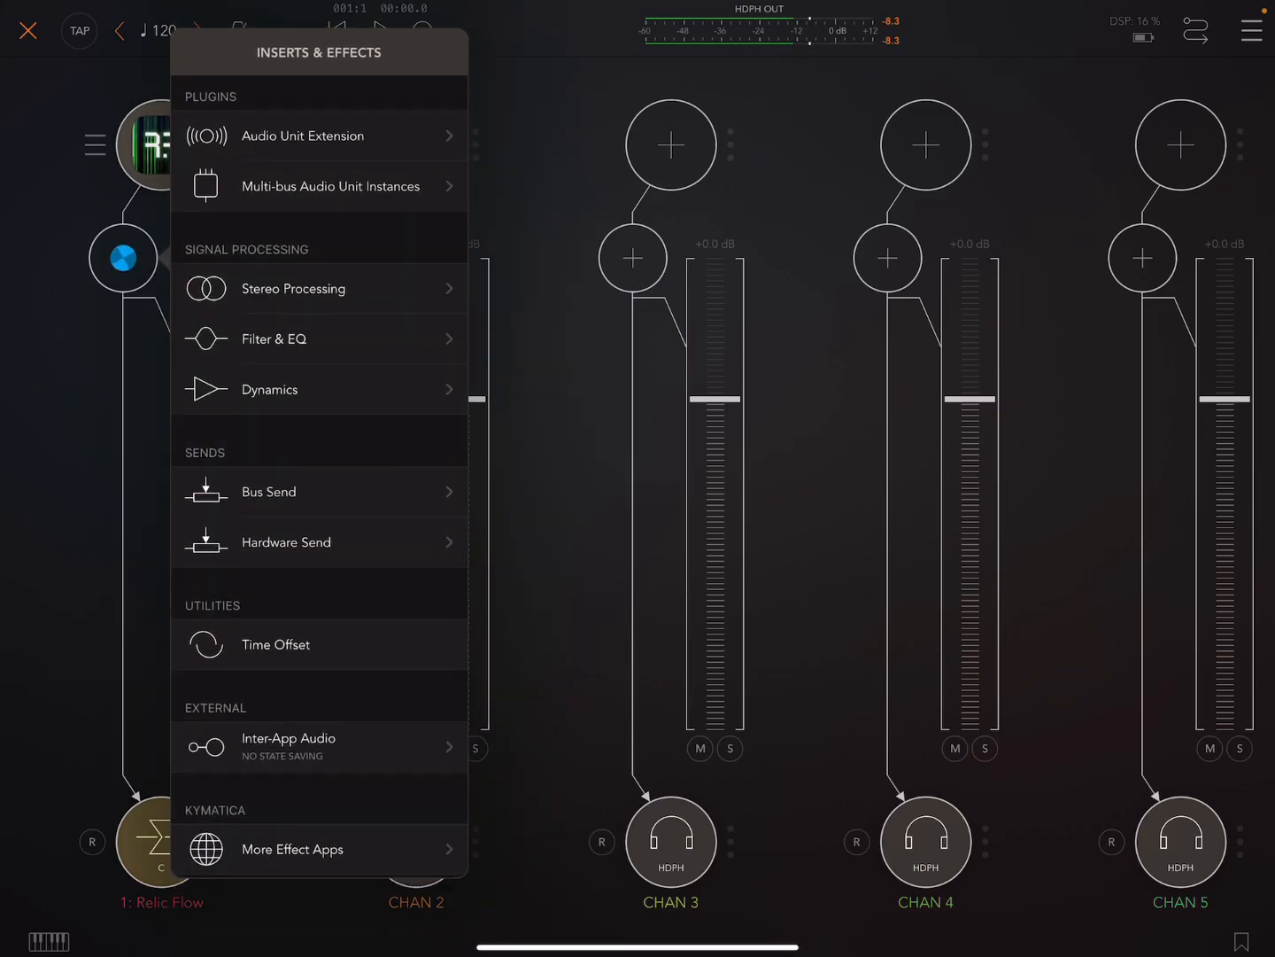
pyautogui.write('so')
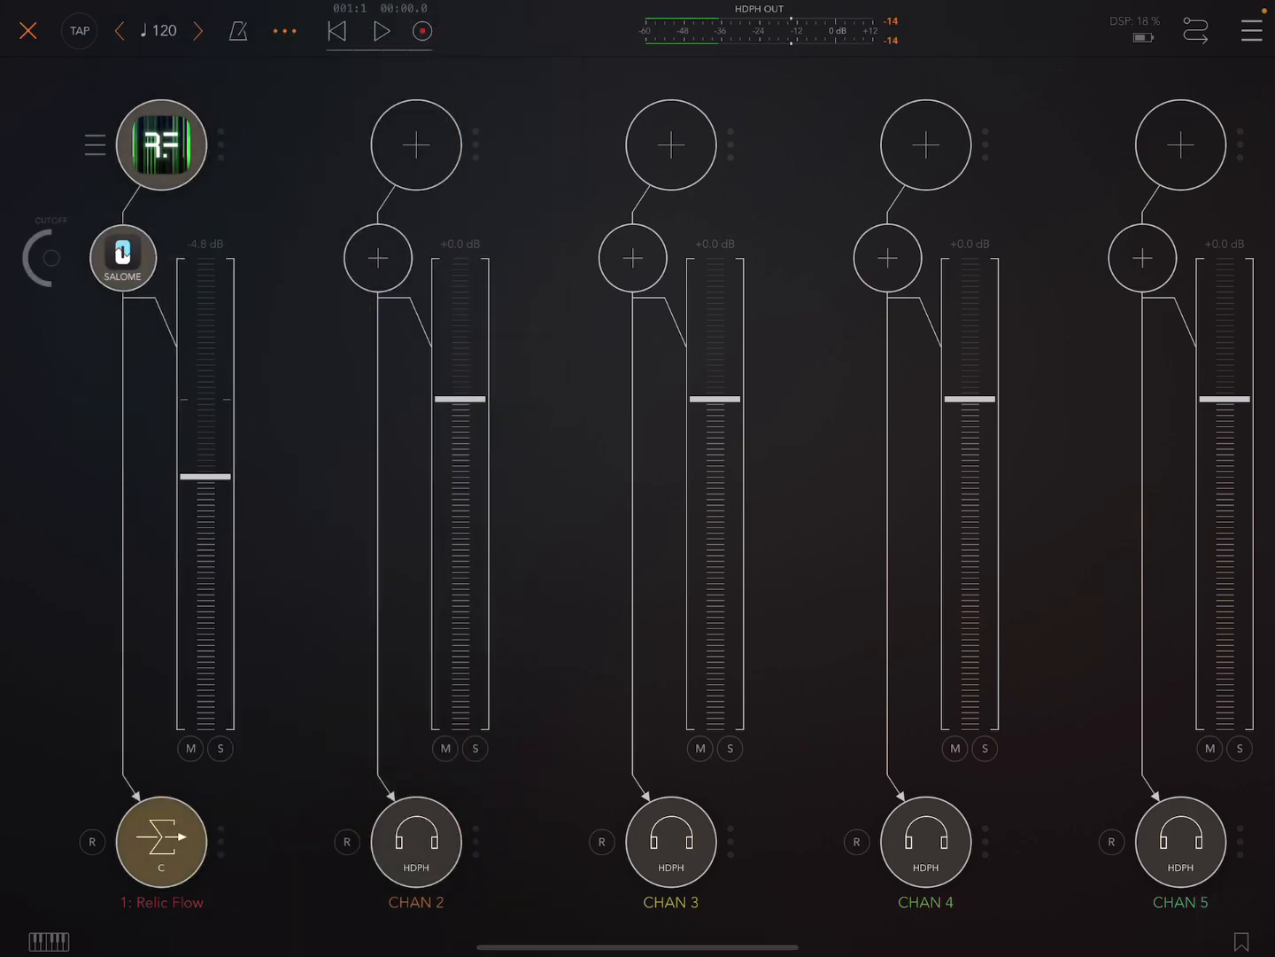
pyautogui.click(122, 258)
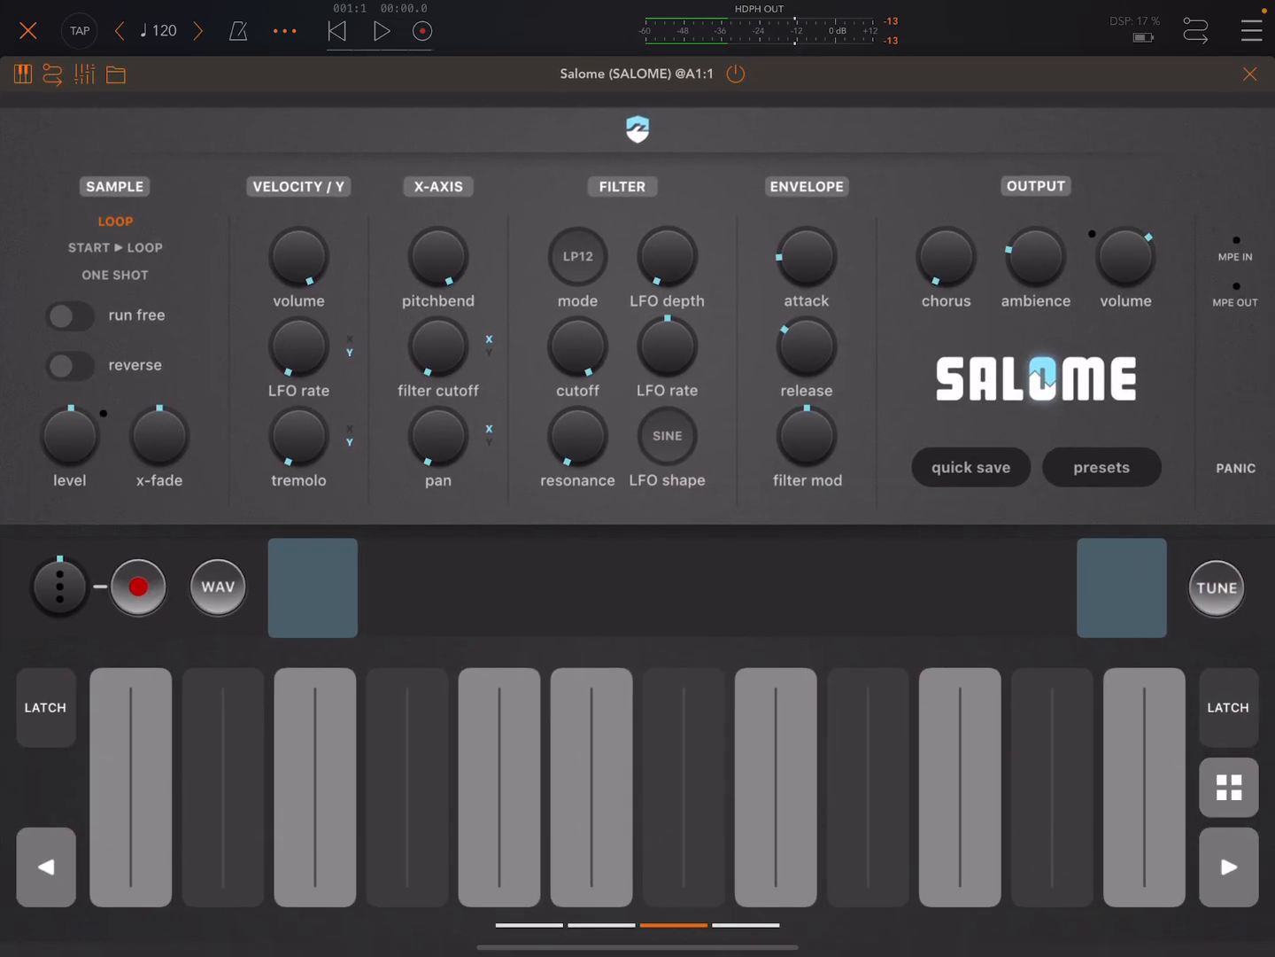
pyautogui.click(1250, 73)
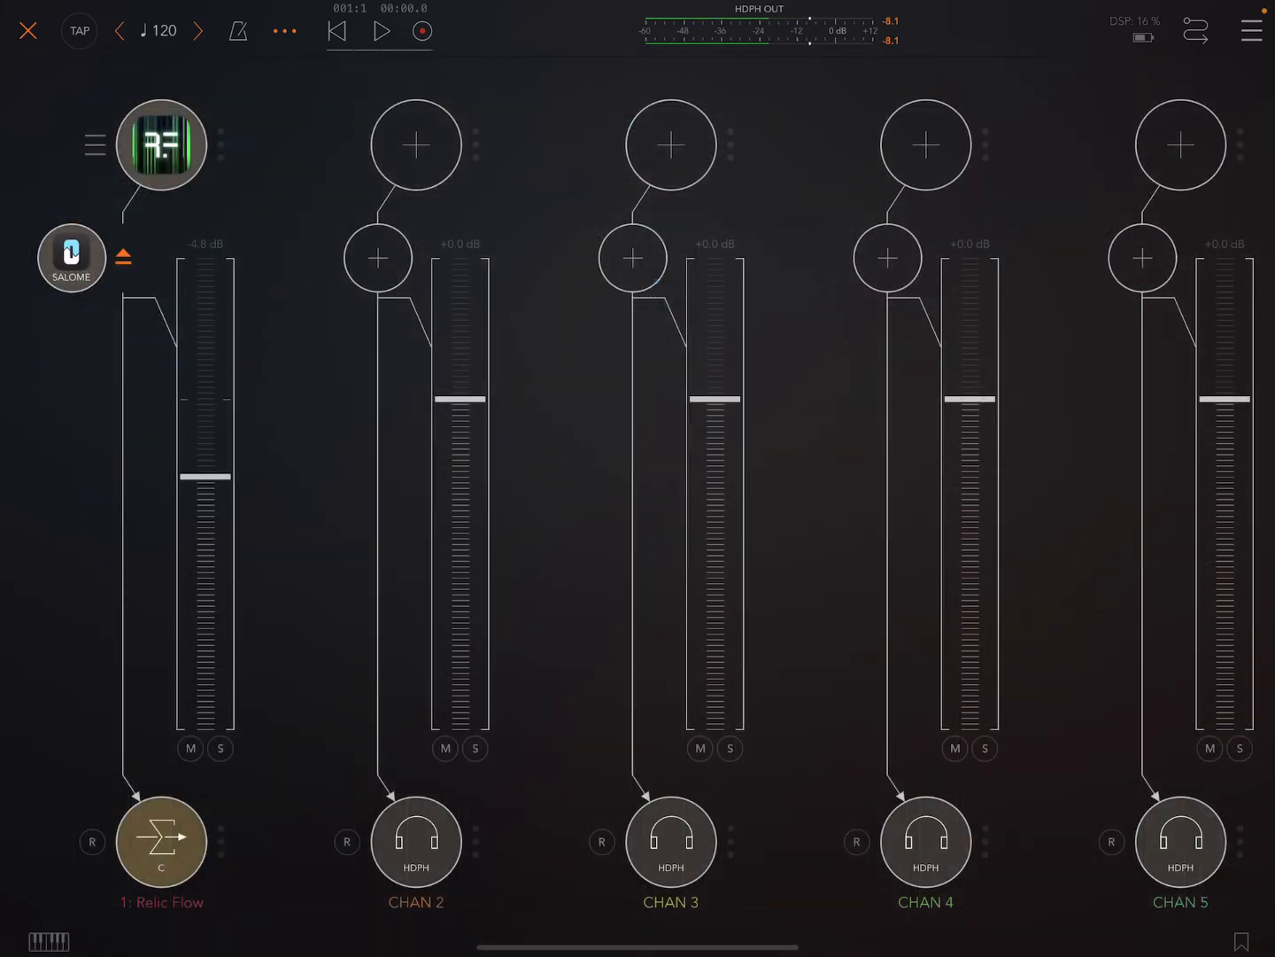
pyautogui.click(161, 145)
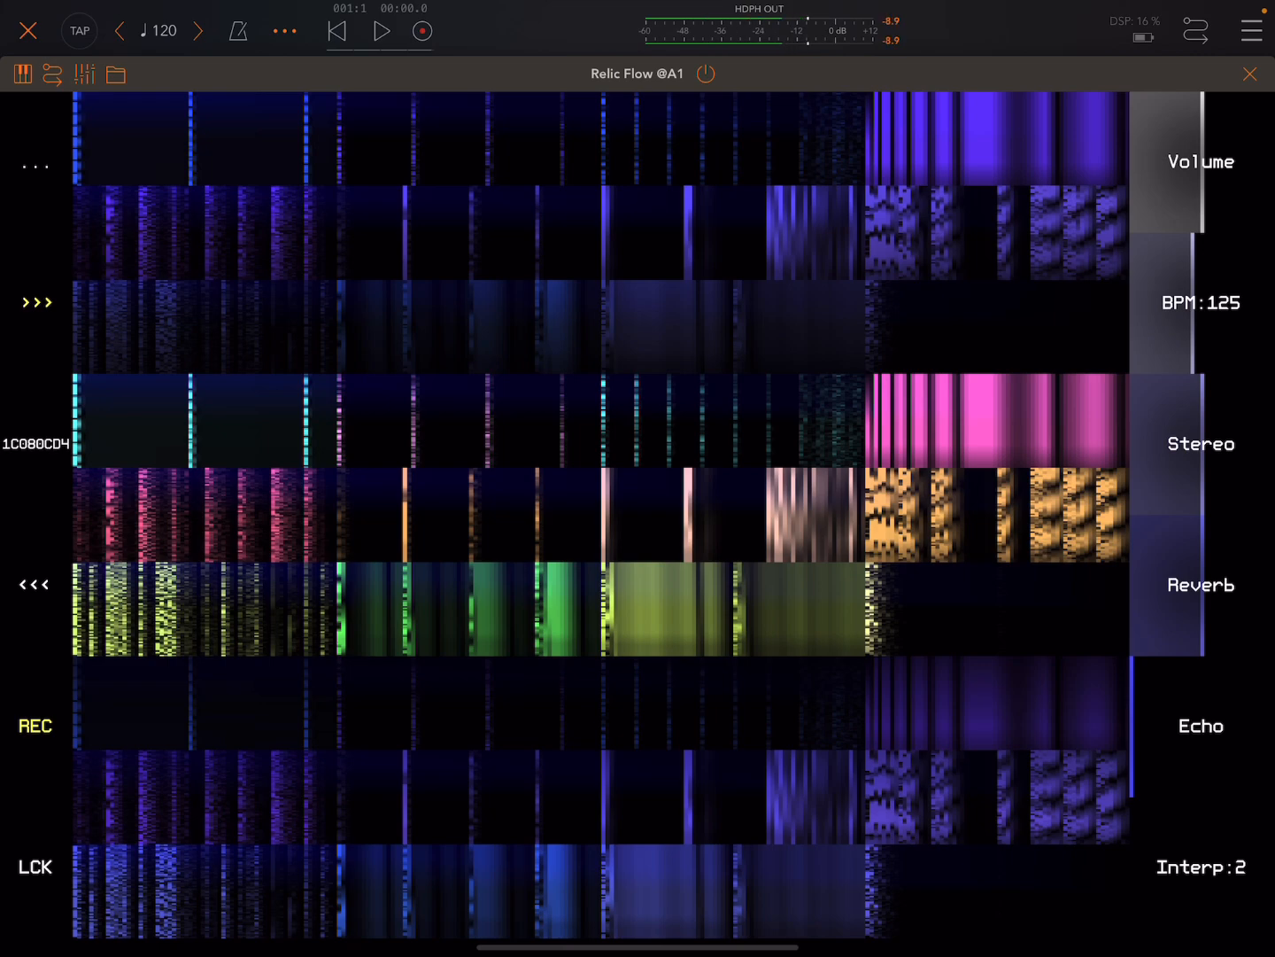
# Step: Bring up Relic Flow's '...' menu to reach Export to WAVs
pyautogui.click(284, 30)
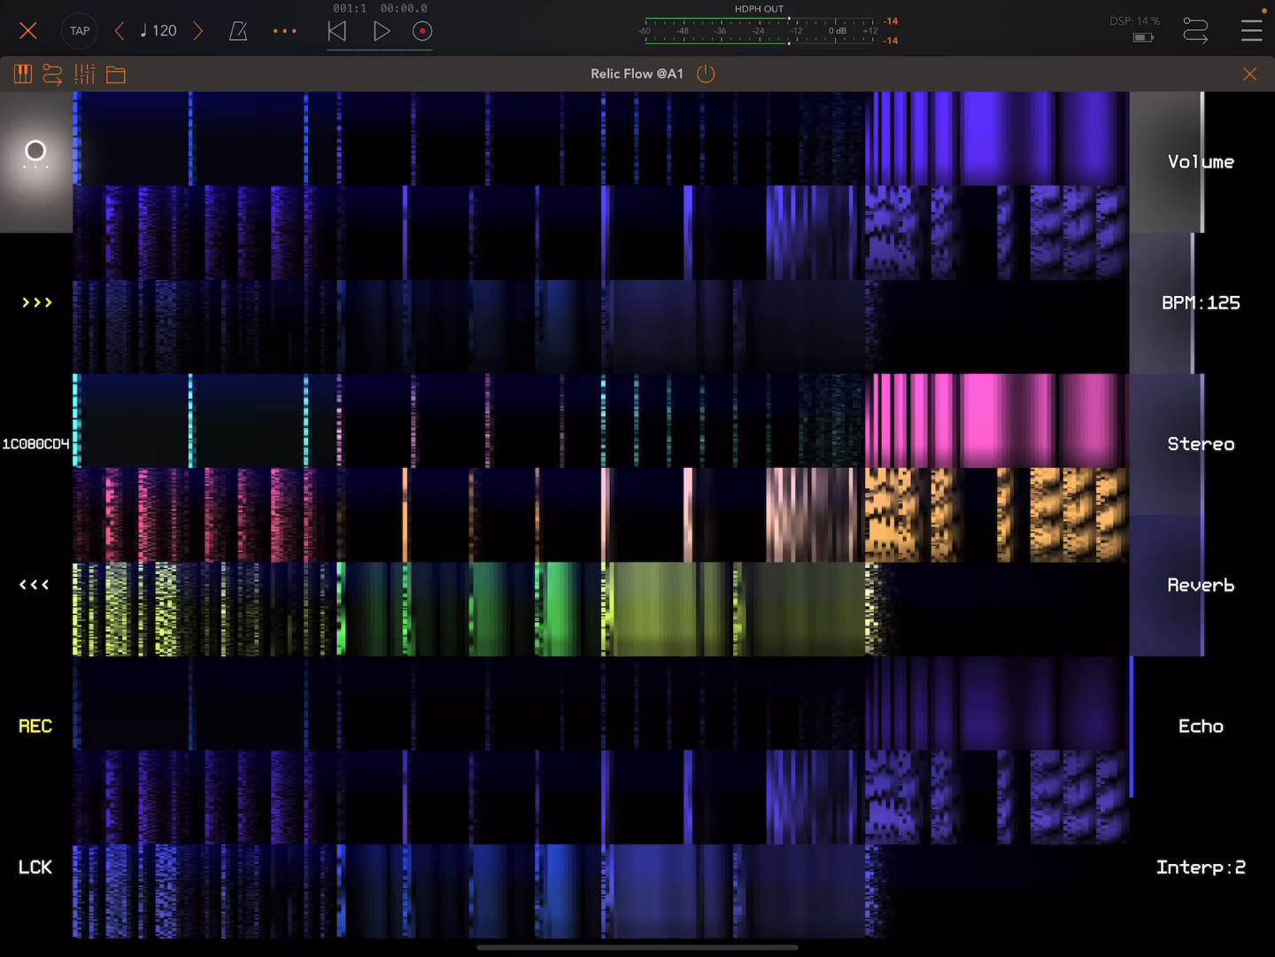
pyautogui.click(284, 31)
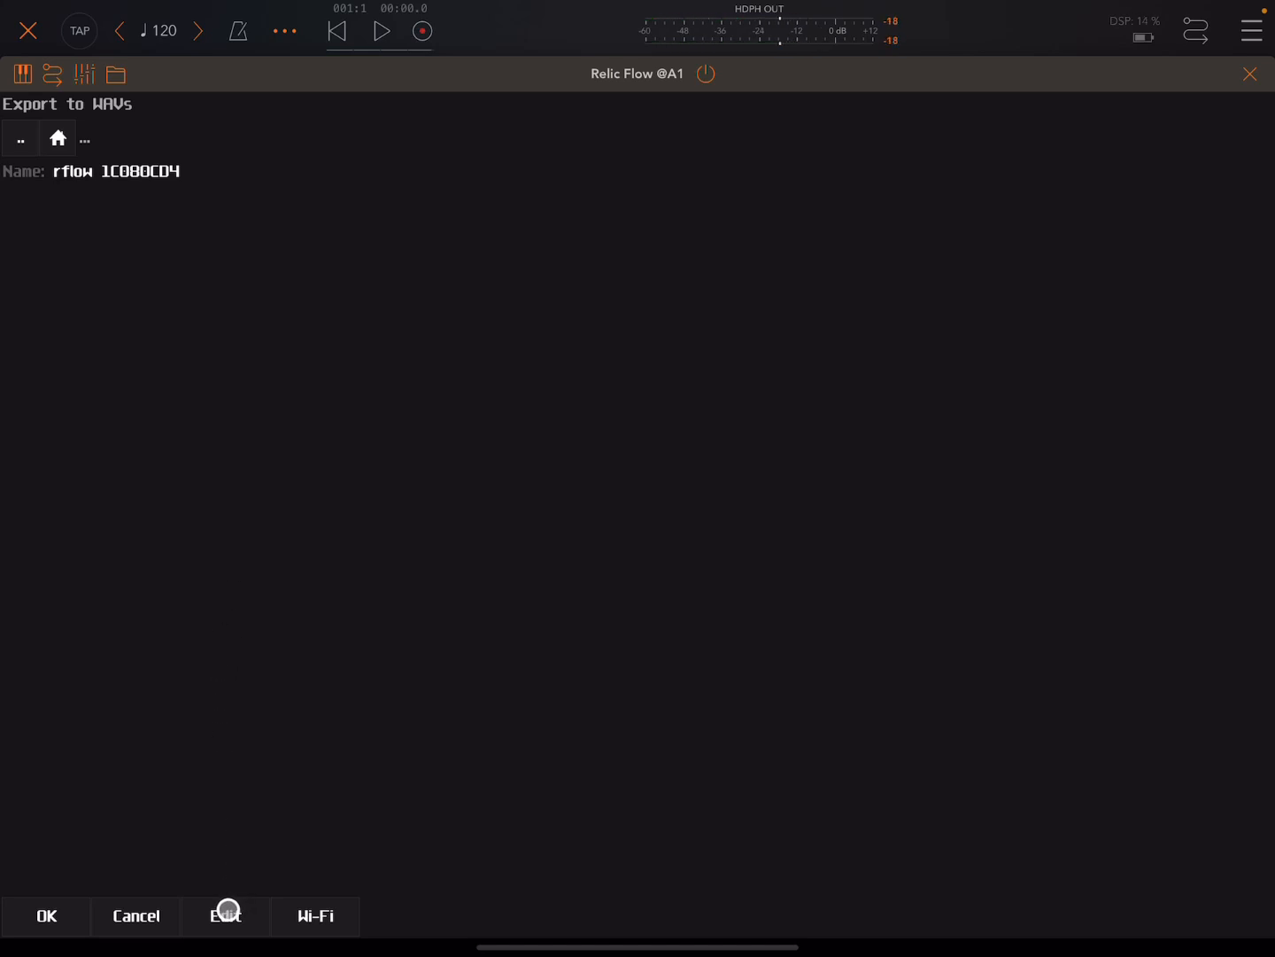
# Step: Create a directory named 'gav' and make it the export location
pyautogui.click(225, 915)
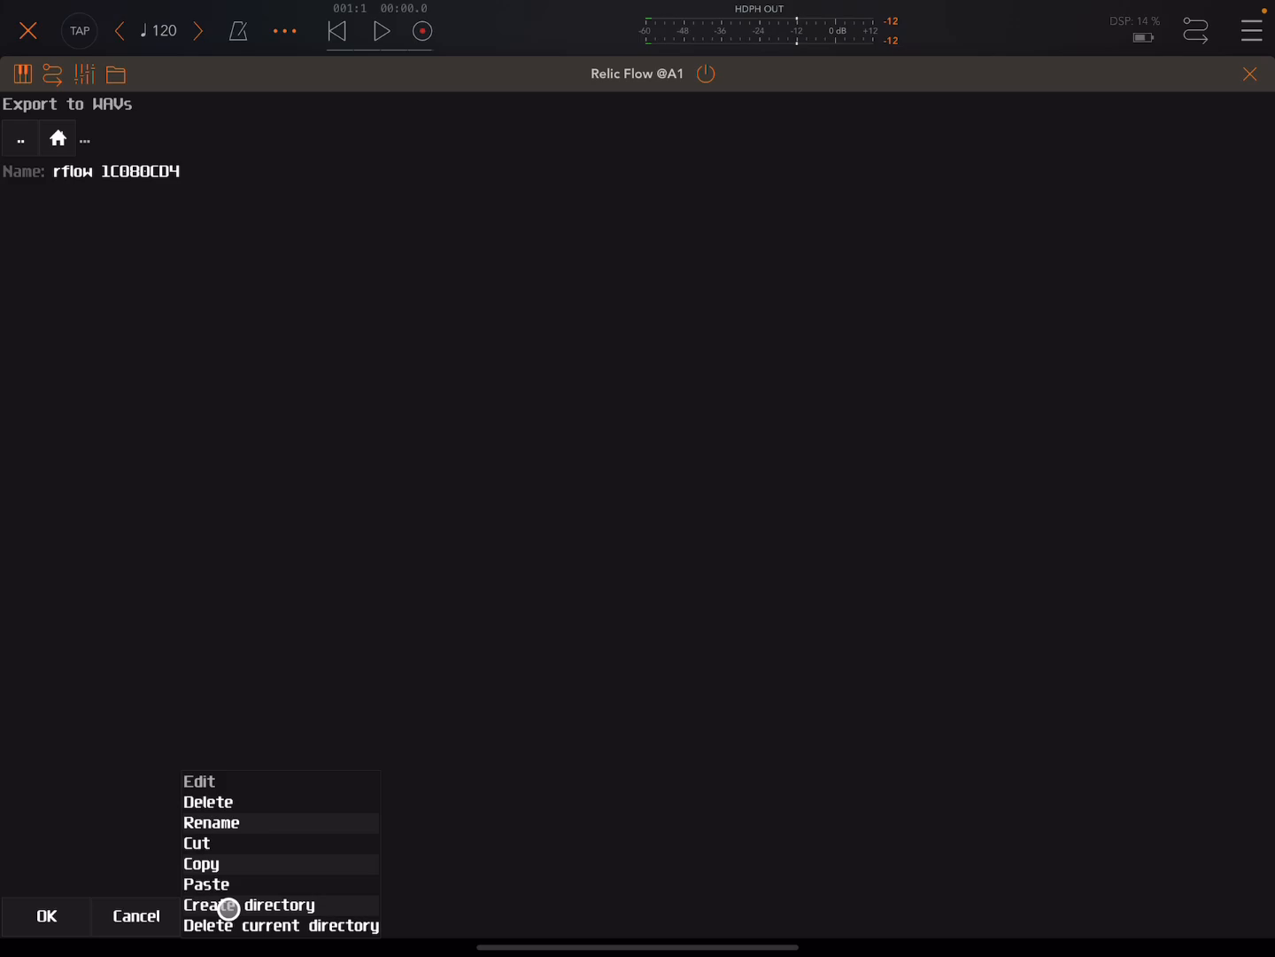
pyautogui.click(249, 905)
pyautogui.write('gav')
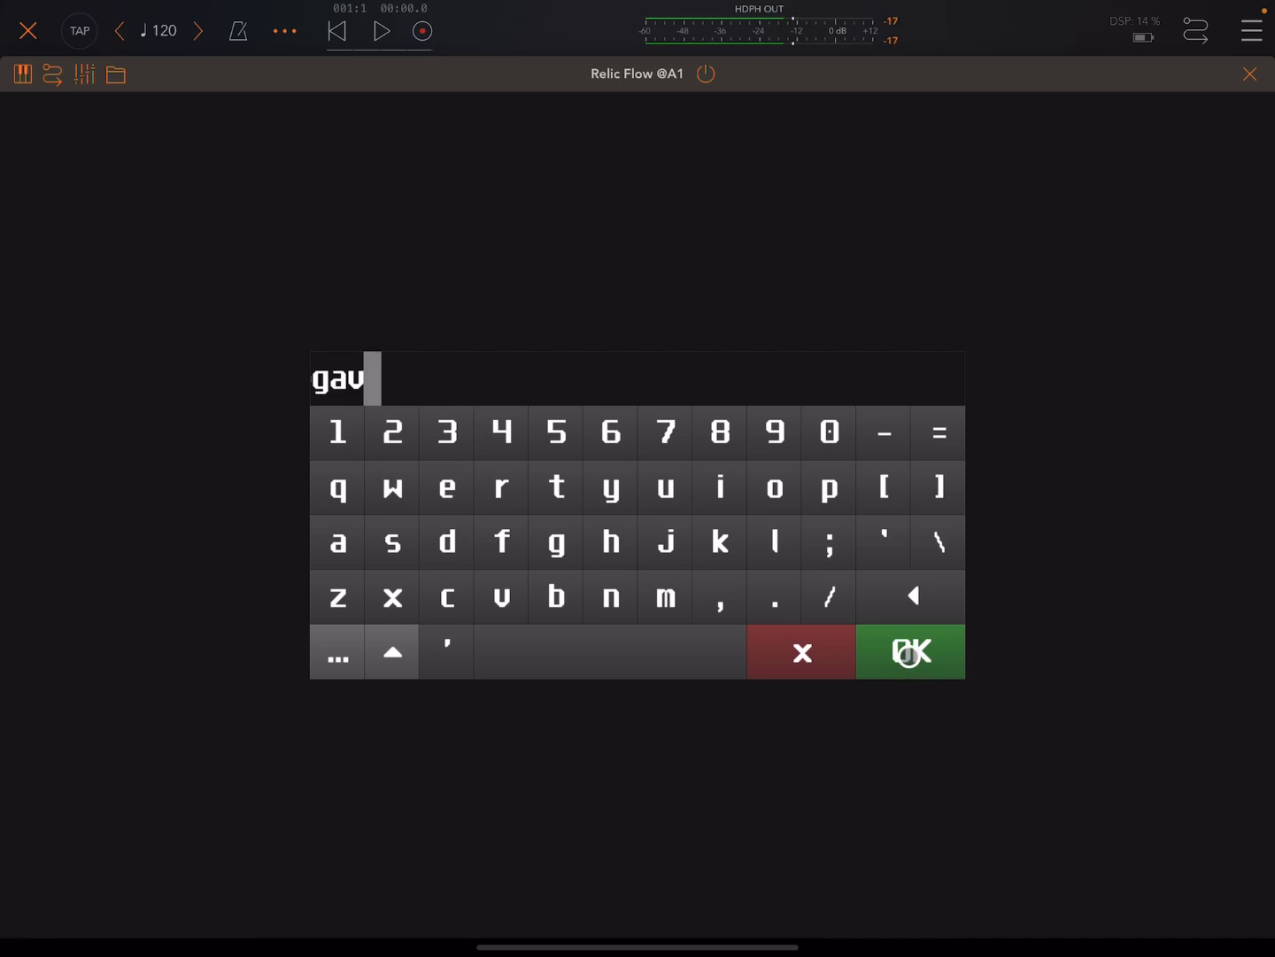
pyautogui.click(910, 651)
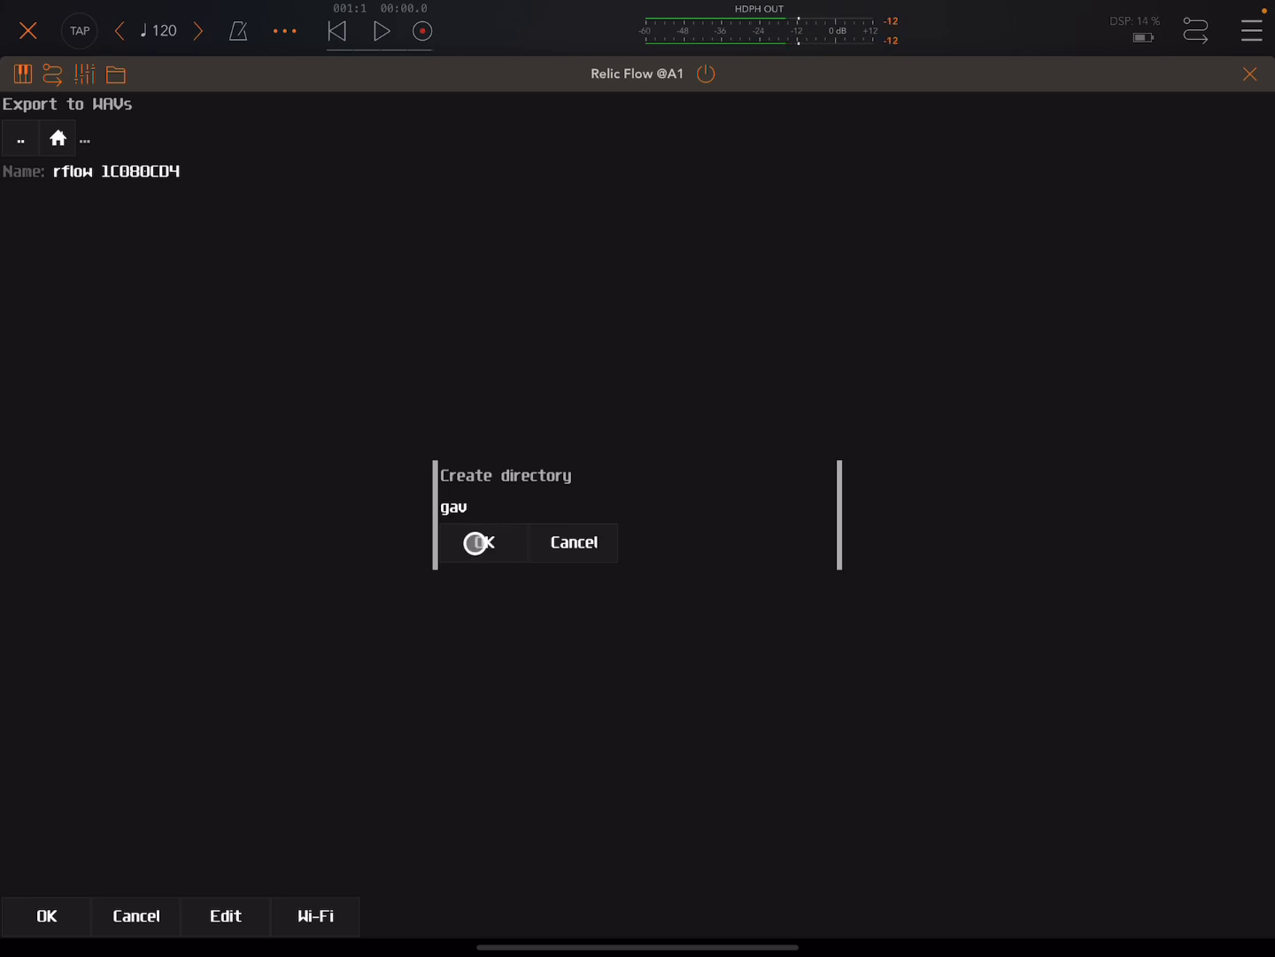
pyautogui.click(480, 542)
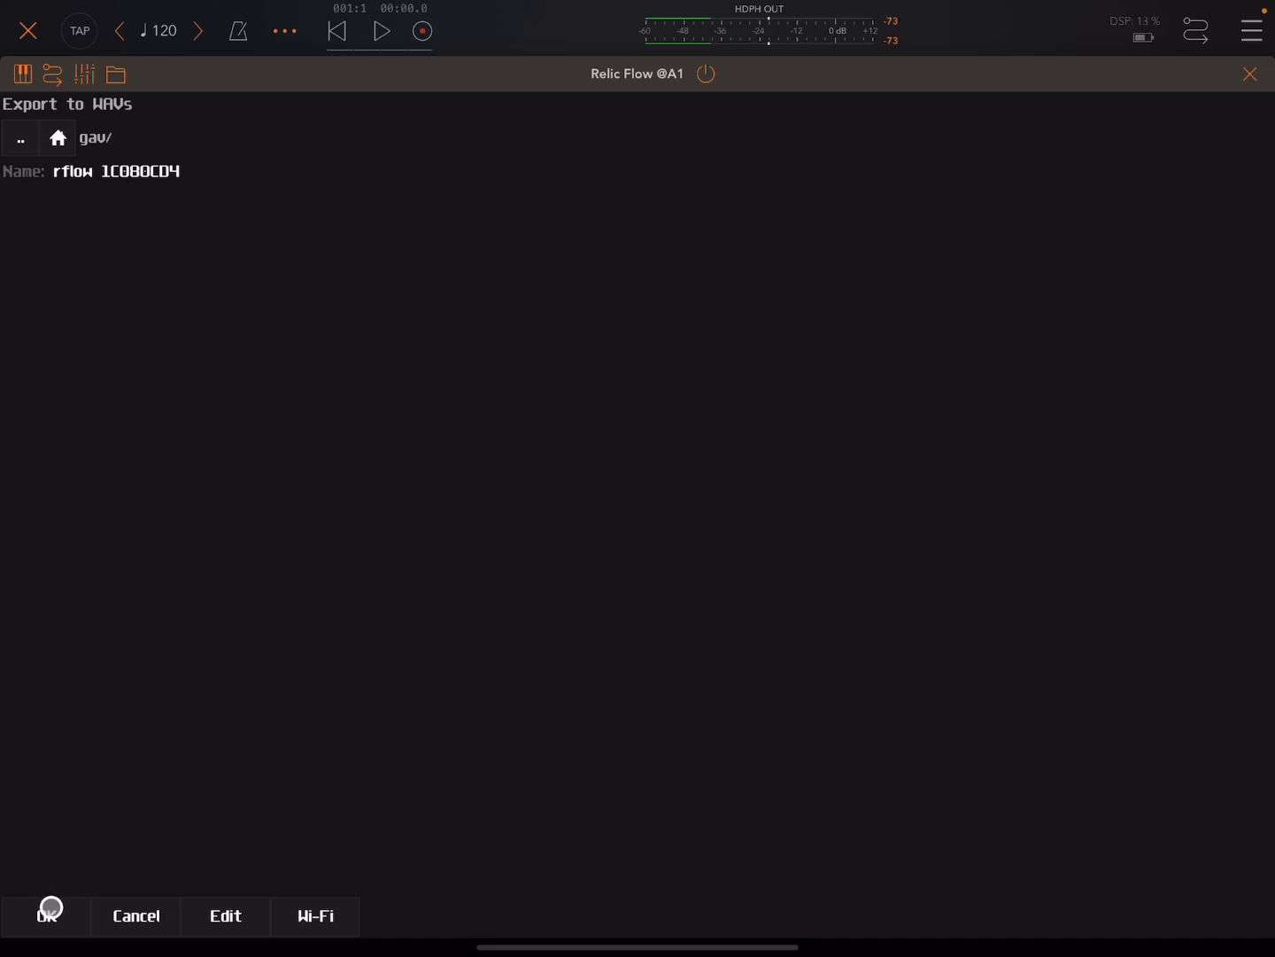
# Step: Export the WAVs into gav, then reach Relic Flow's System export browser
pyautogui.click(48, 915)
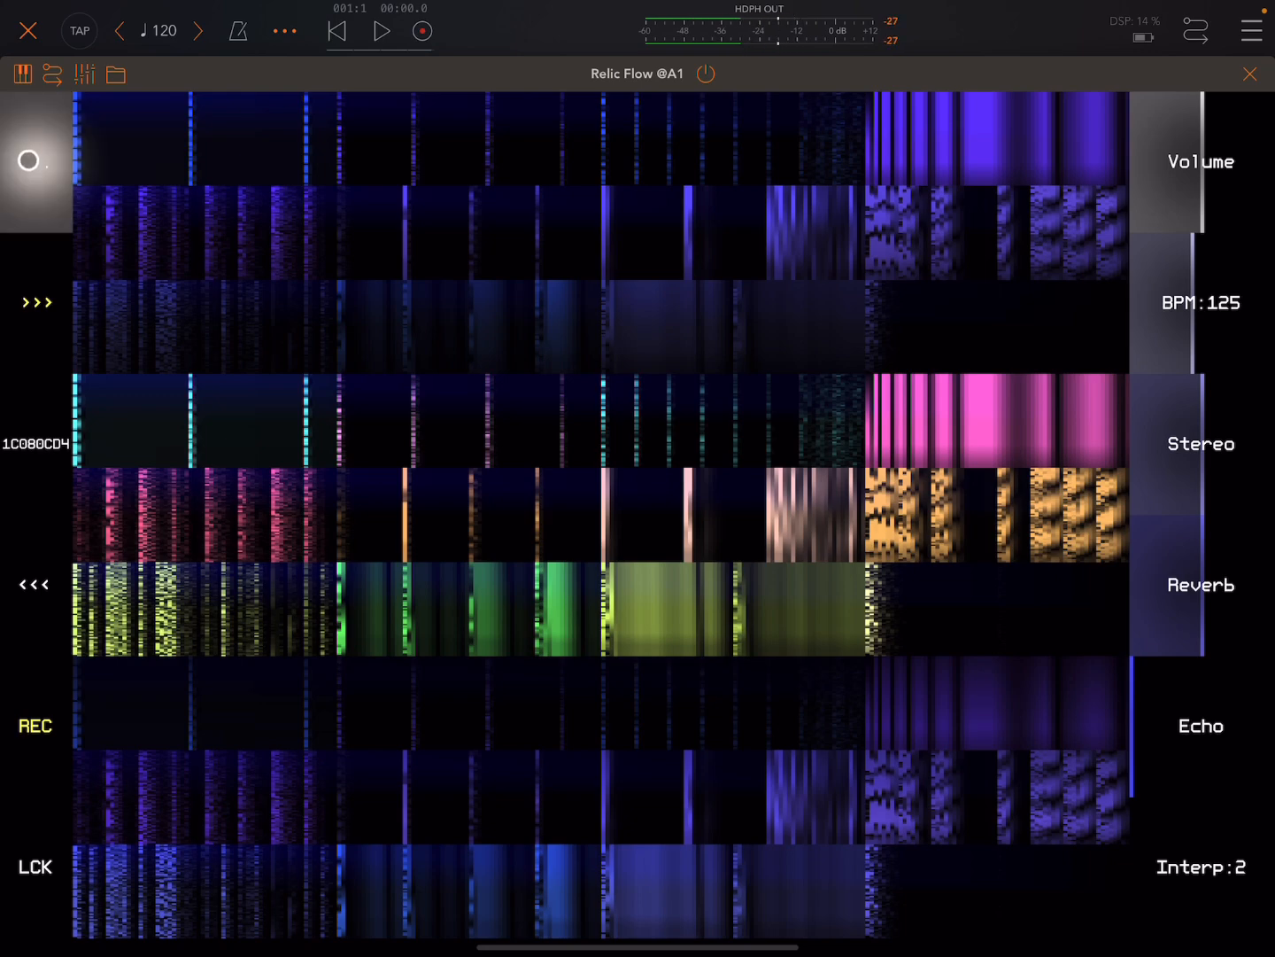
pyautogui.click(285, 31)
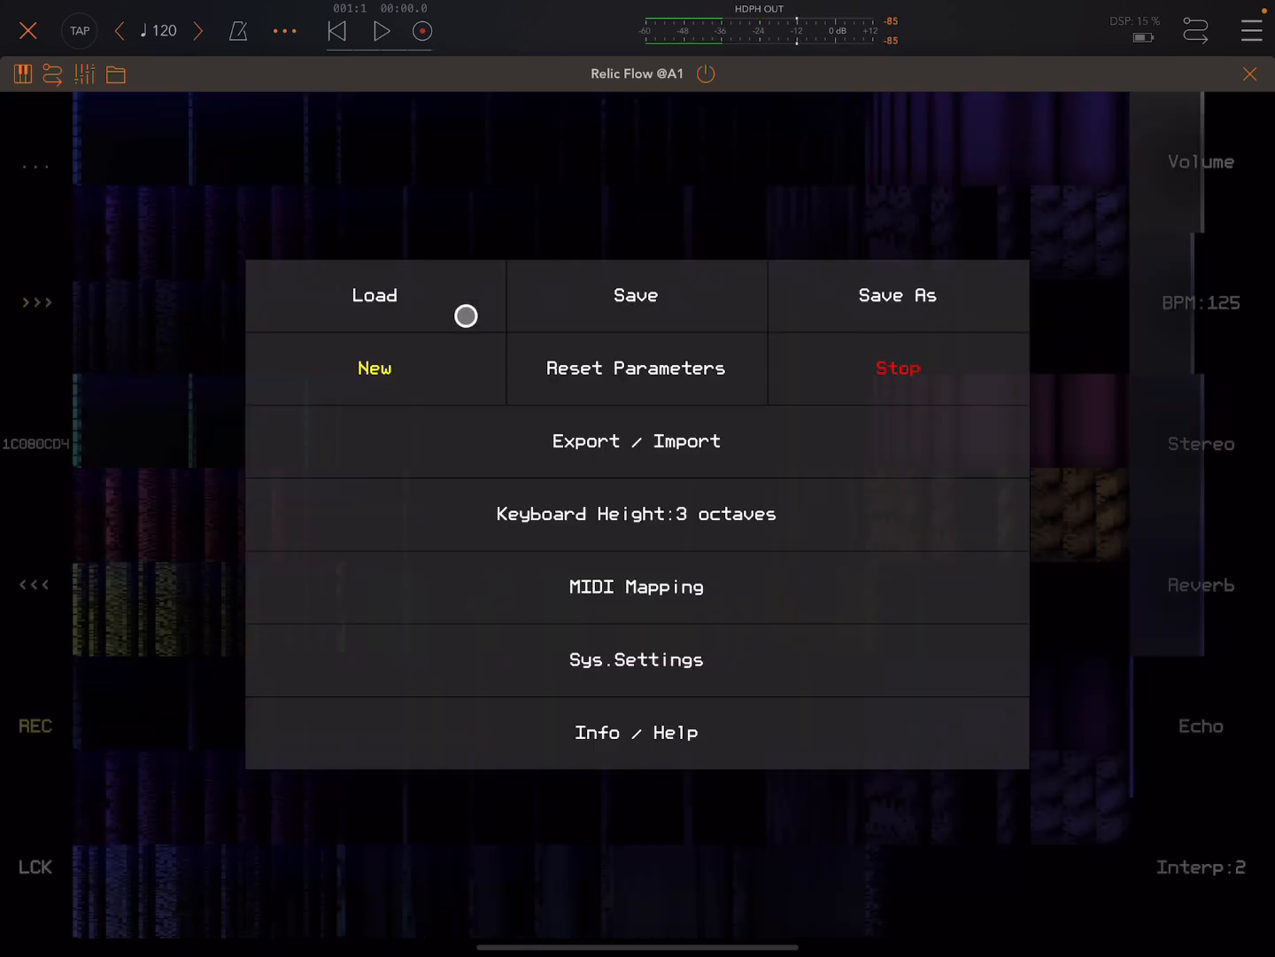
pyautogui.click(636, 441)
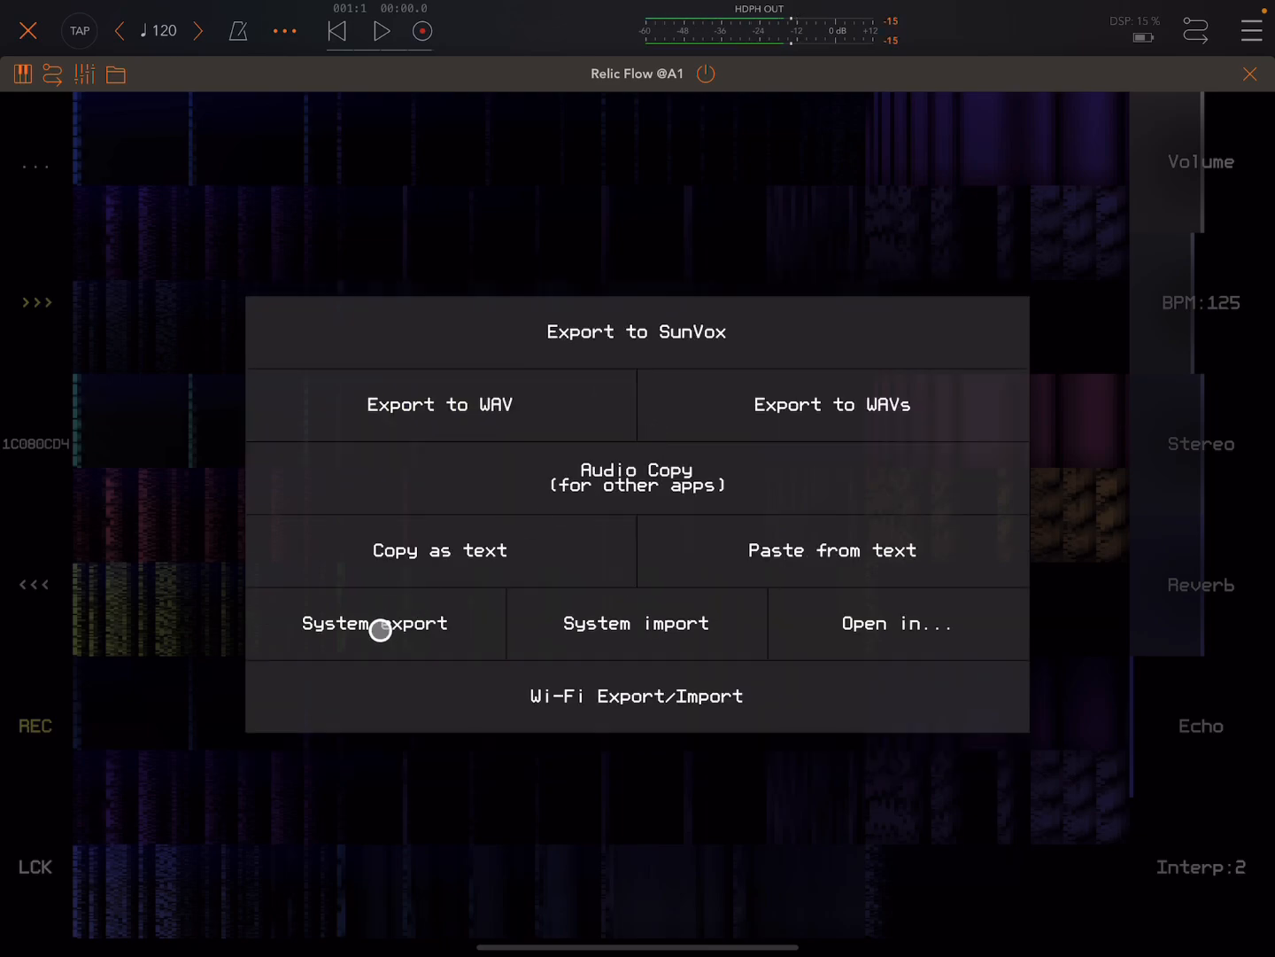
pyautogui.click(375, 623)
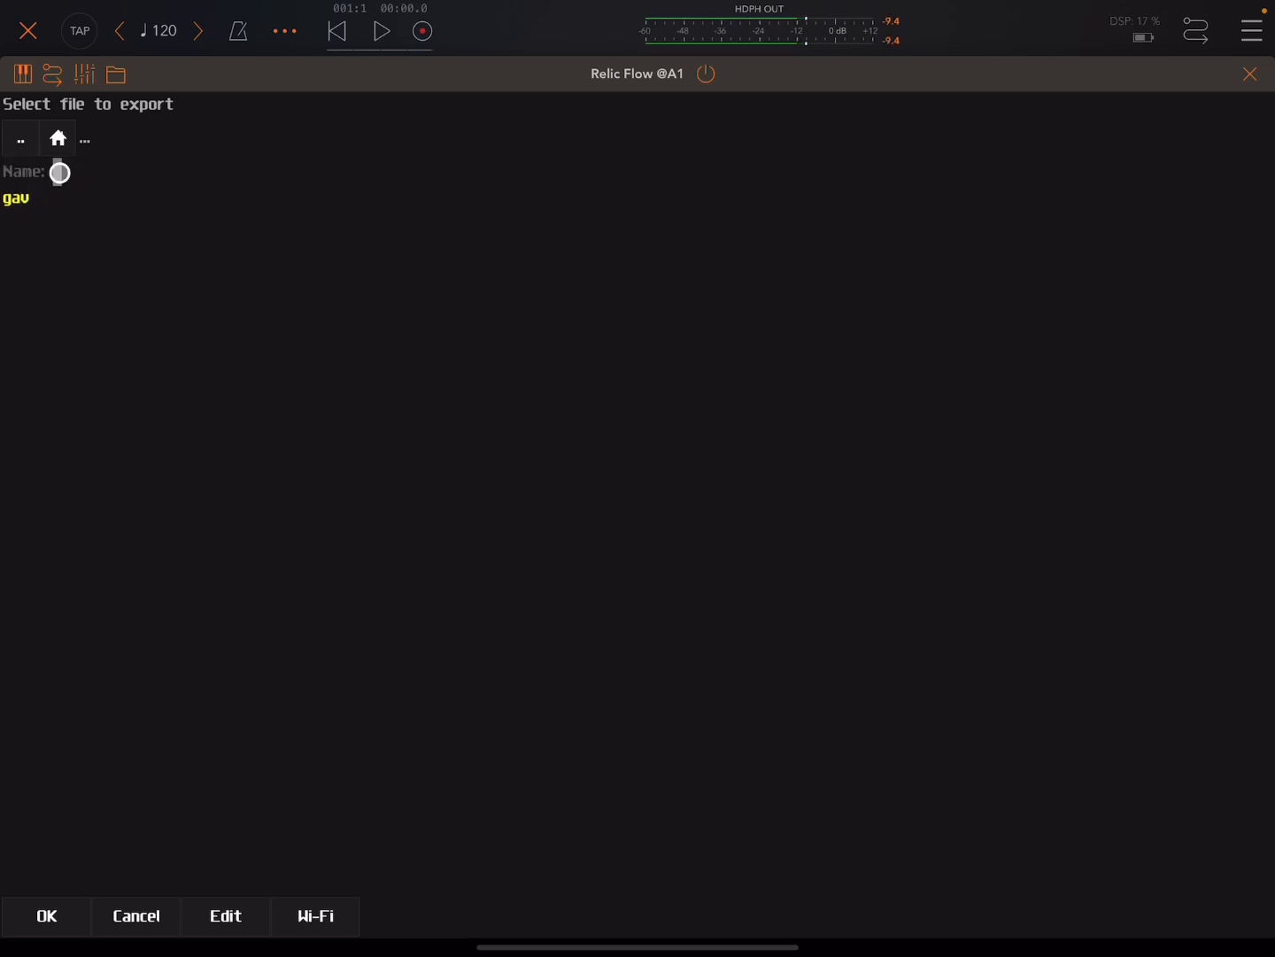
# Step: Name the system export 'gav' and confirm it to reach the iPad save sheet
pyautogui.click(60, 172)
pyautogui.write('ga')
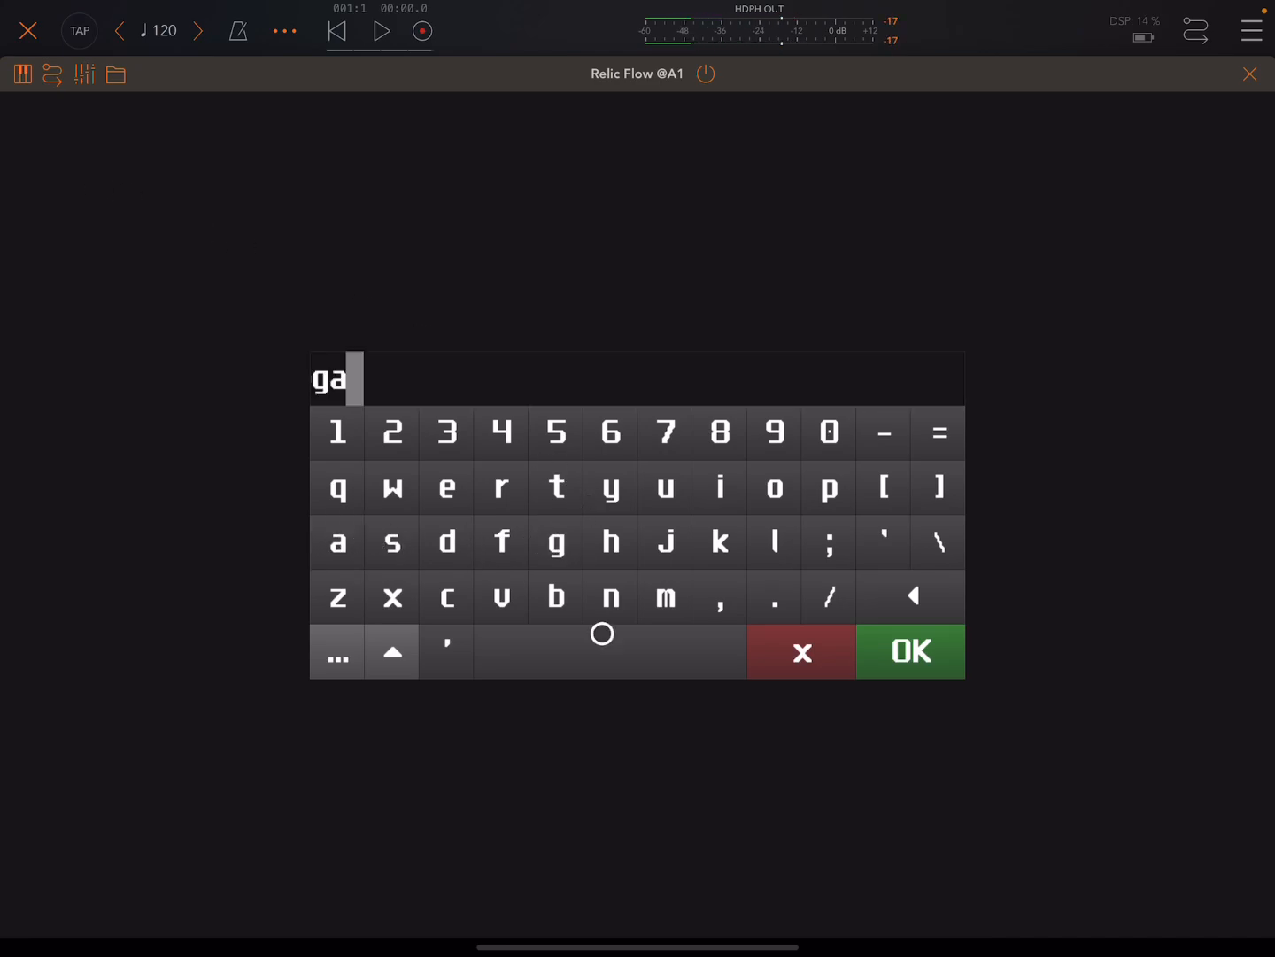
pyautogui.click(501, 597)
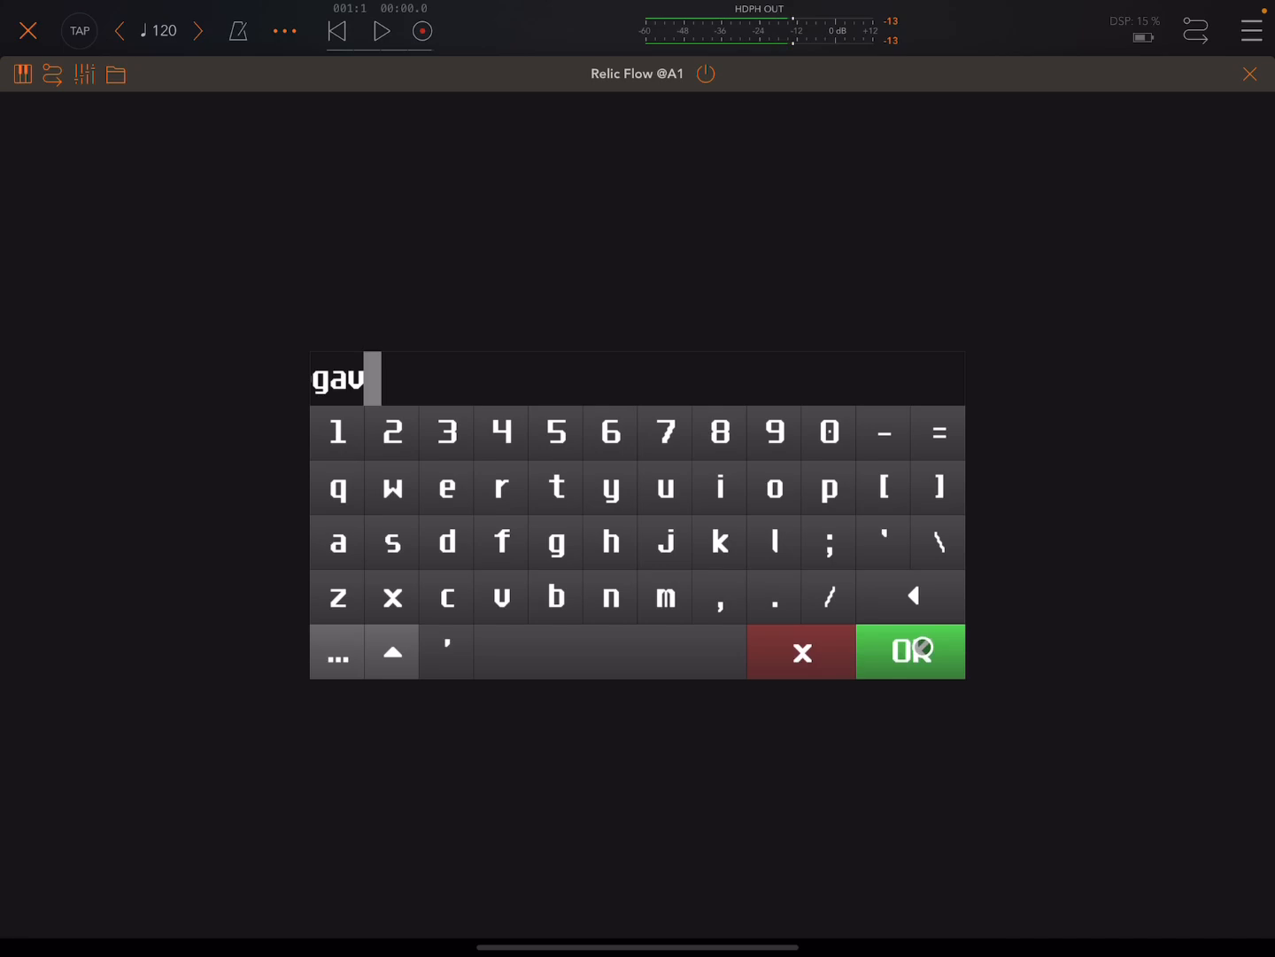
pyautogui.click(911, 651)
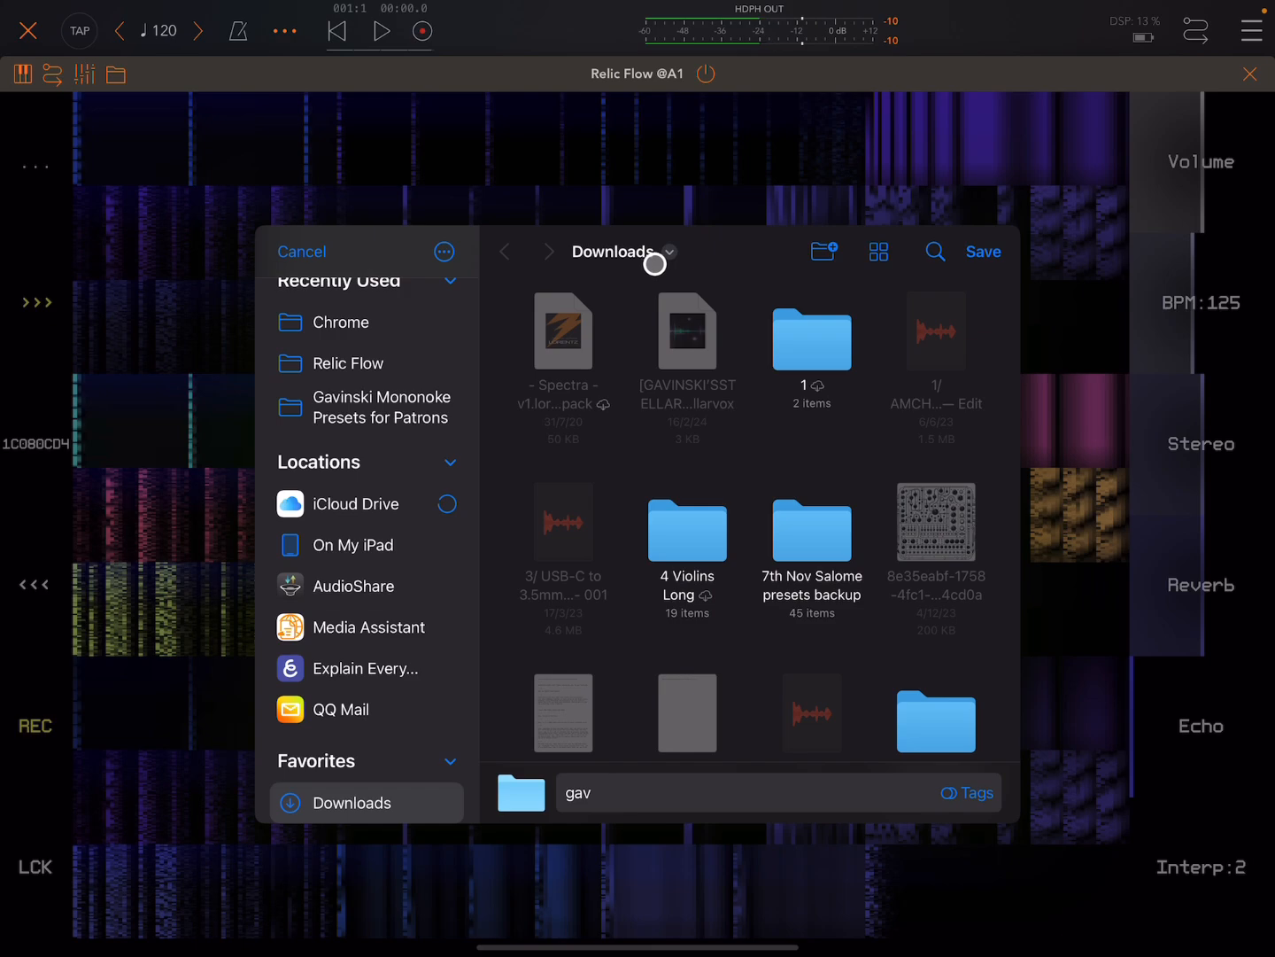
# Step: Save gav to the iPad Files app and open the Relic Flow folder of rflow slices
pyautogui.click(624, 252)
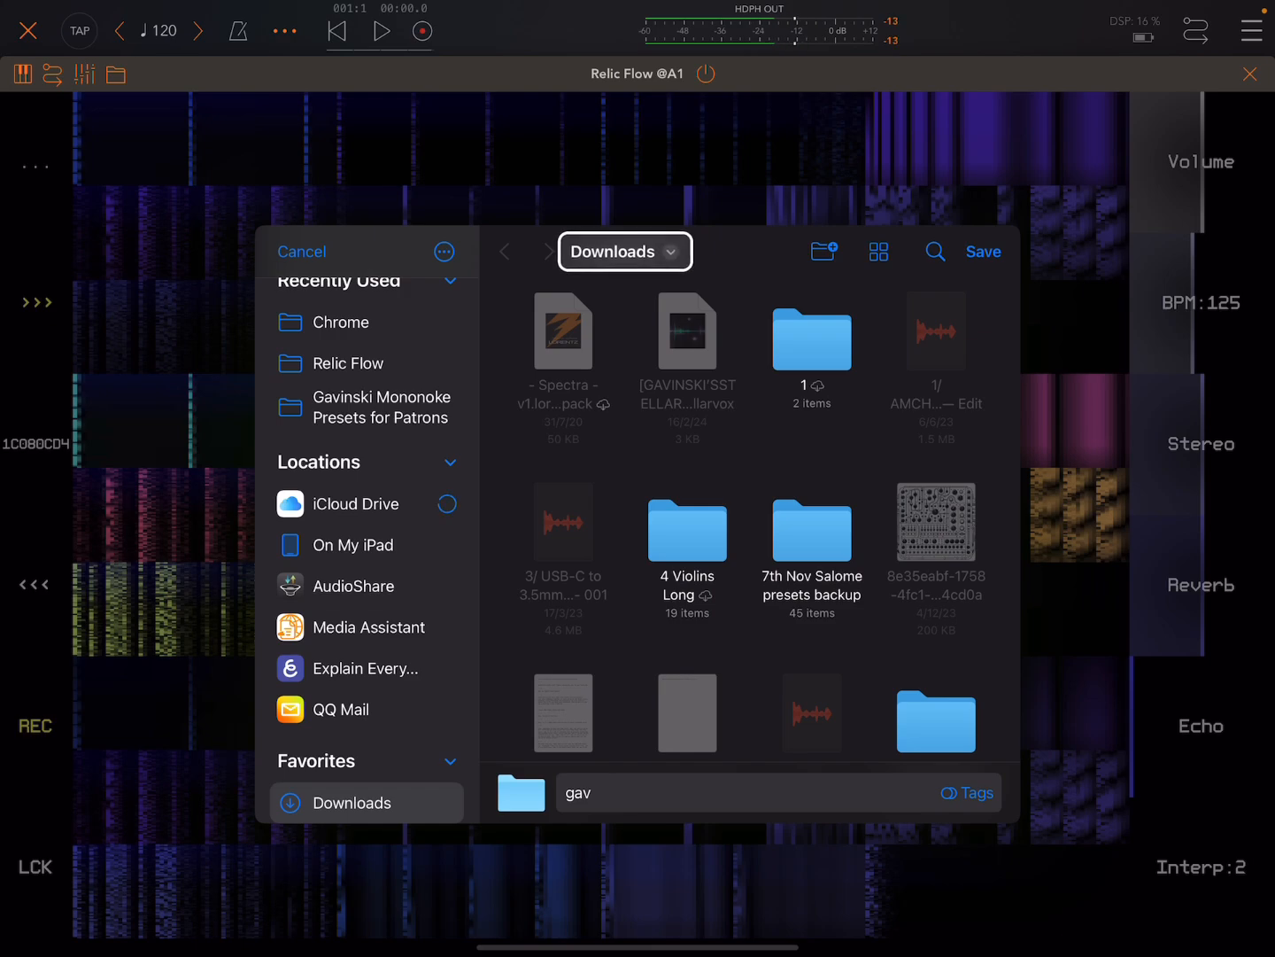
pyautogui.click(879, 251)
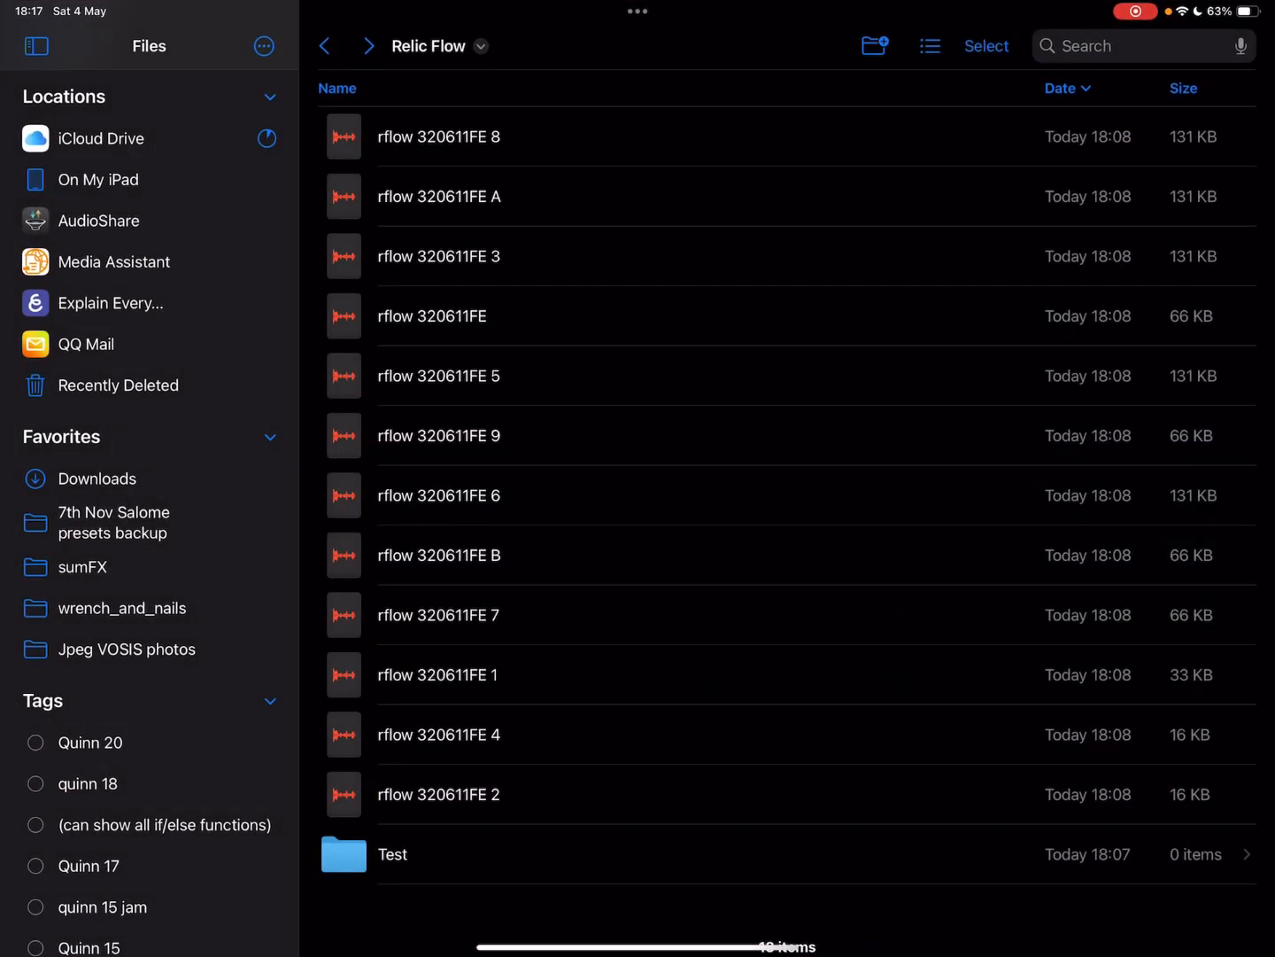
pyautogui.click(325, 46)
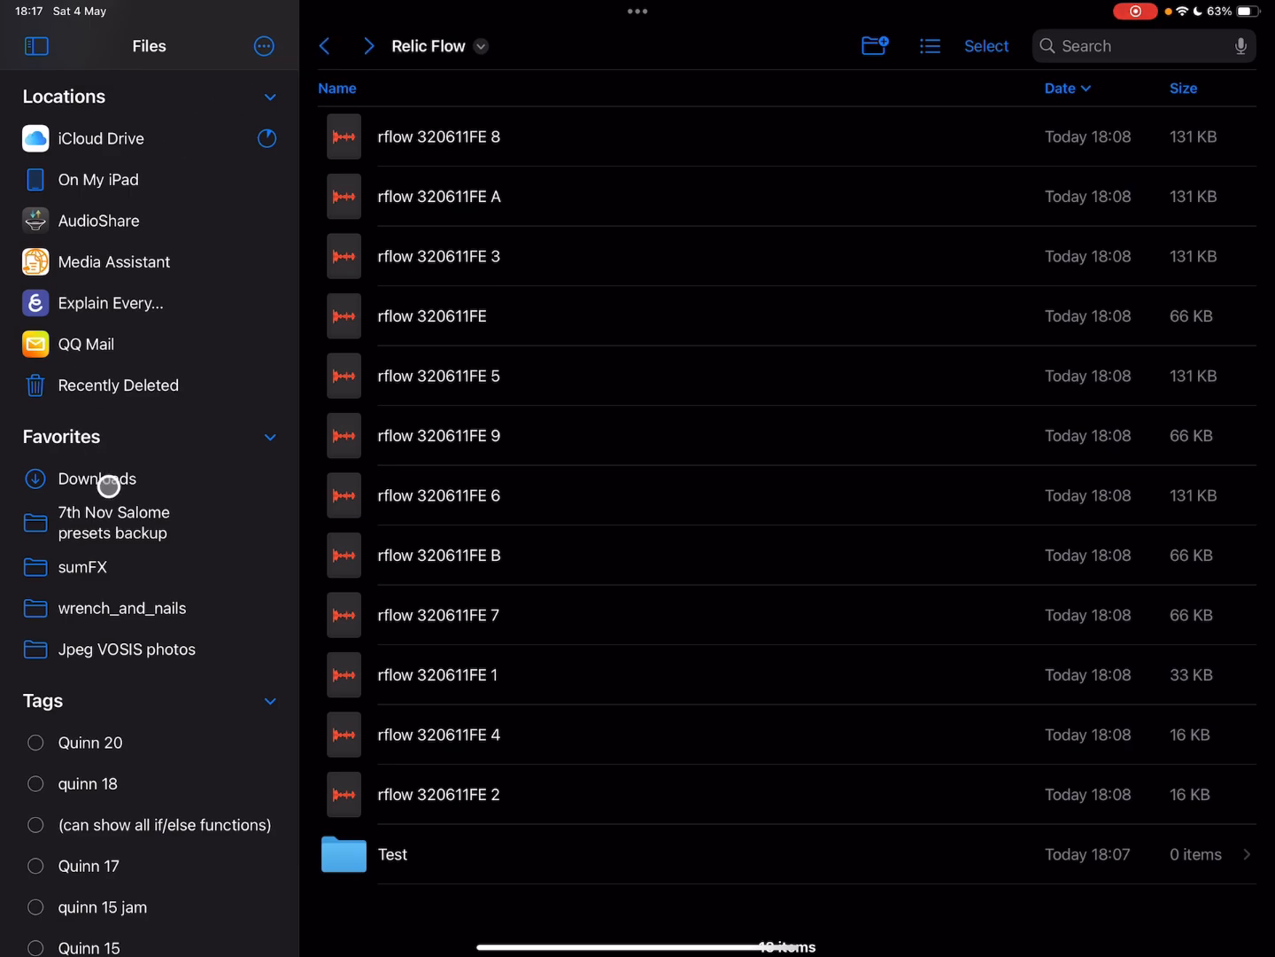
pyautogui.click(100, 478)
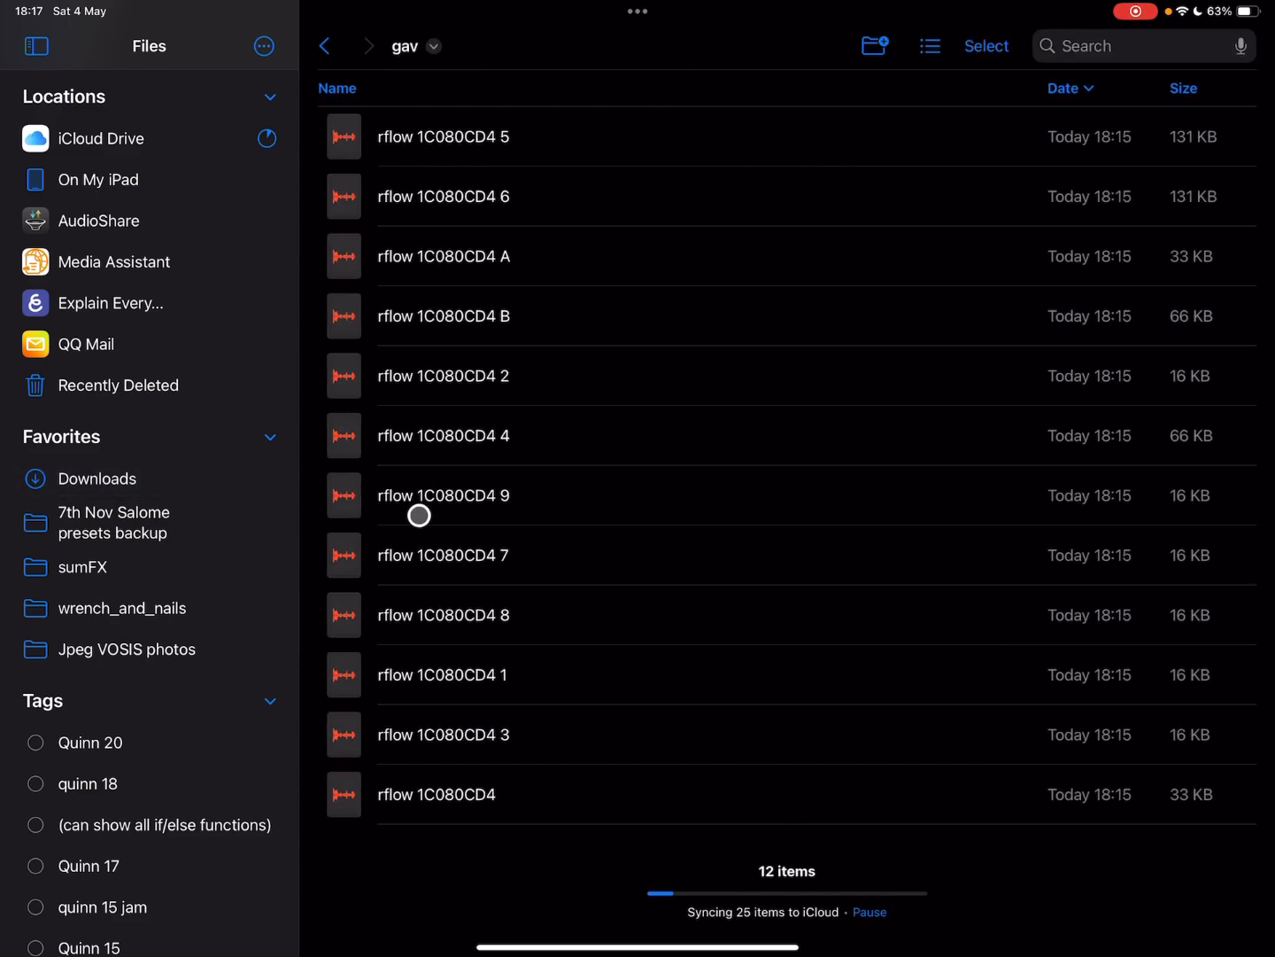
pyautogui.moveTo(449, 774)
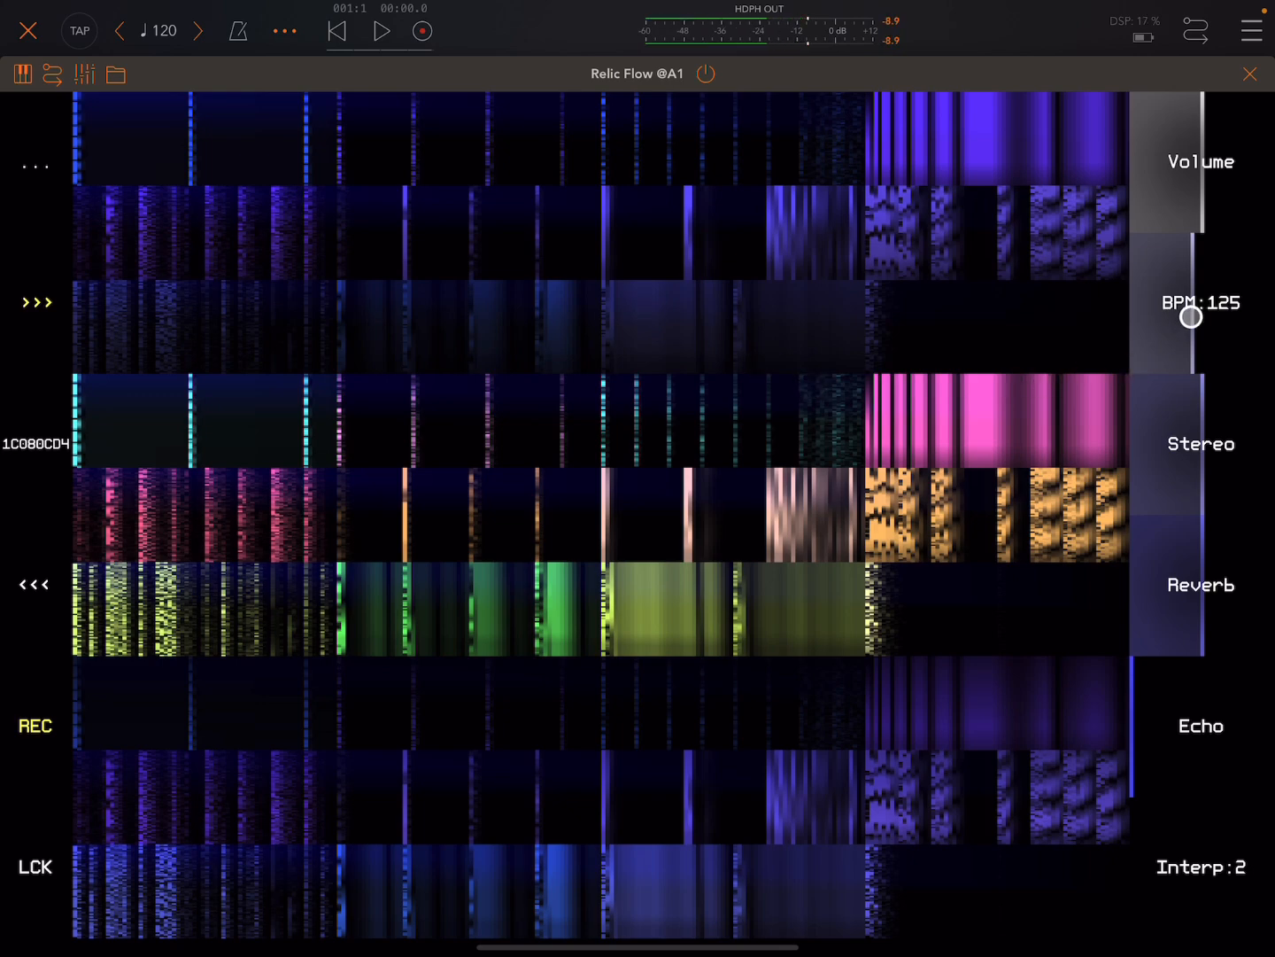
# Step: Raise AUM's session tempo from 120 to 141
pyautogui.moveTo(1191, 316); pyautogui.dragTo(898, 303)
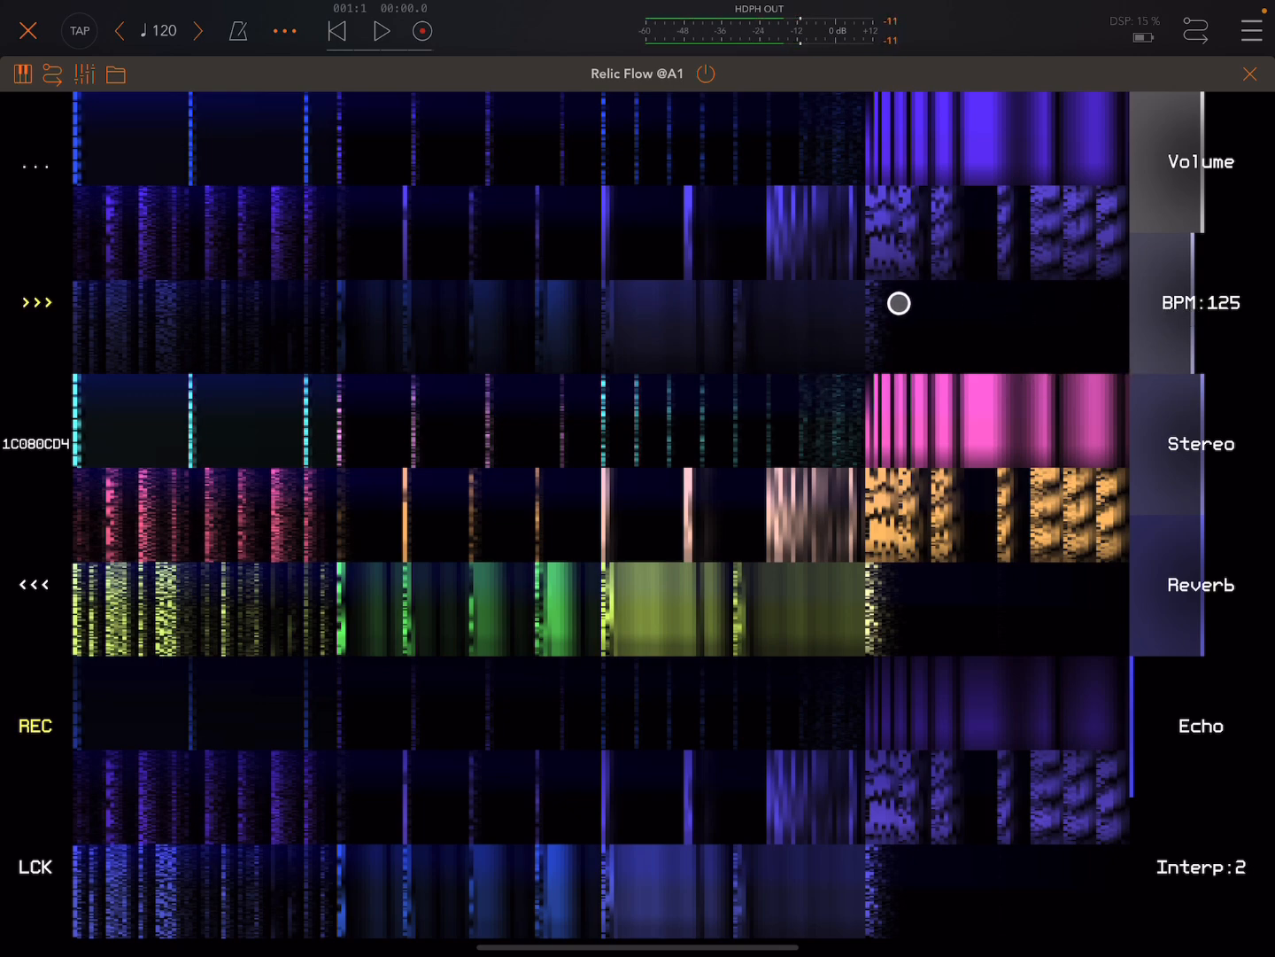
pyautogui.moveTo(900, 303); pyautogui.dragTo(1202, 322)
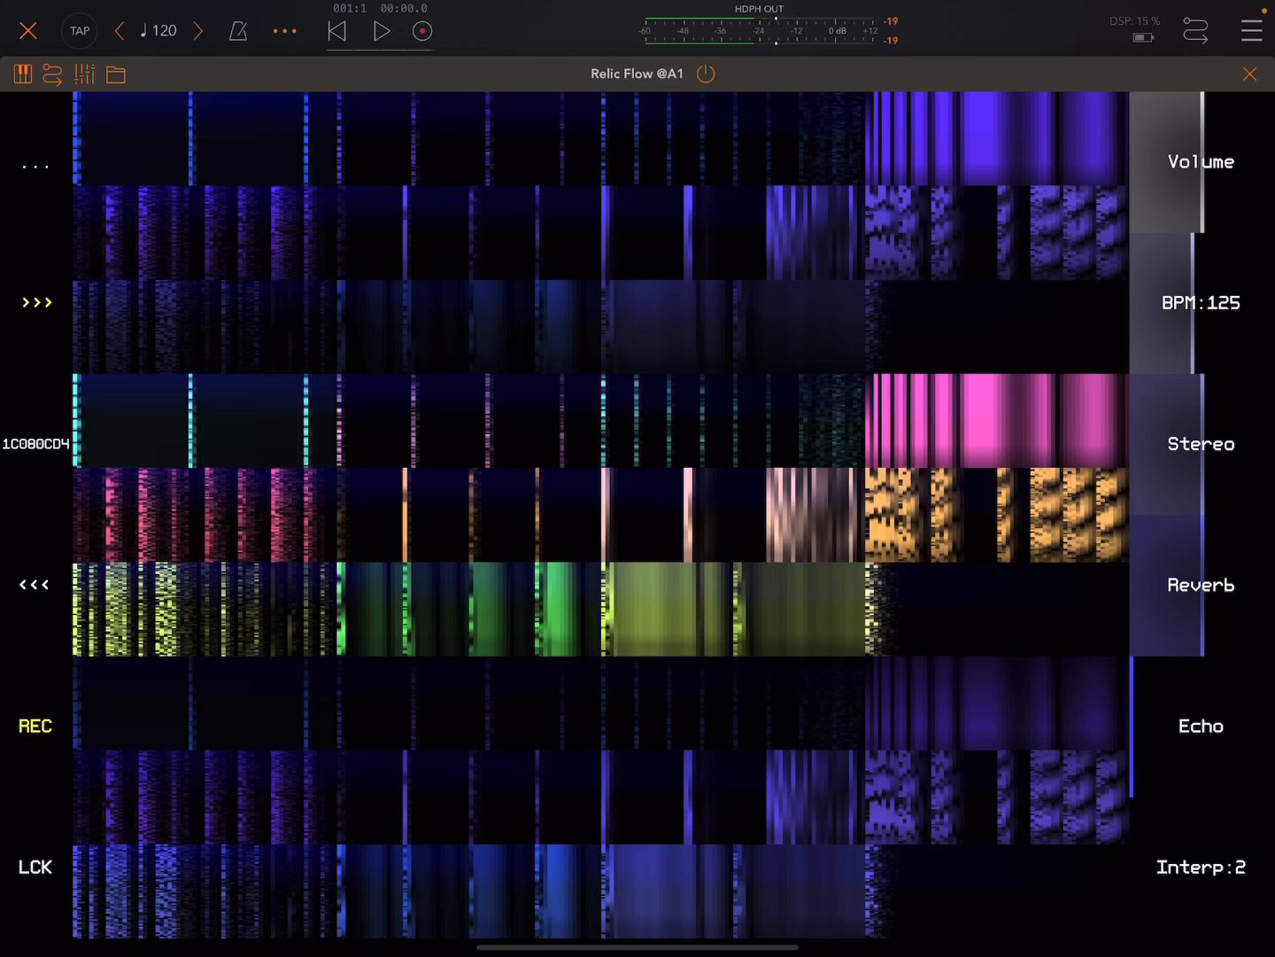
pyautogui.click(1138, 302)
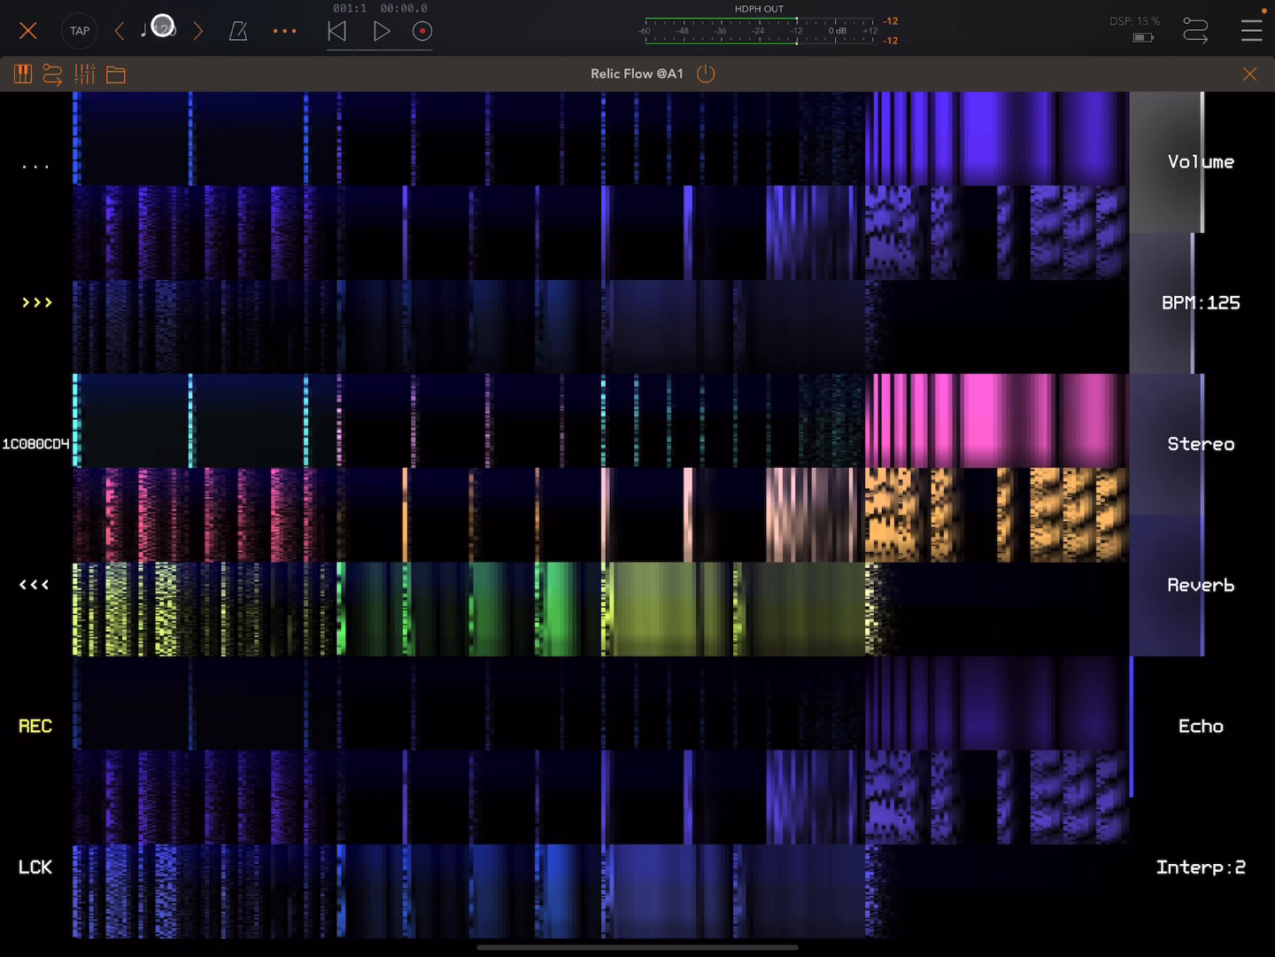
pyautogui.click(1201, 279)
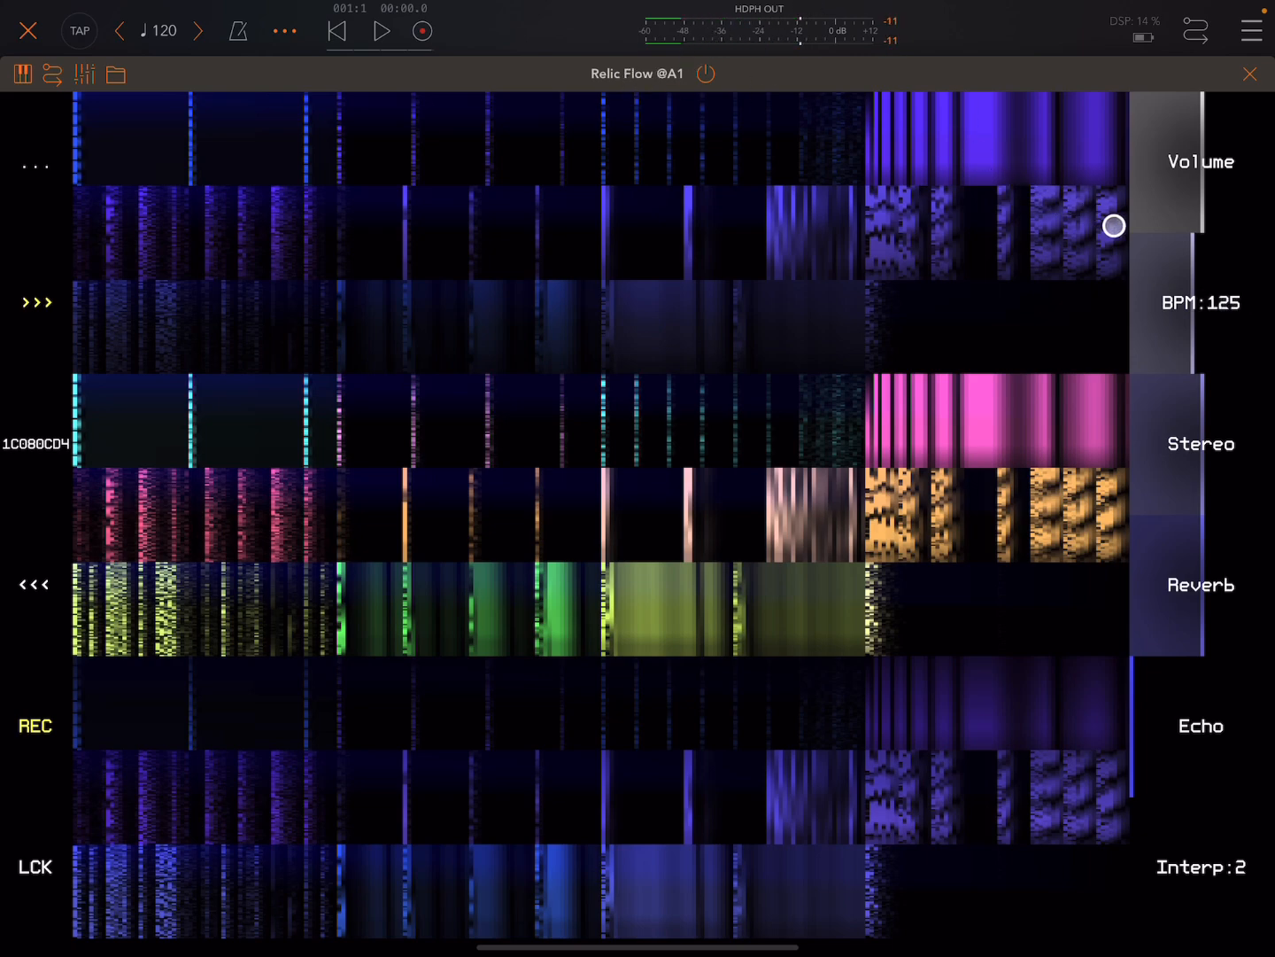
# Step: Drag Relic Flow's BPM slider up to 141
pyautogui.moveTo(1114, 226); pyautogui.dragTo(1196, 314)
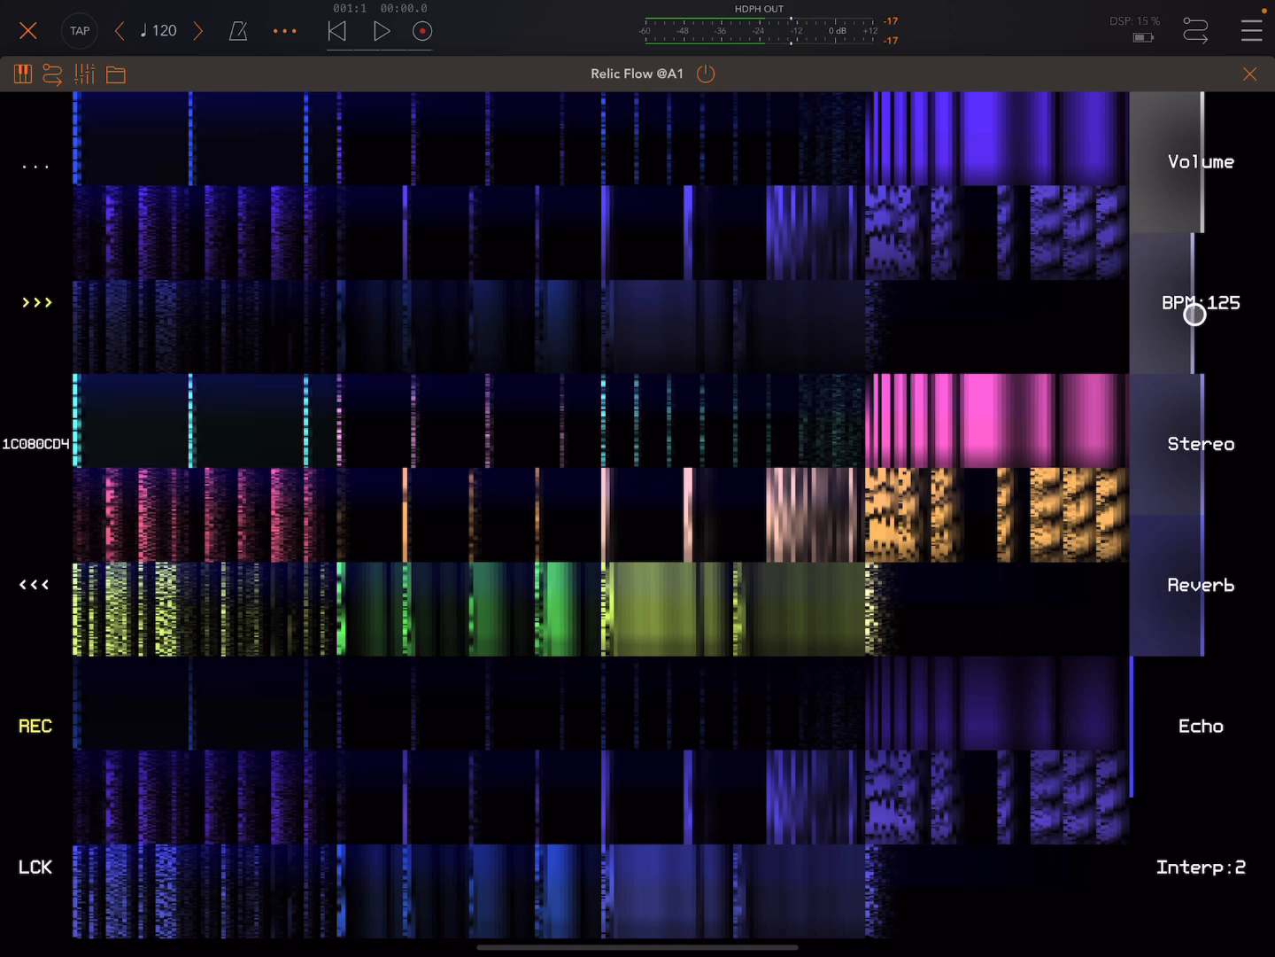
pyautogui.moveTo(1194, 314); pyautogui.dragTo(1194, 257)
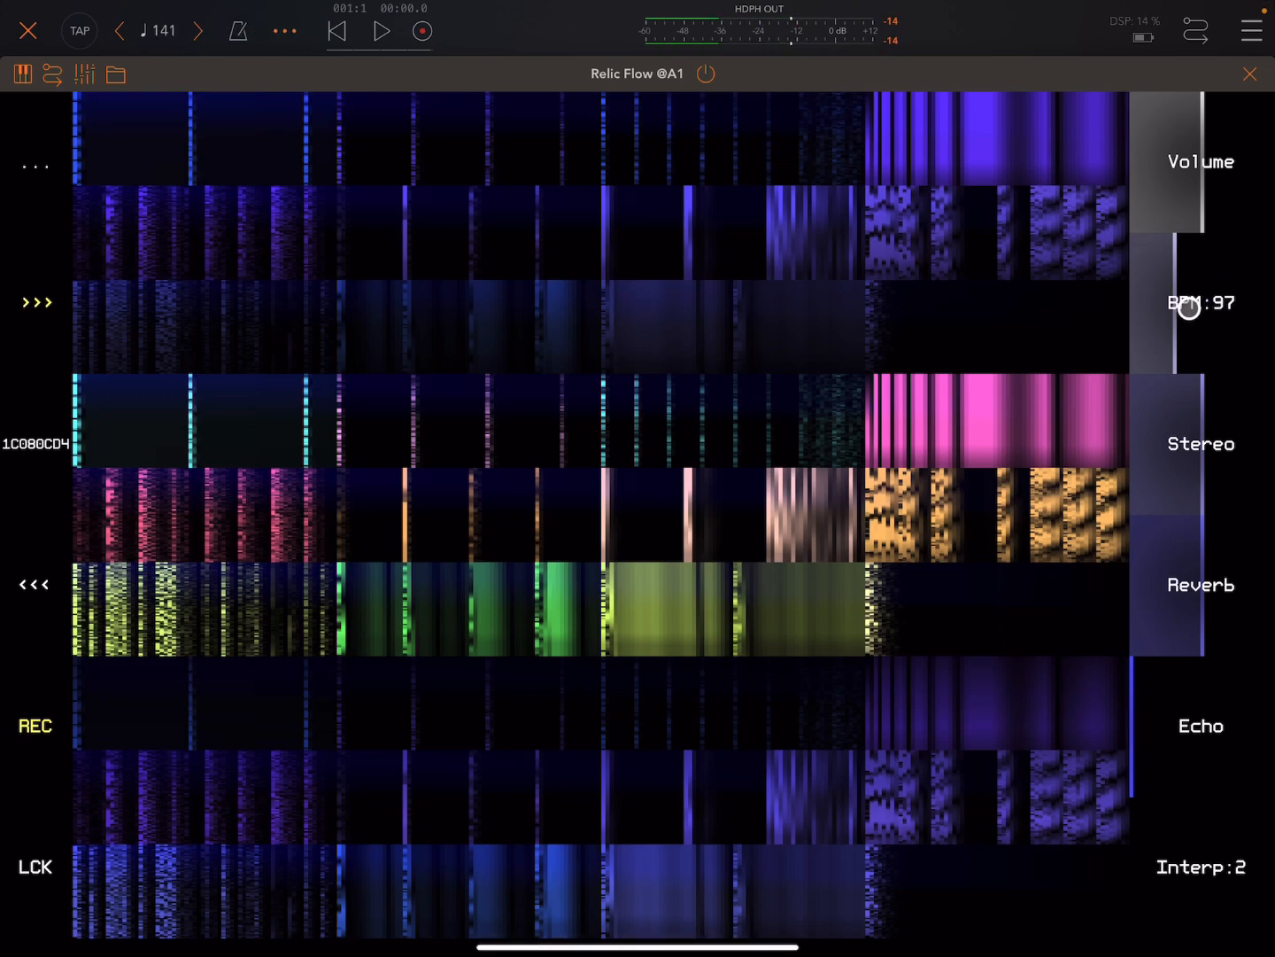
pyautogui.moveTo(1200, 306); pyautogui.dragTo(1187, 248)
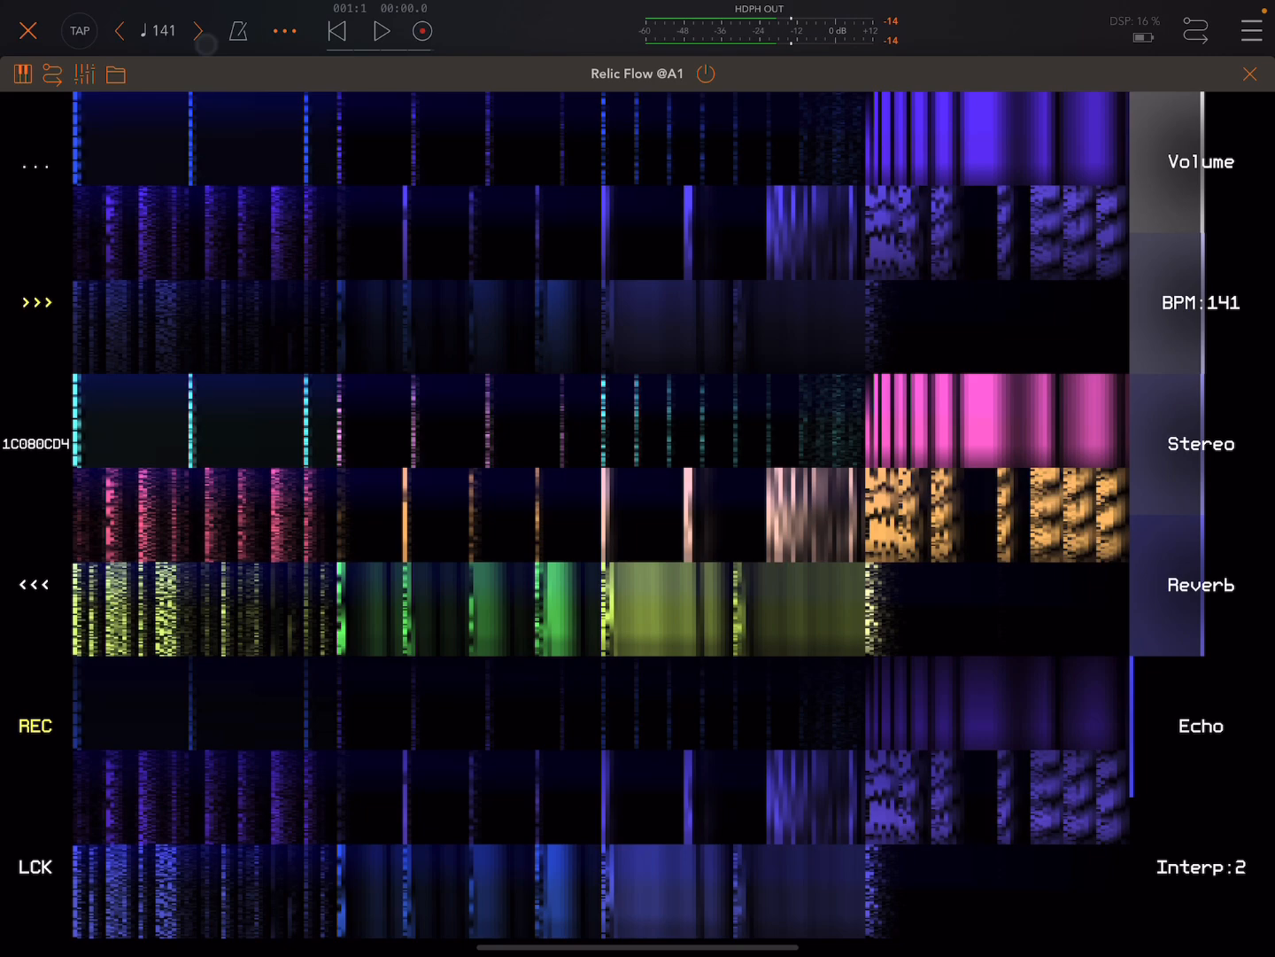
pyautogui.click(713, 229)
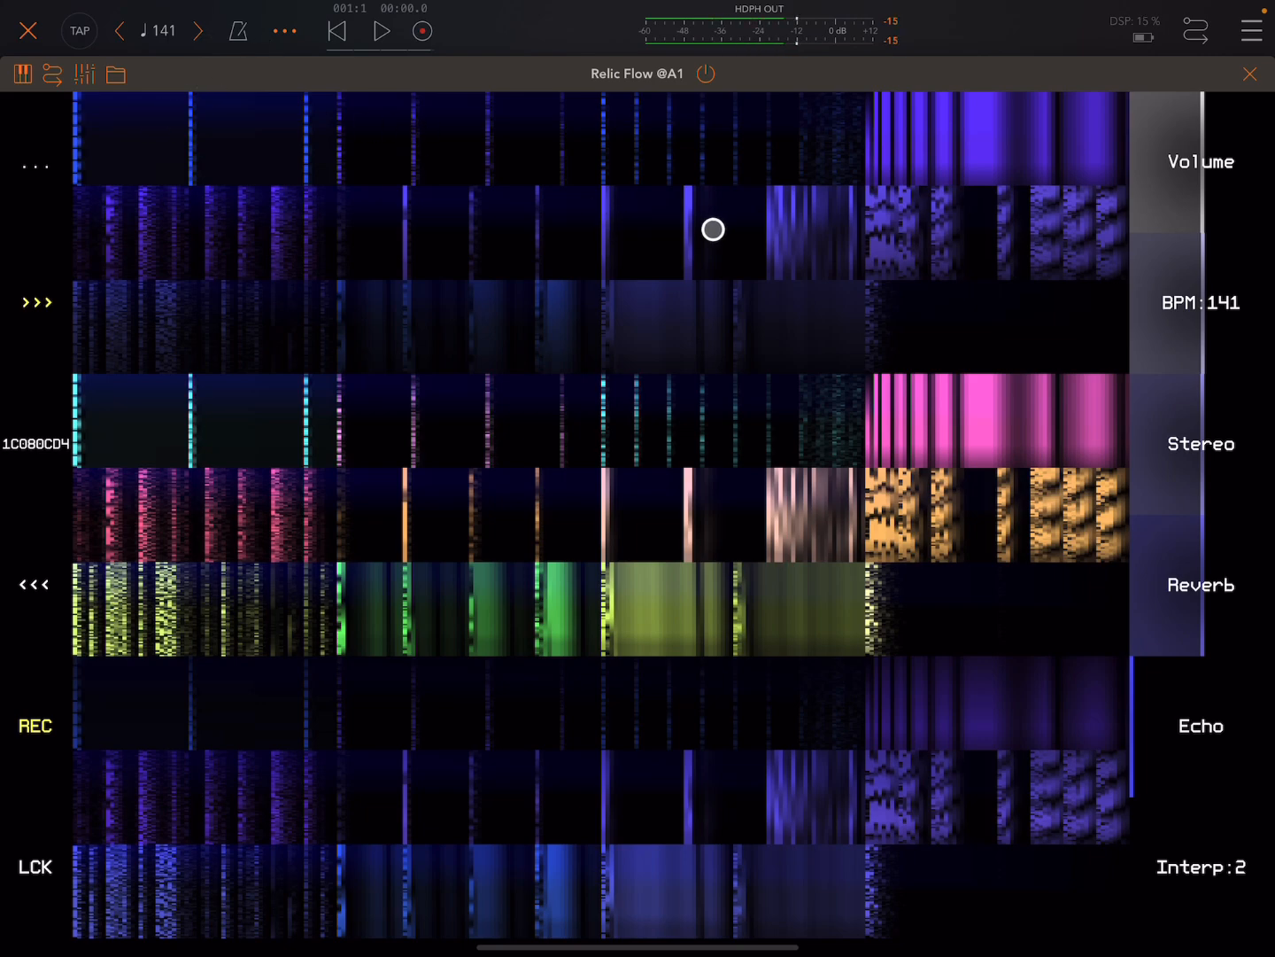
pyautogui.moveTo(713, 230); pyautogui.dragTo(423, 250)
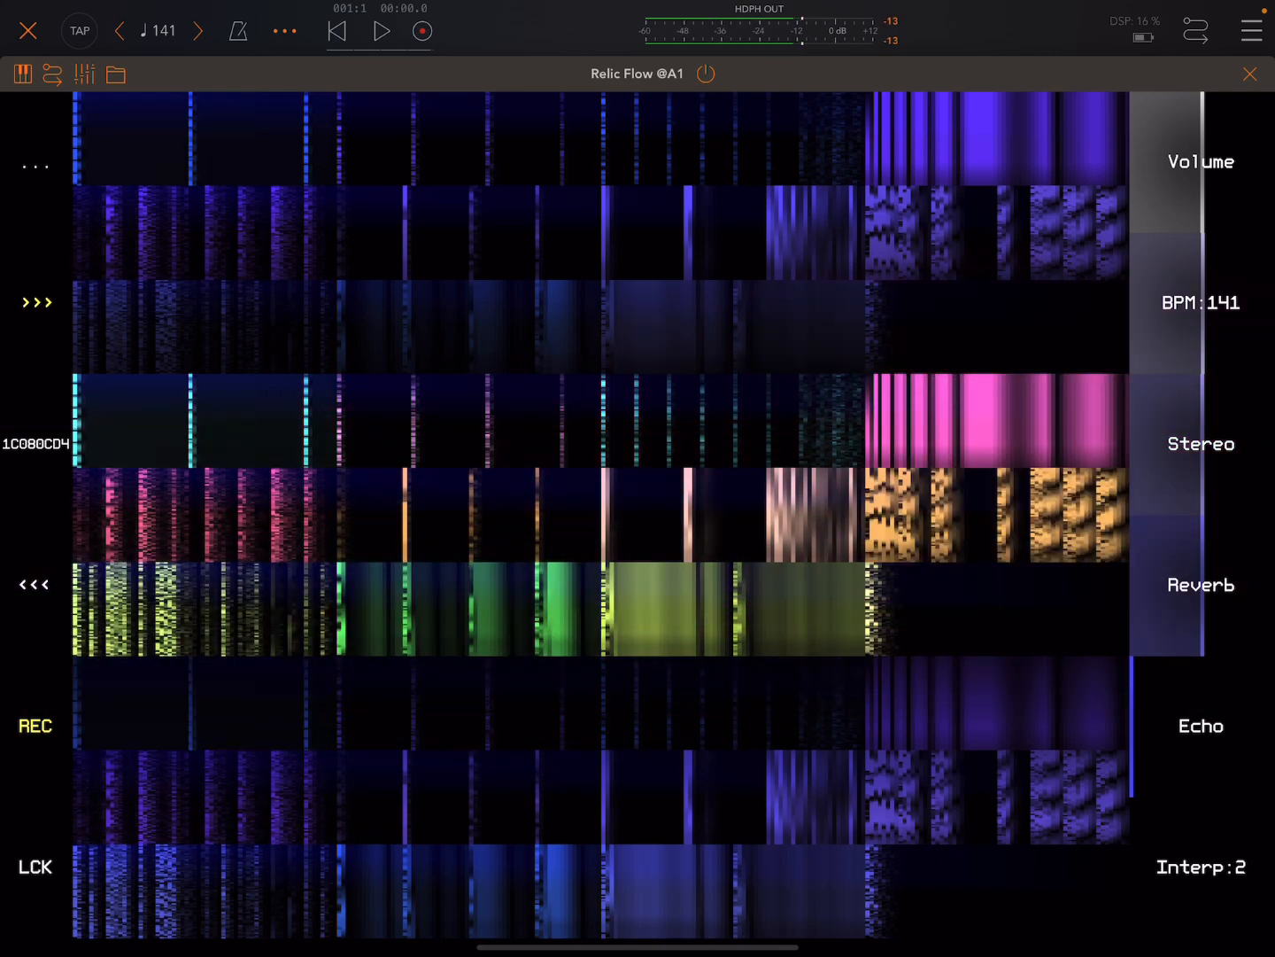
pyautogui.click(951, 383)
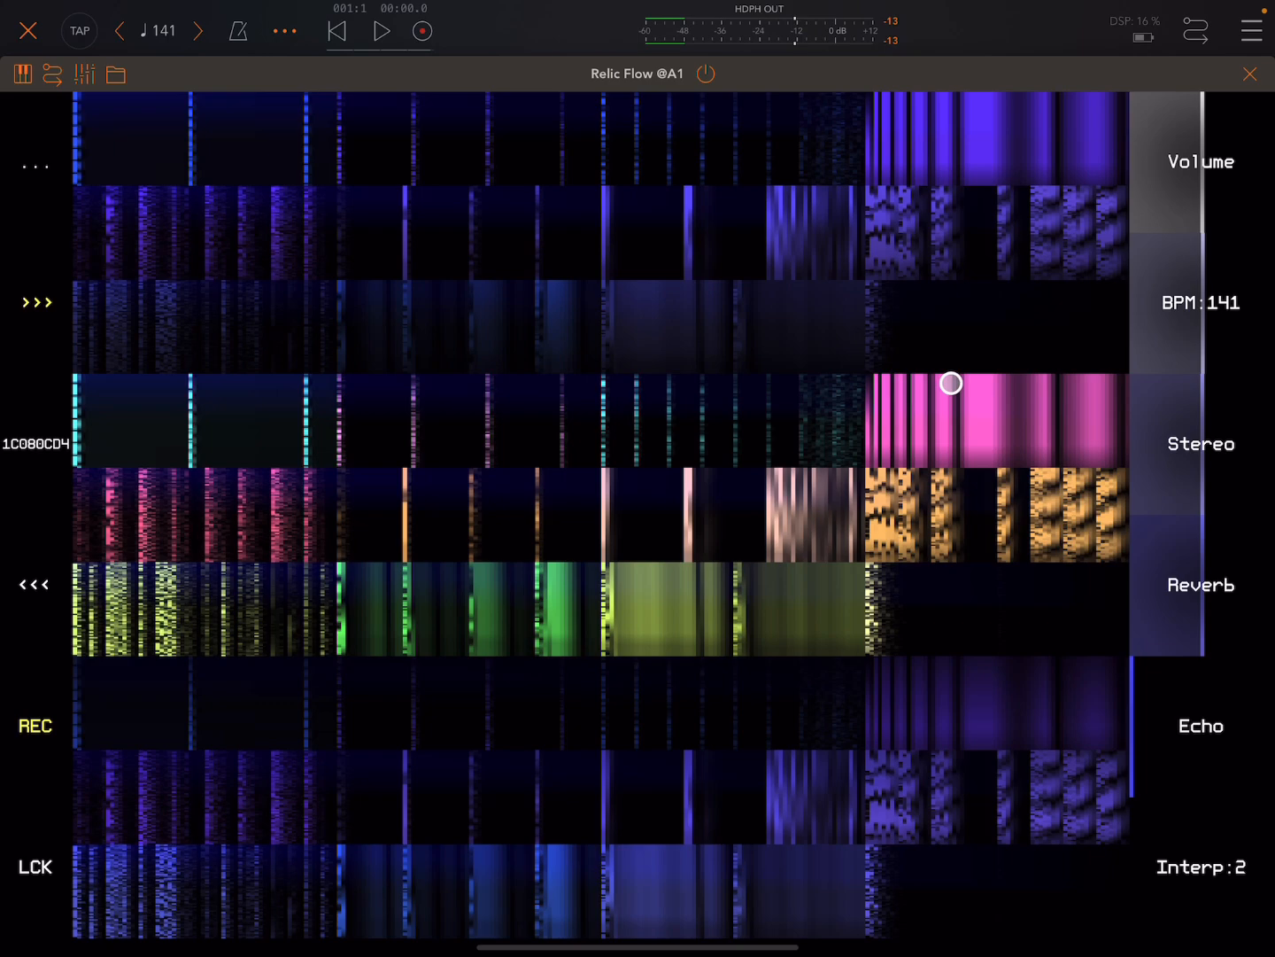
pyautogui.moveTo(950, 382); pyautogui.dragTo(1169, 768)
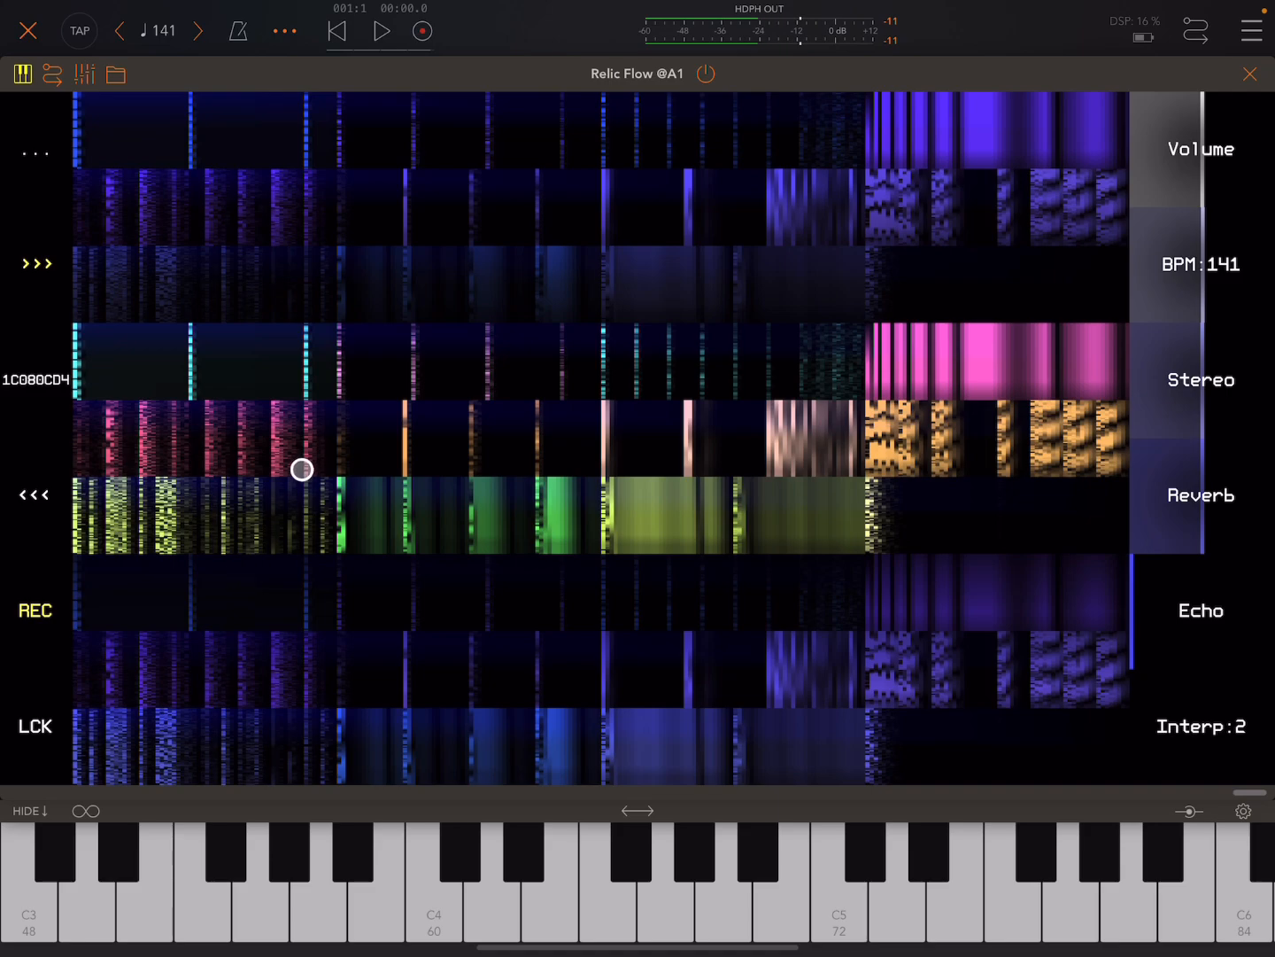
# Step: Hold slices in the green row, lock them with LCK, and play further slices
pyautogui.moveTo(301, 469); pyautogui.dragTo(264, 478)
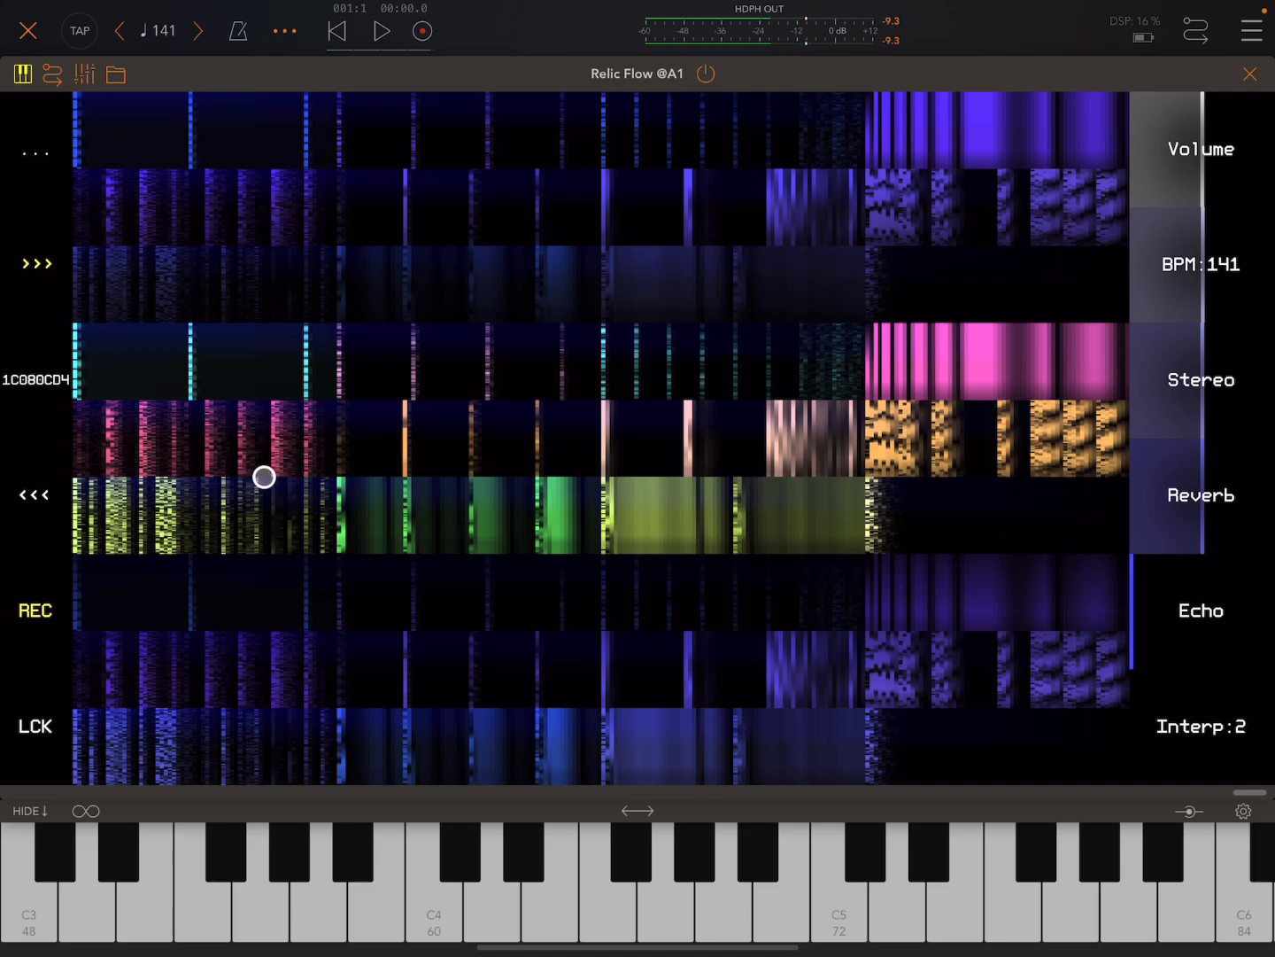
pyautogui.moveTo(264, 477); pyautogui.dragTo(182, 547)
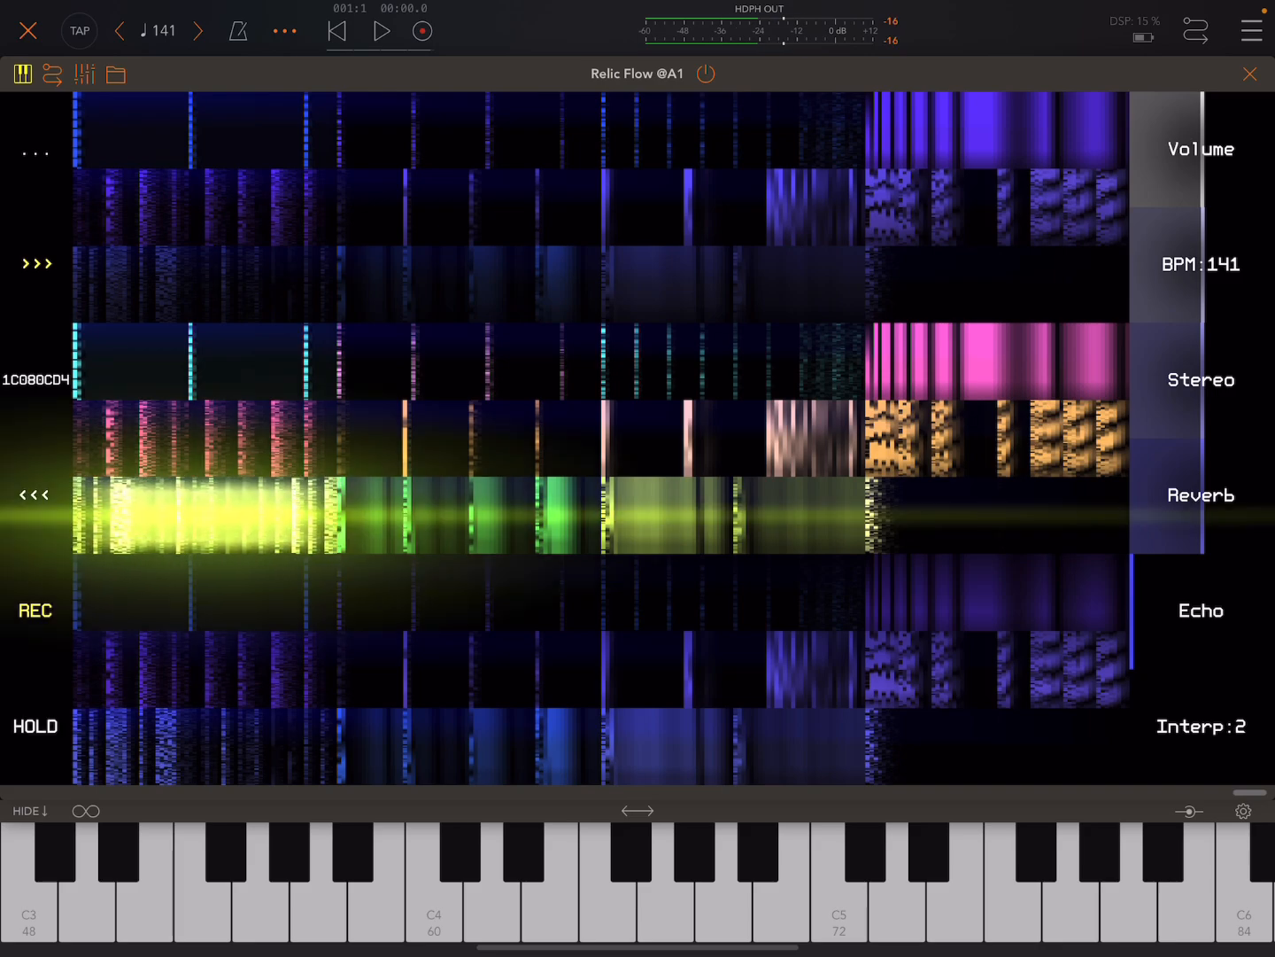
pyautogui.click(34, 725)
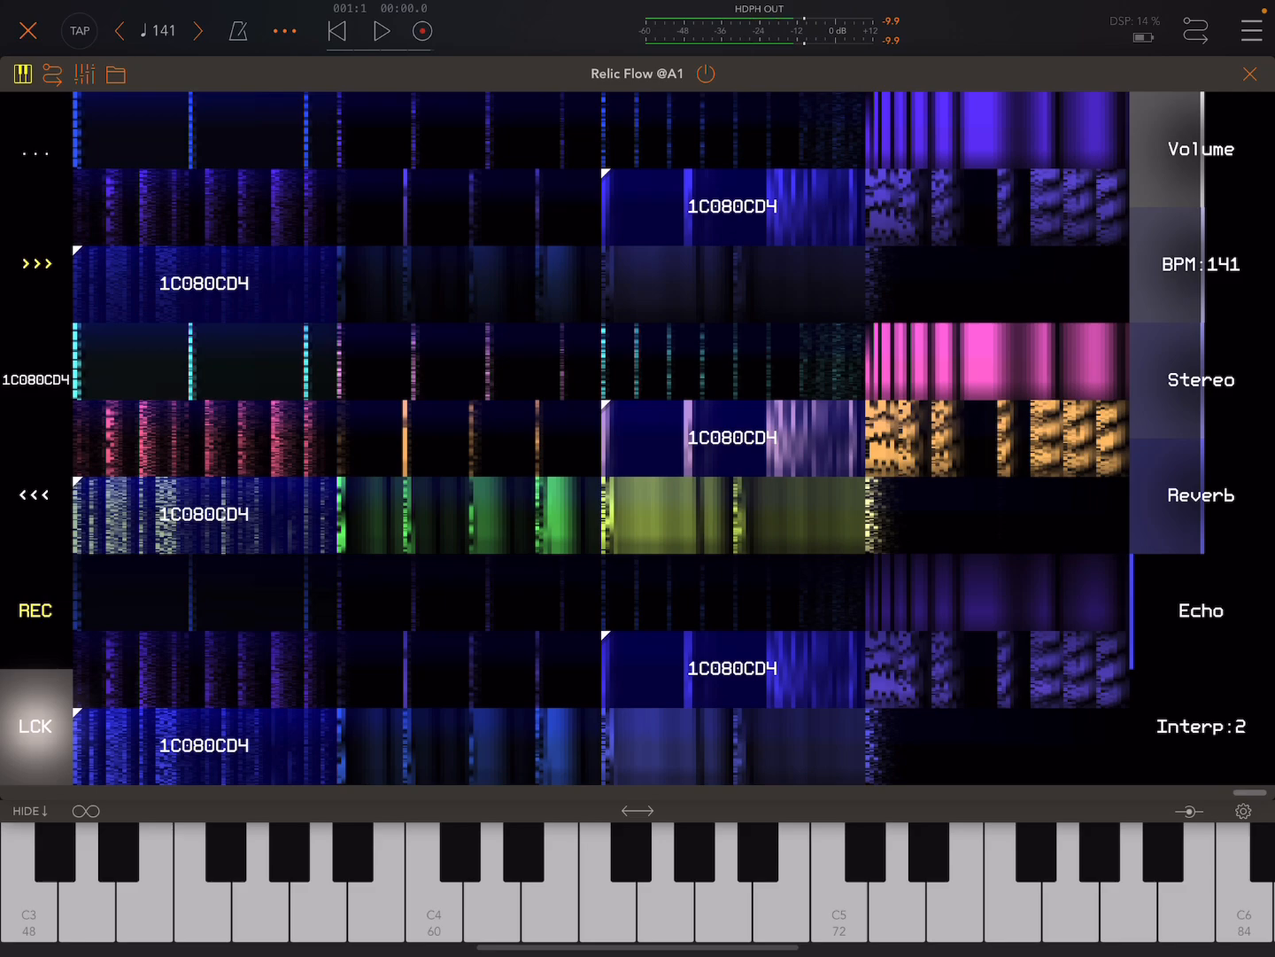
pyautogui.click(527, 345)
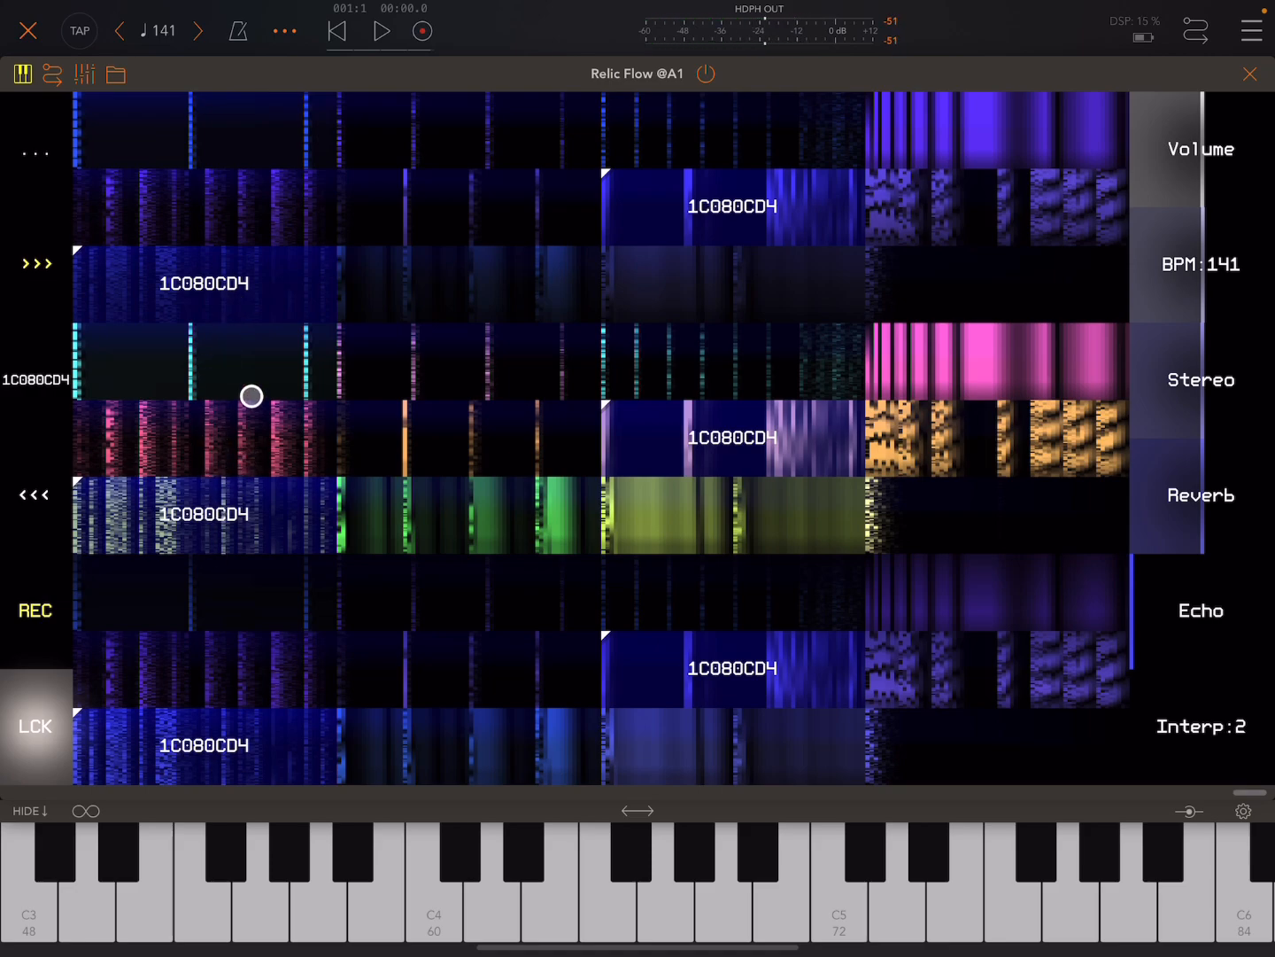
pyautogui.moveTo(250, 396); pyautogui.dragTo(281, 512)
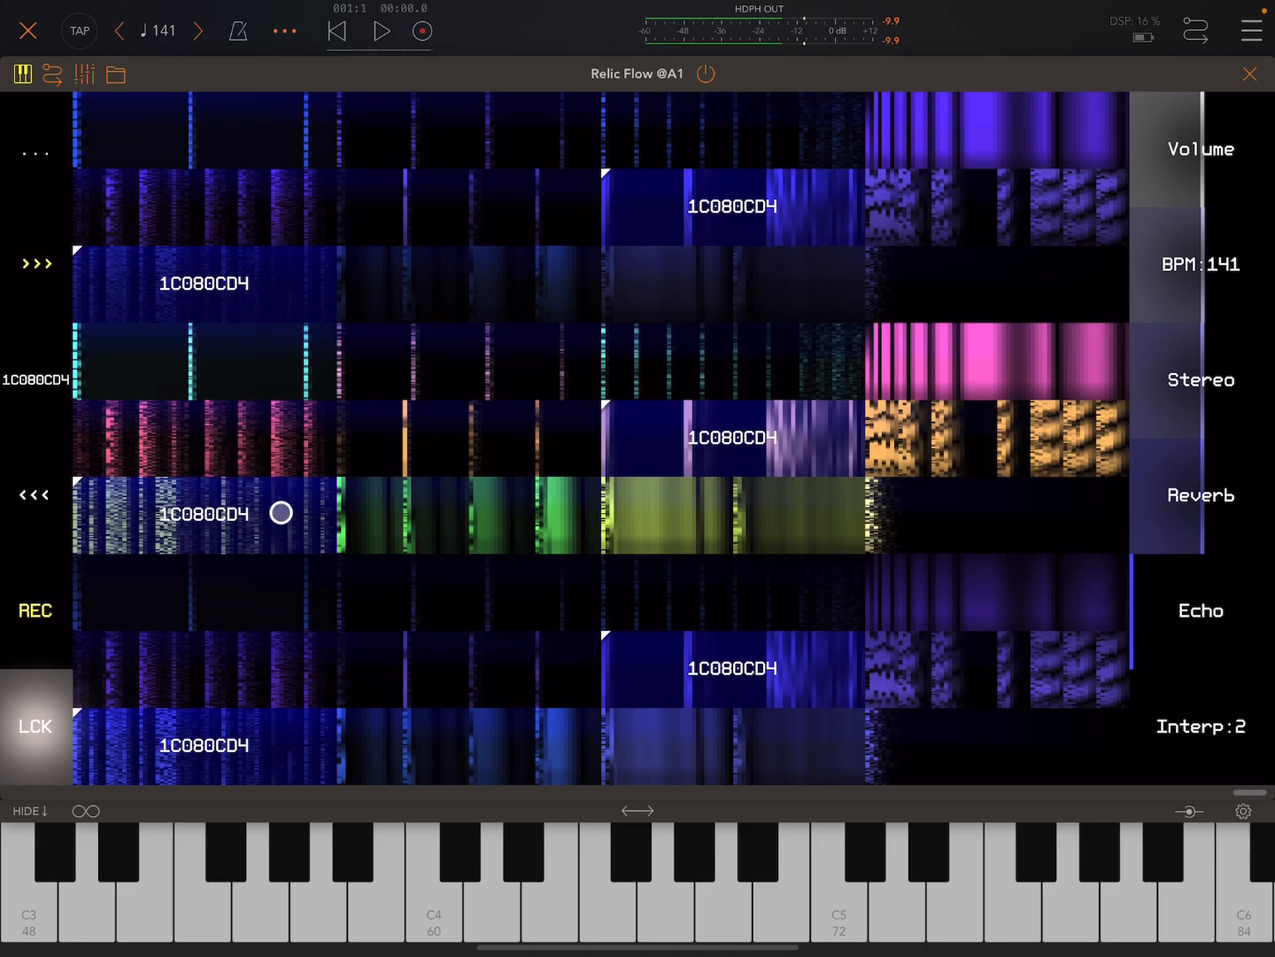
pyautogui.click(442, 924)
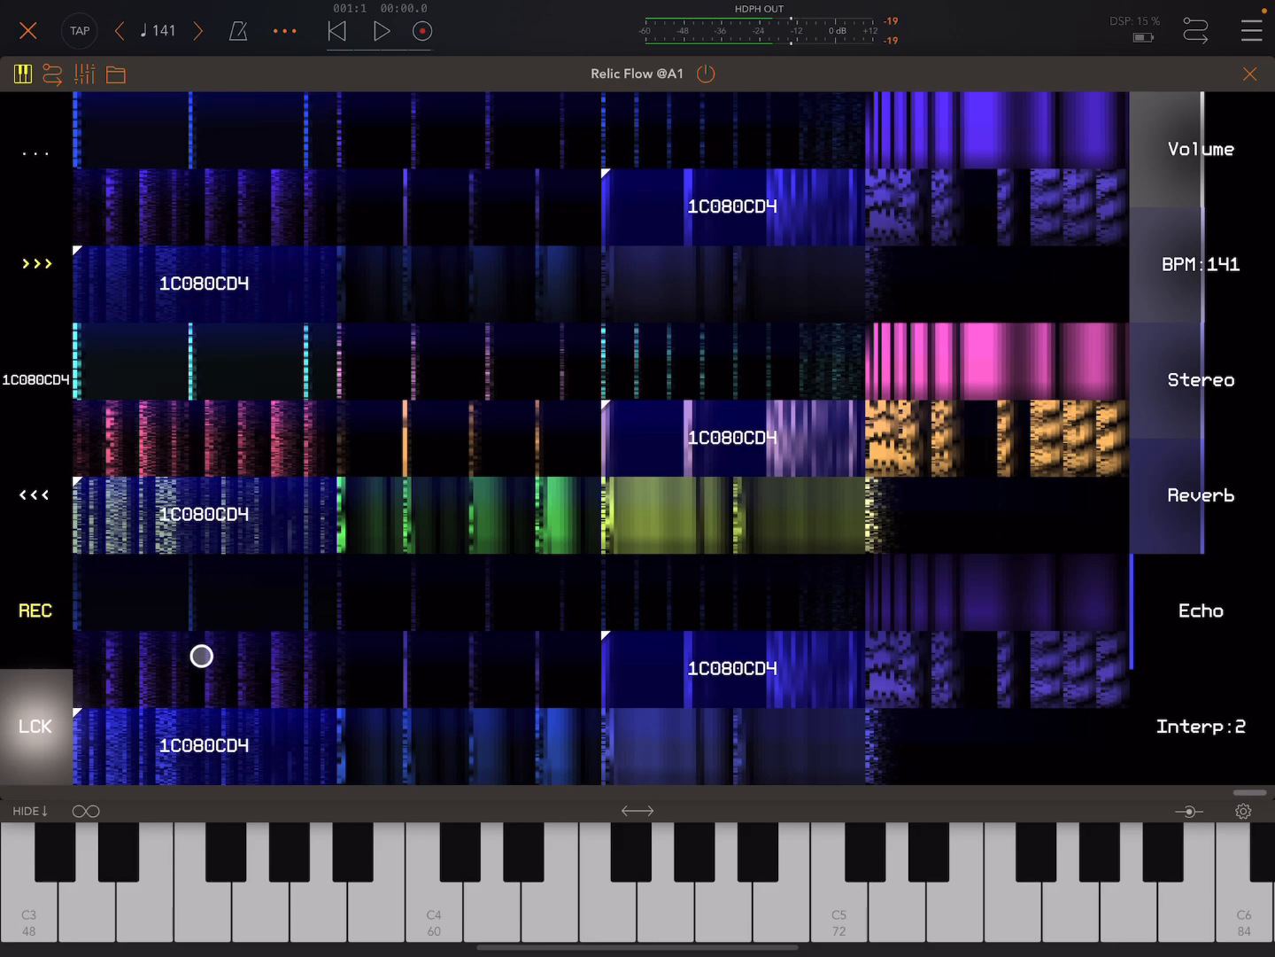
pyautogui.moveTo(201, 655); pyautogui.dragTo(188, 737)
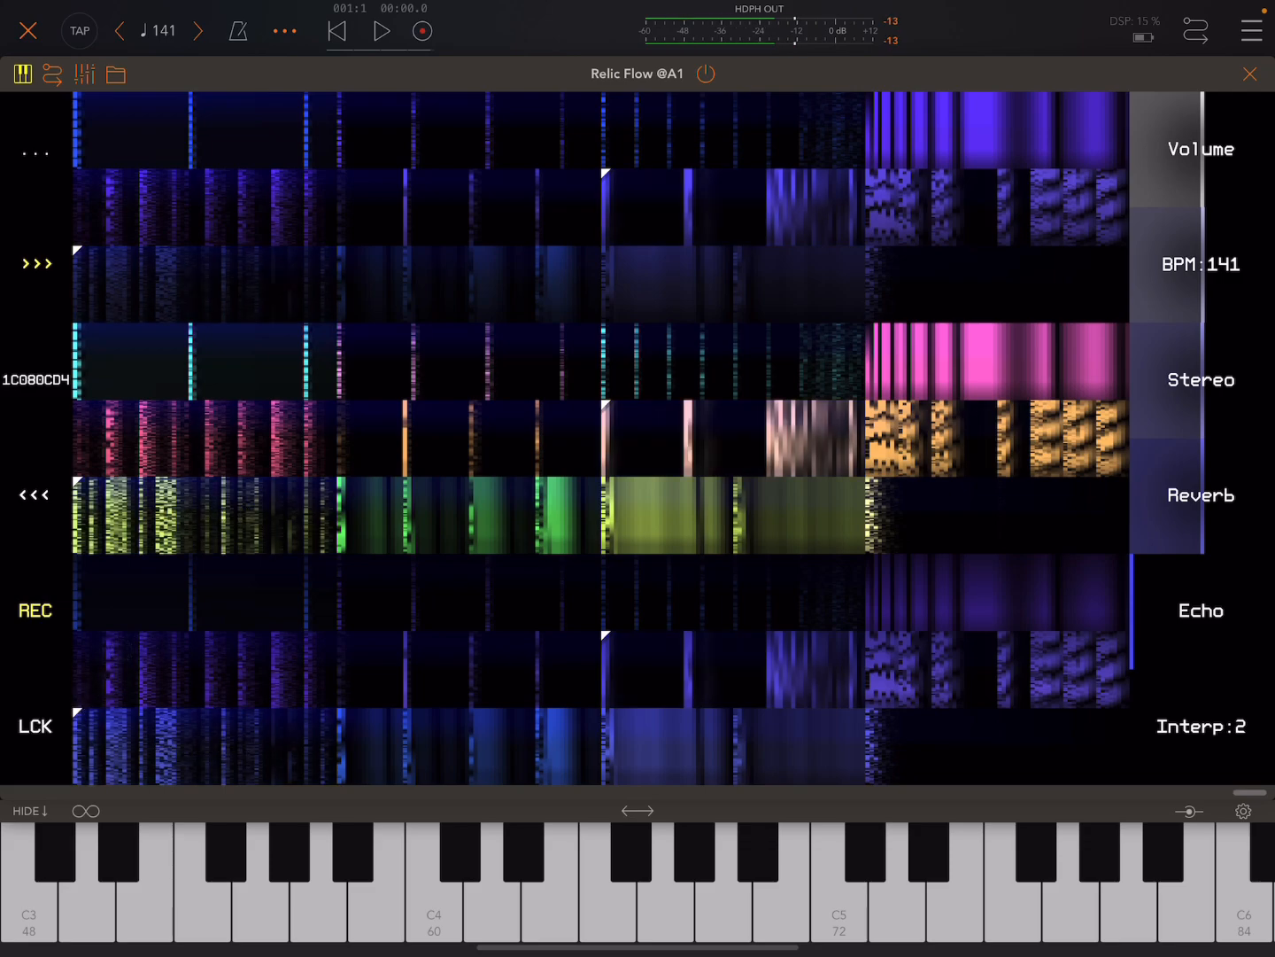
# Step: Load the next rflow sample into Relic Flow's slice grid, leaving held slices unchanged
pyautogui.click(95, 301)
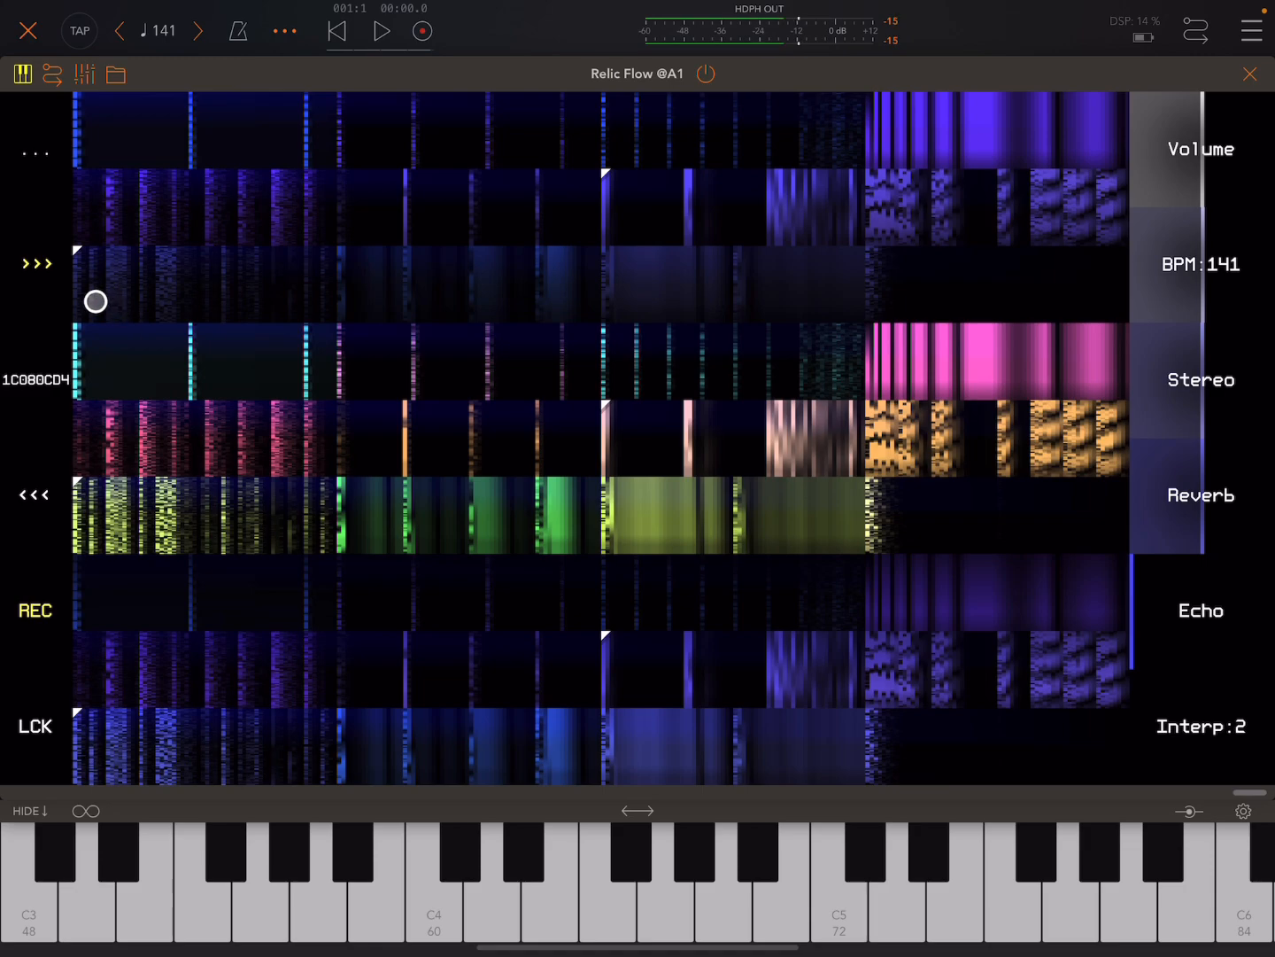
pyautogui.moveTo(95, 301); pyautogui.dragTo(79, 251)
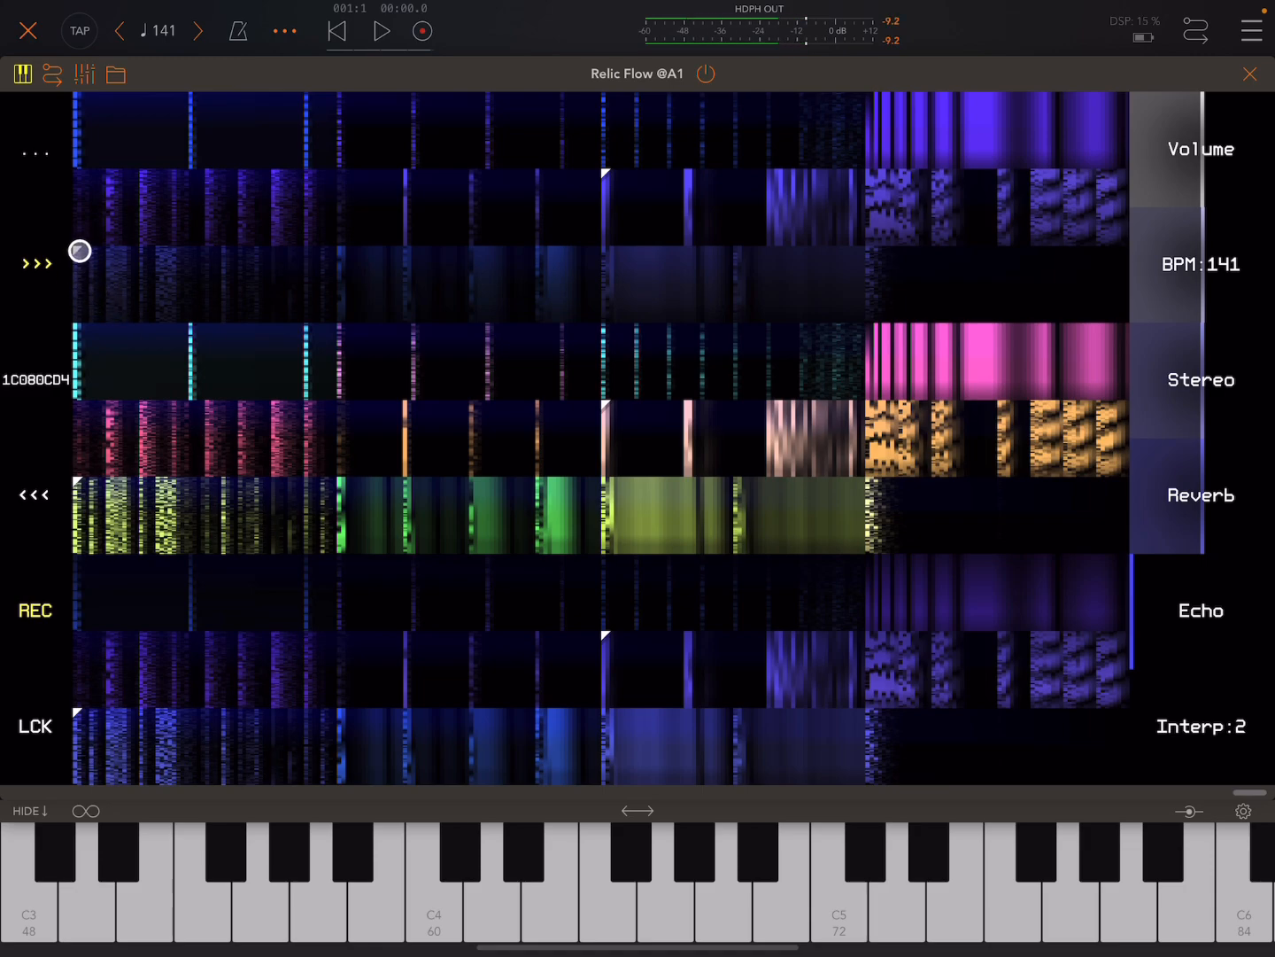
pyautogui.moveTo(80, 251); pyautogui.dragTo(608, 175)
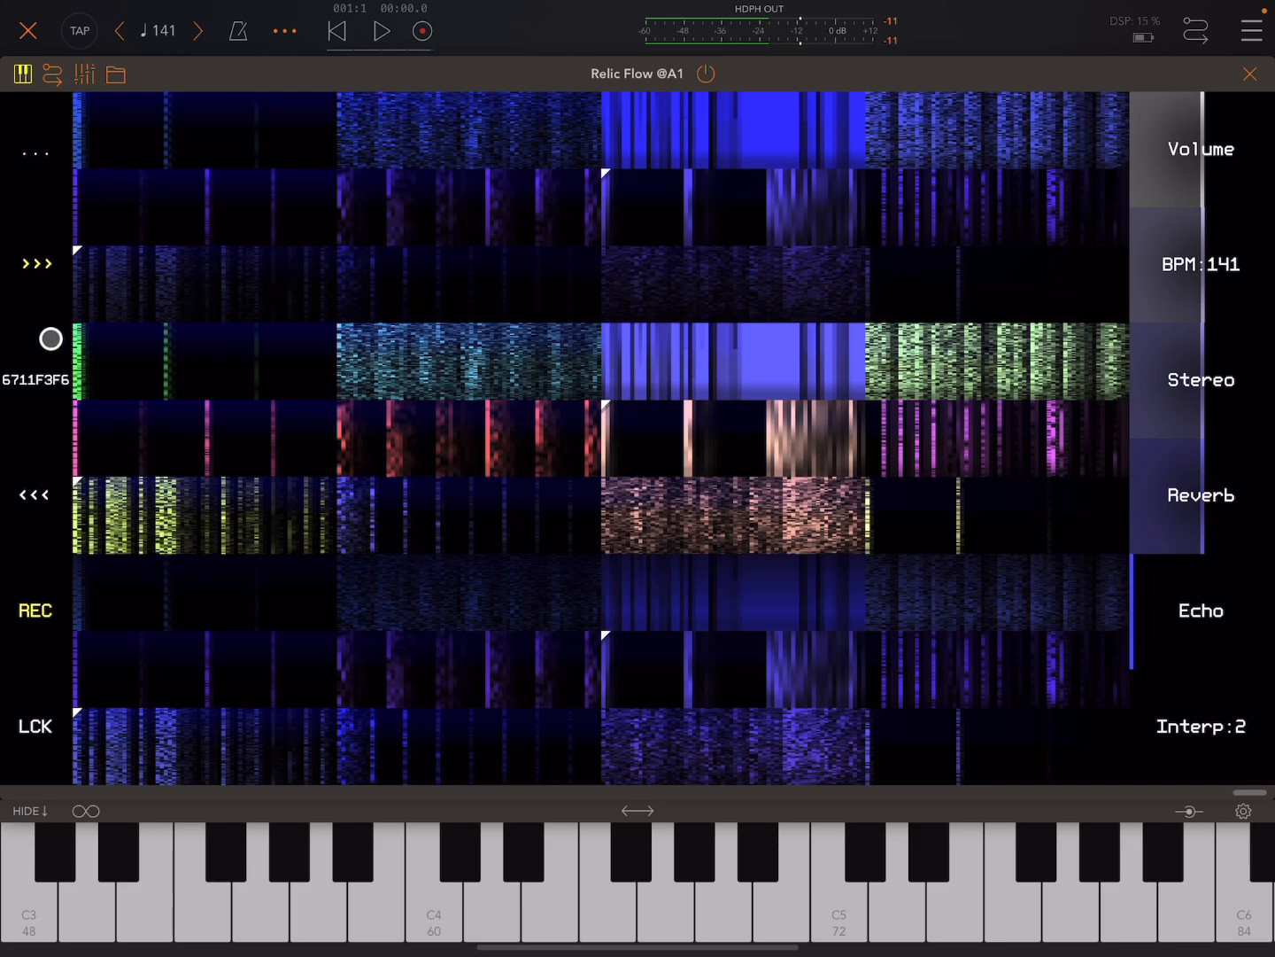
pyautogui.click(36, 263)
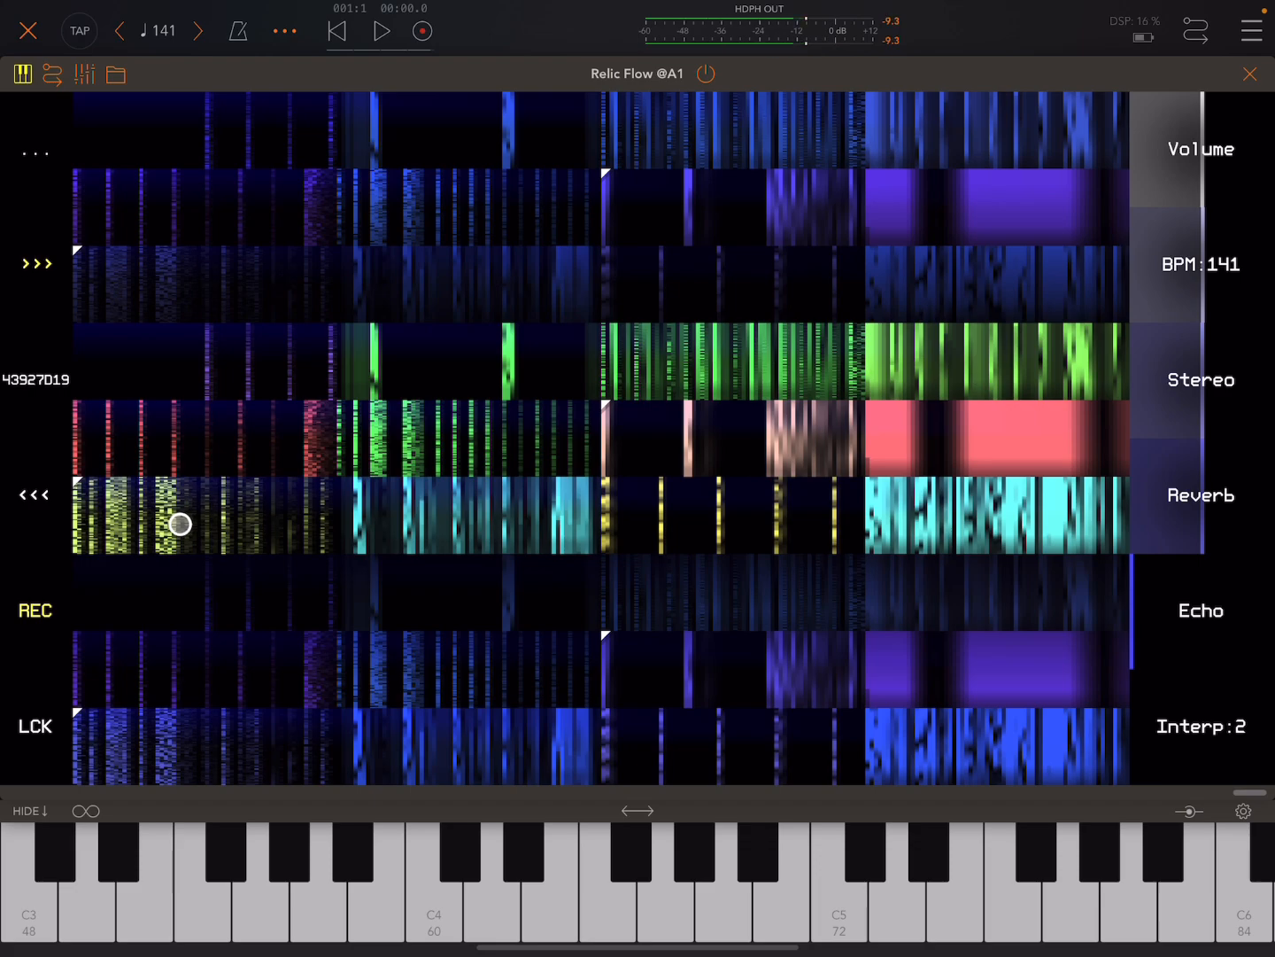
# Step: Trigger Relic Flow slices in the sixth, fifth and bottom rows, featuring the fifth-row green slice
pyautogui.moveTo(178, 524); pyautogui.dragTo(305, 455)
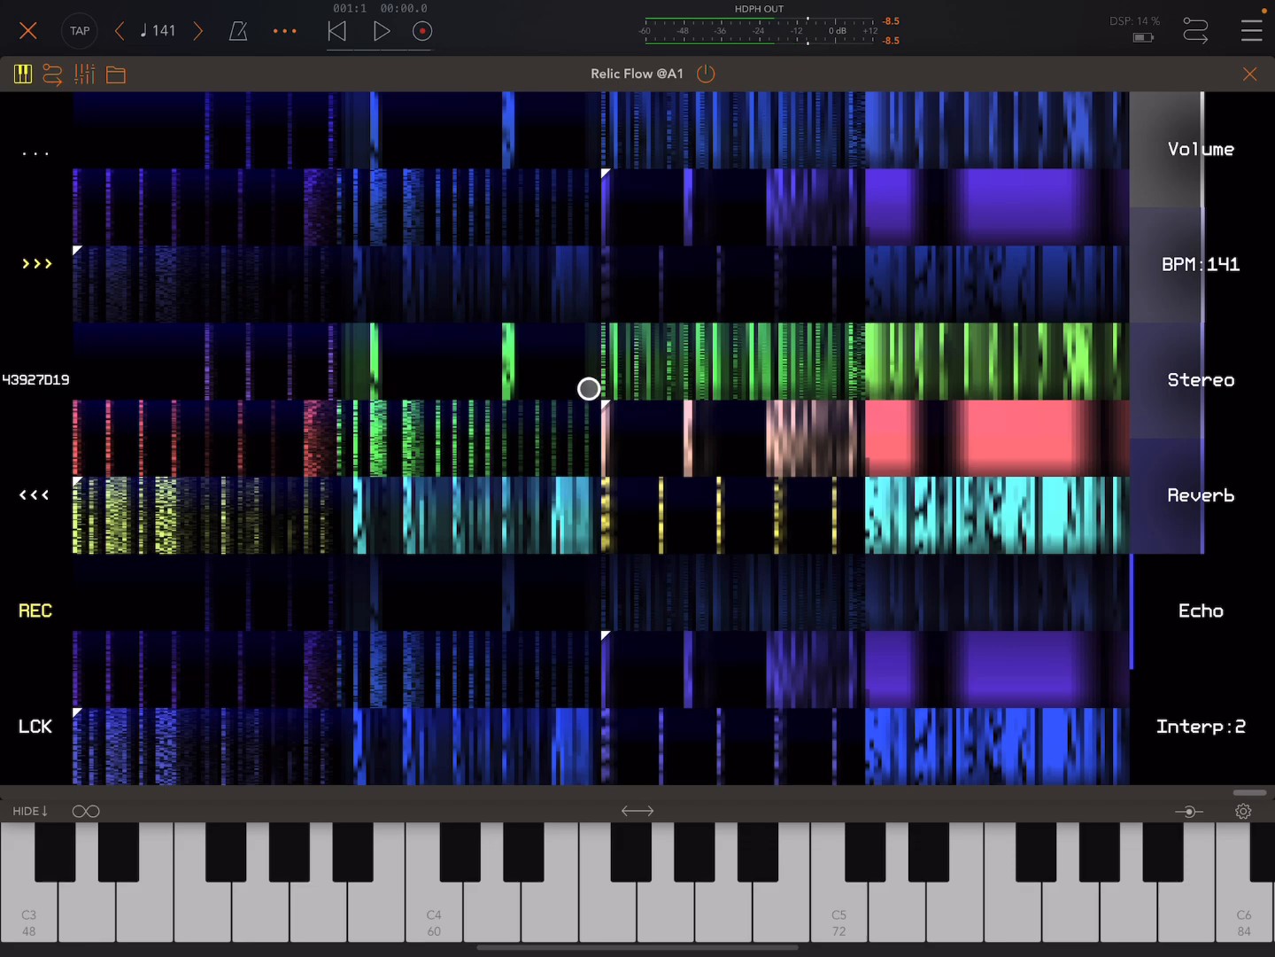
pyautogui.moveTo(589, 388); pyautogui.dragTo(494, 558)
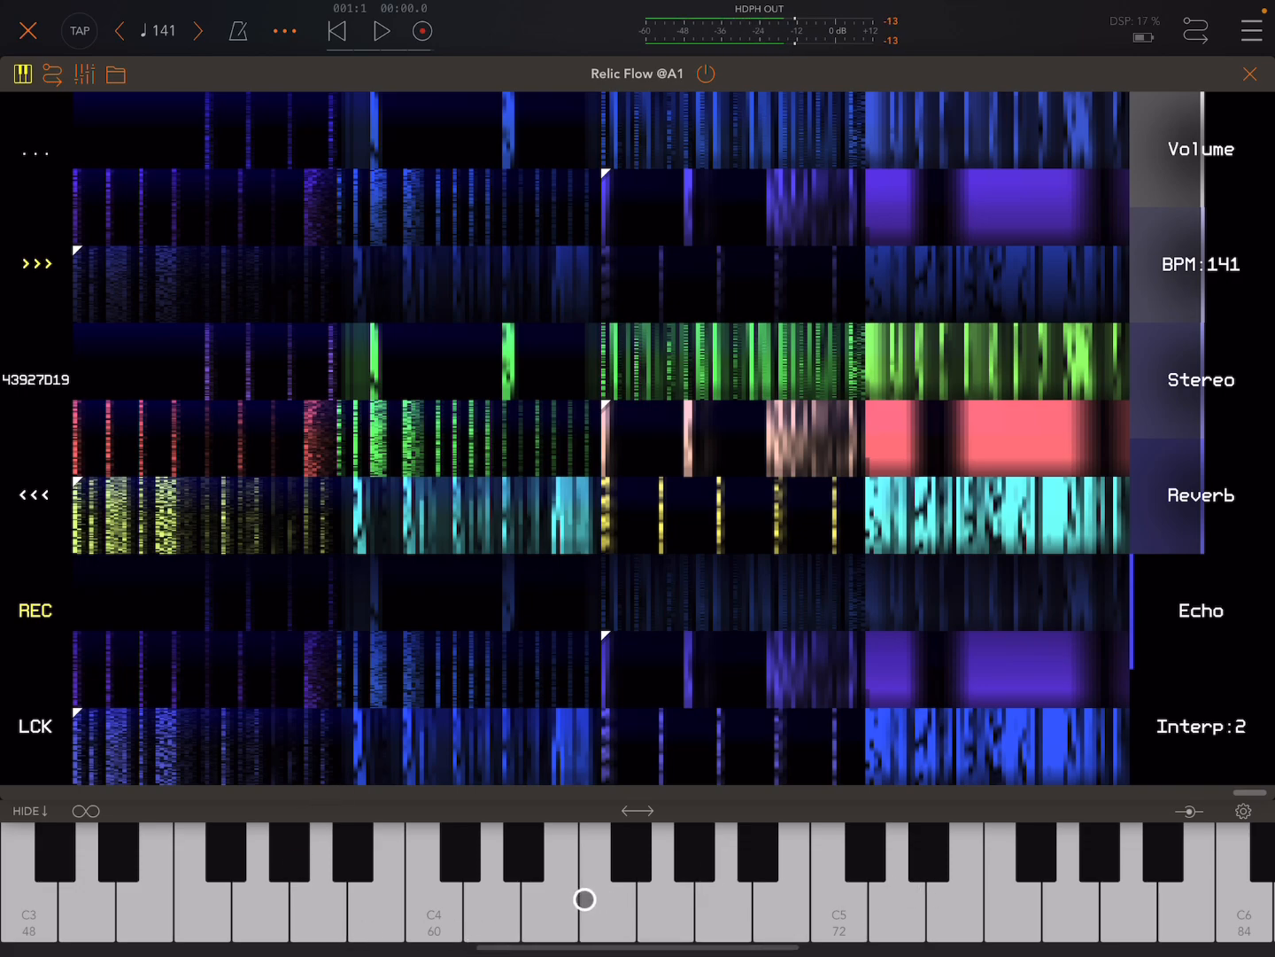
pyautogui.moveTo(583, 898); pyautogui.dragTo(521, 898)
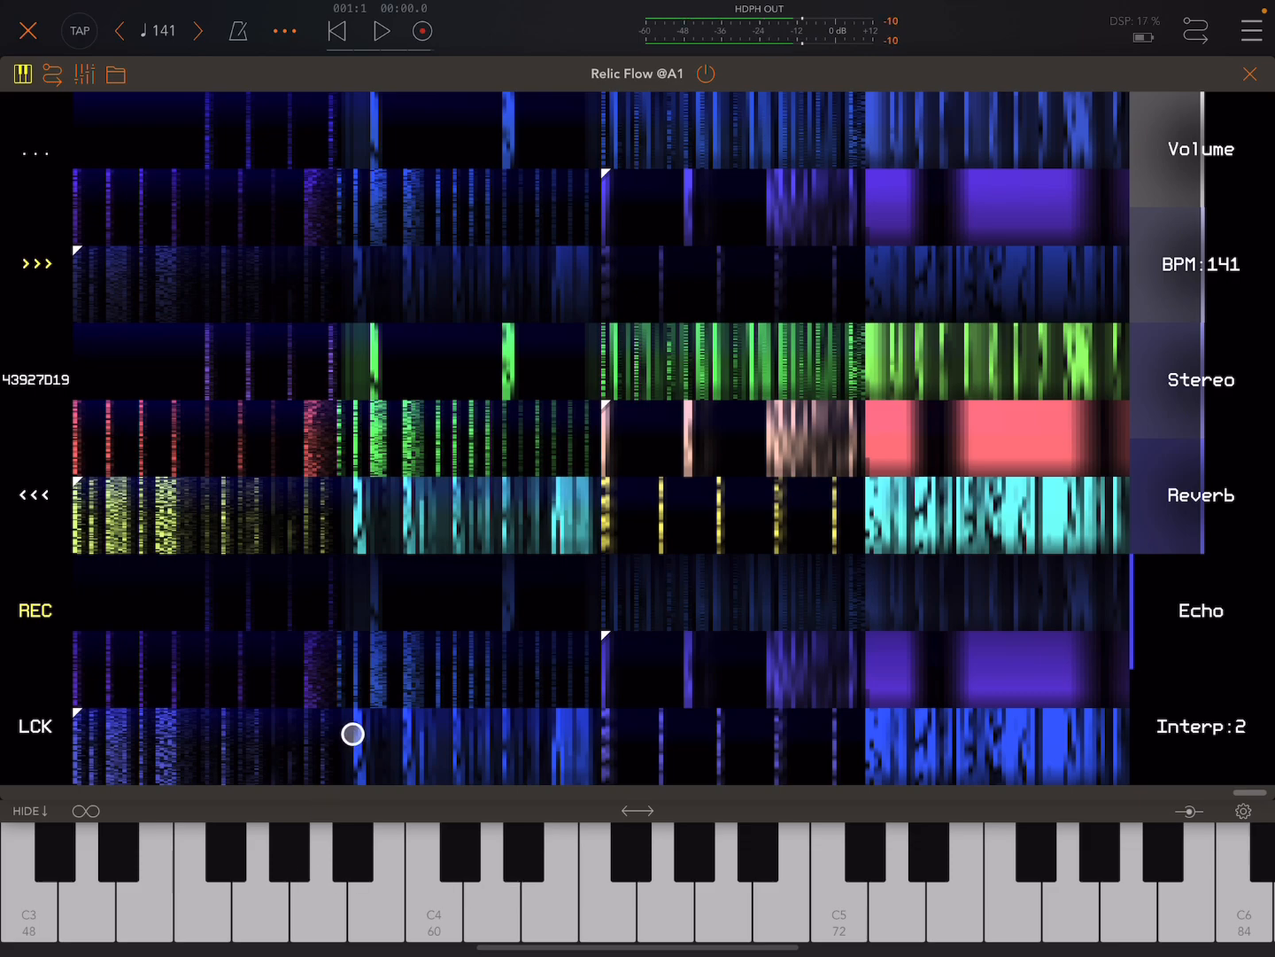
pyautogui.moveTo(352, 734); pyautogui.dragTo(313, 517)
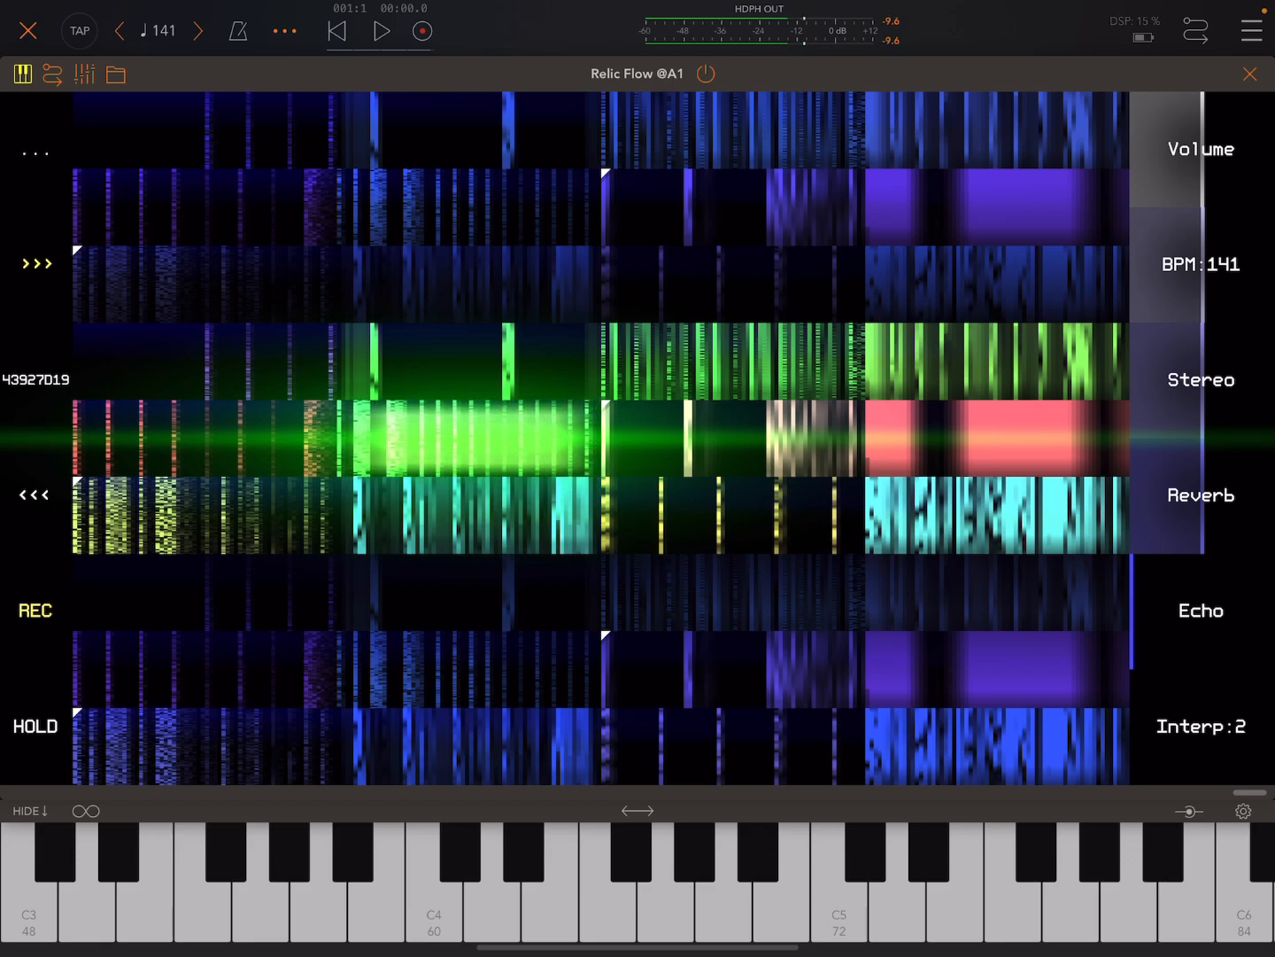
# Step: Keep the green slices latched with HOLD and replay the held green slice
pyautogui.click(32, 700)
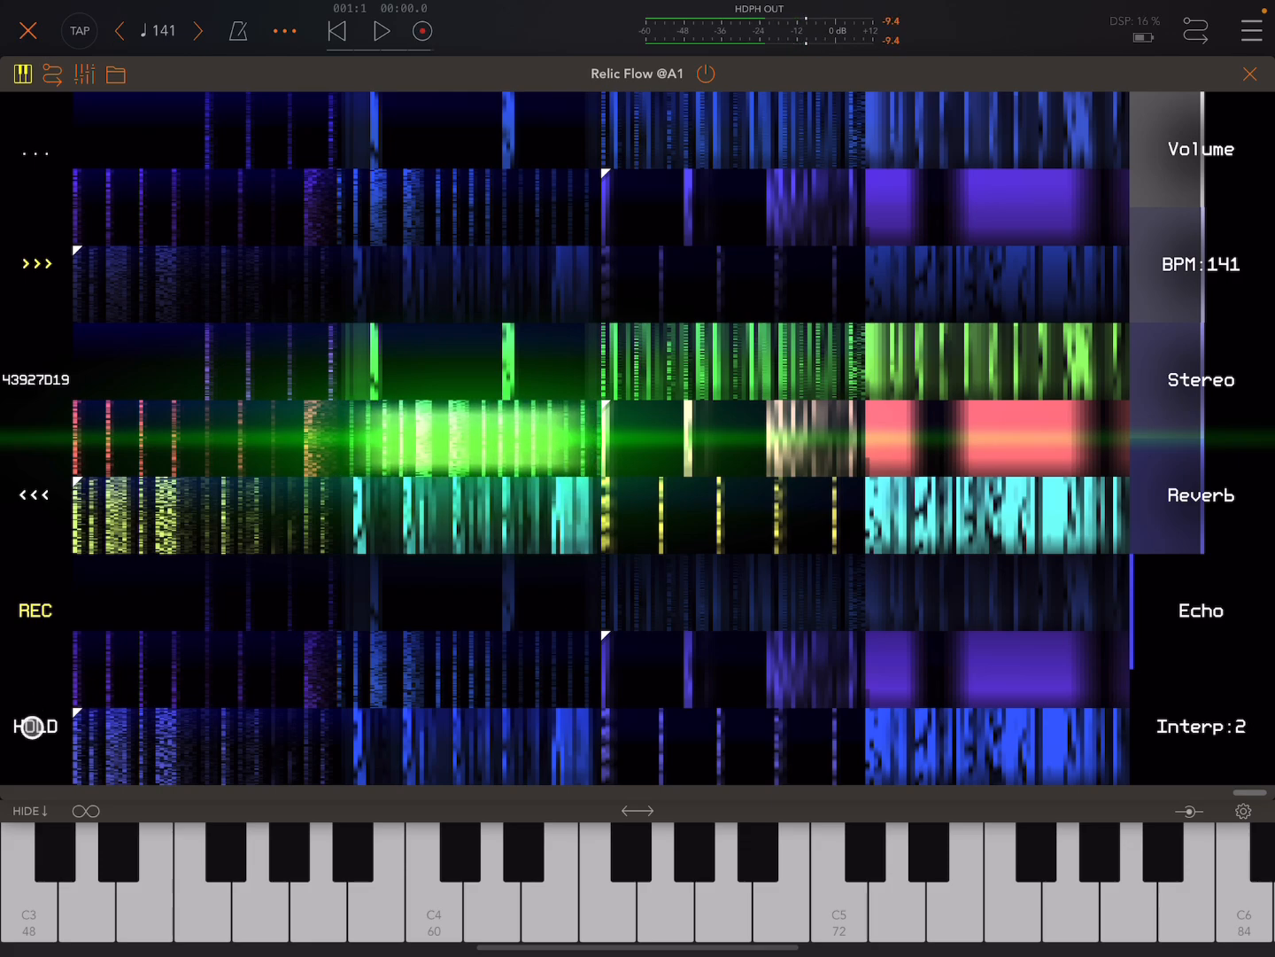
pyautogui.click(36, 726)
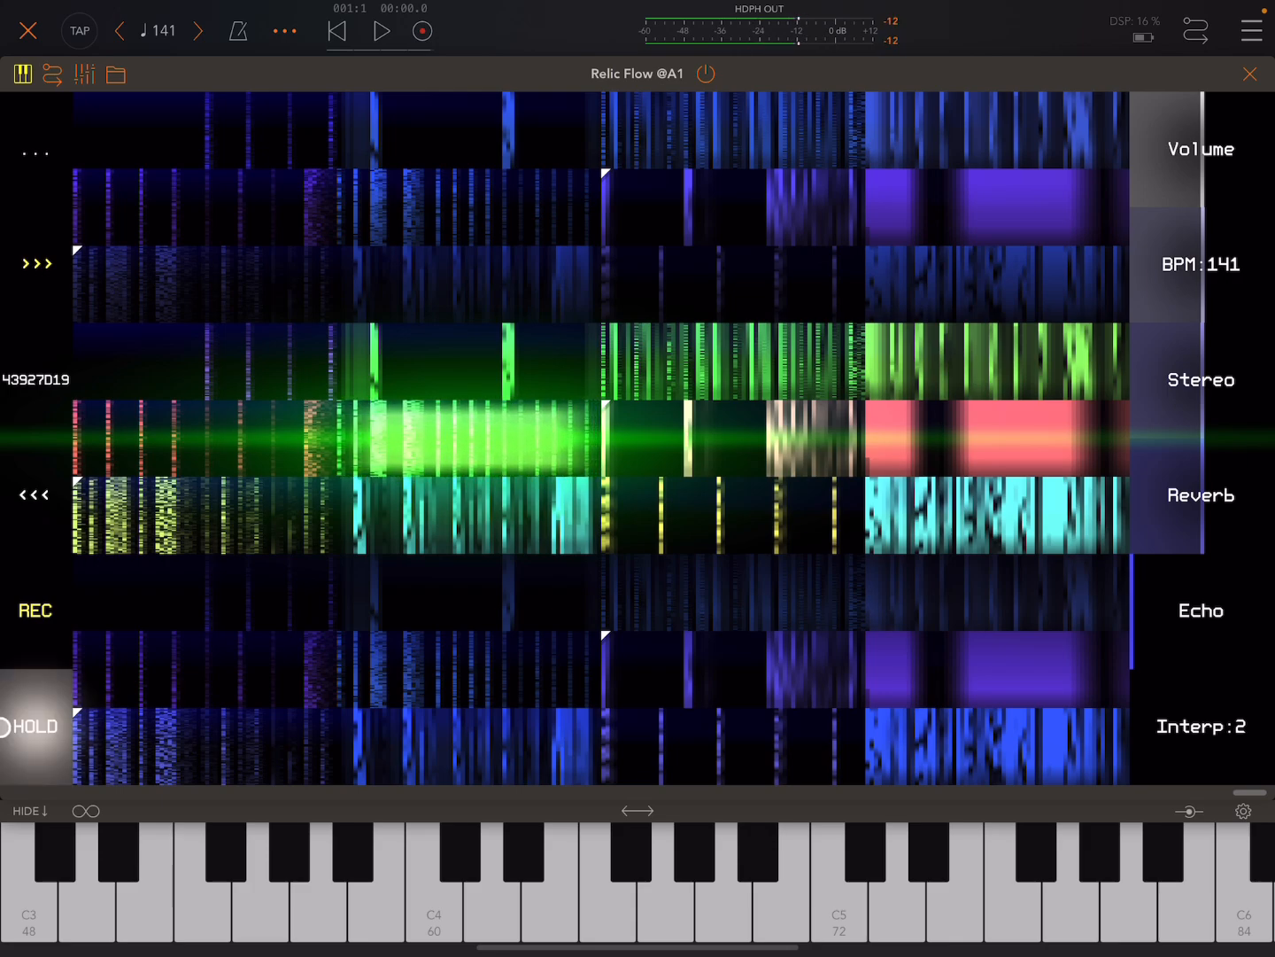
pyautogui.click(463, 465)
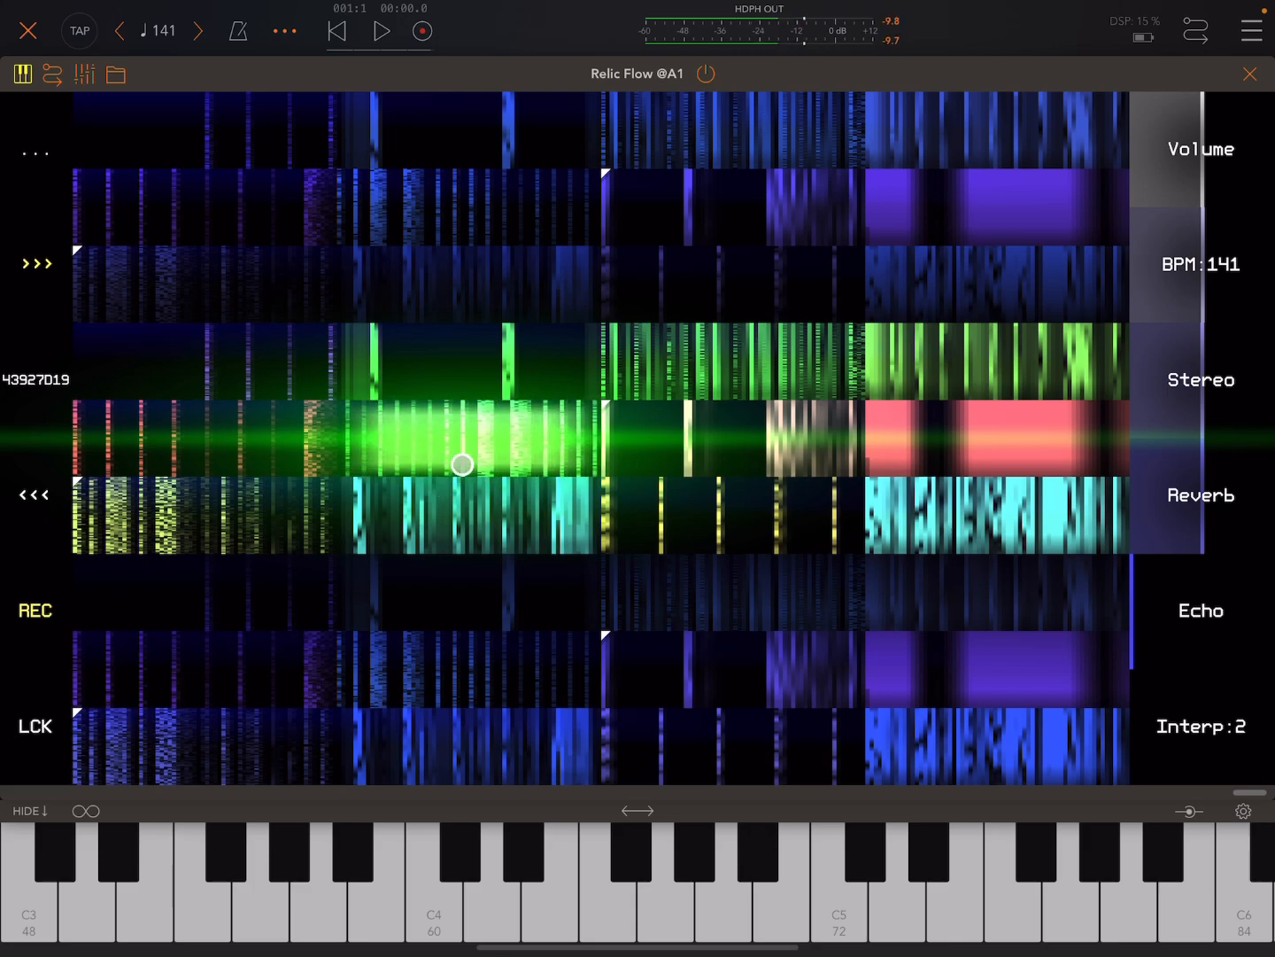
pyautogui.moveTo(462, 465); pyautogui.dragTo(447, 433)
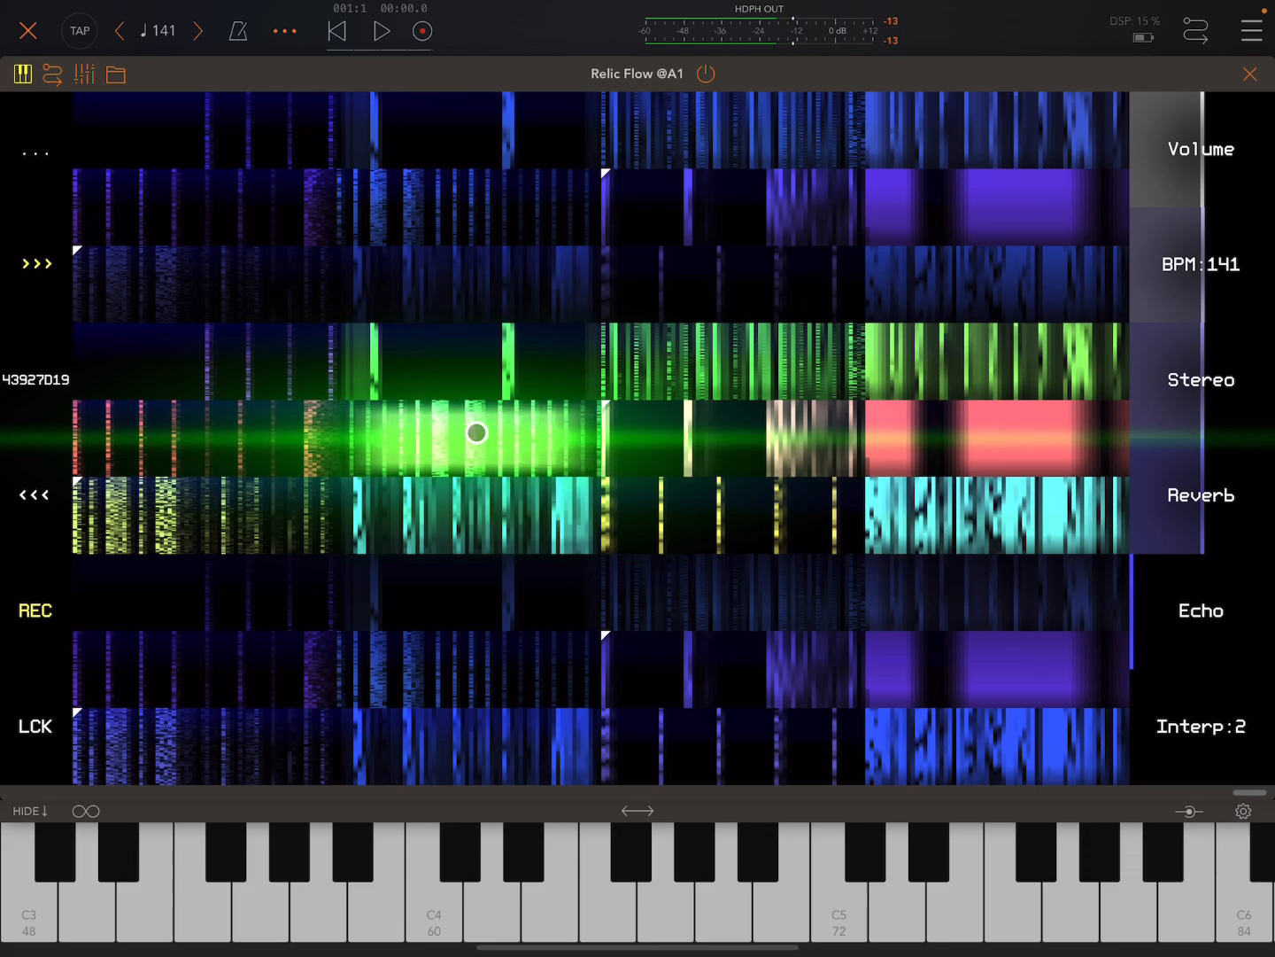
pyautogui.moveTo(476, 432); pyautogui.dragTo(416, 359)
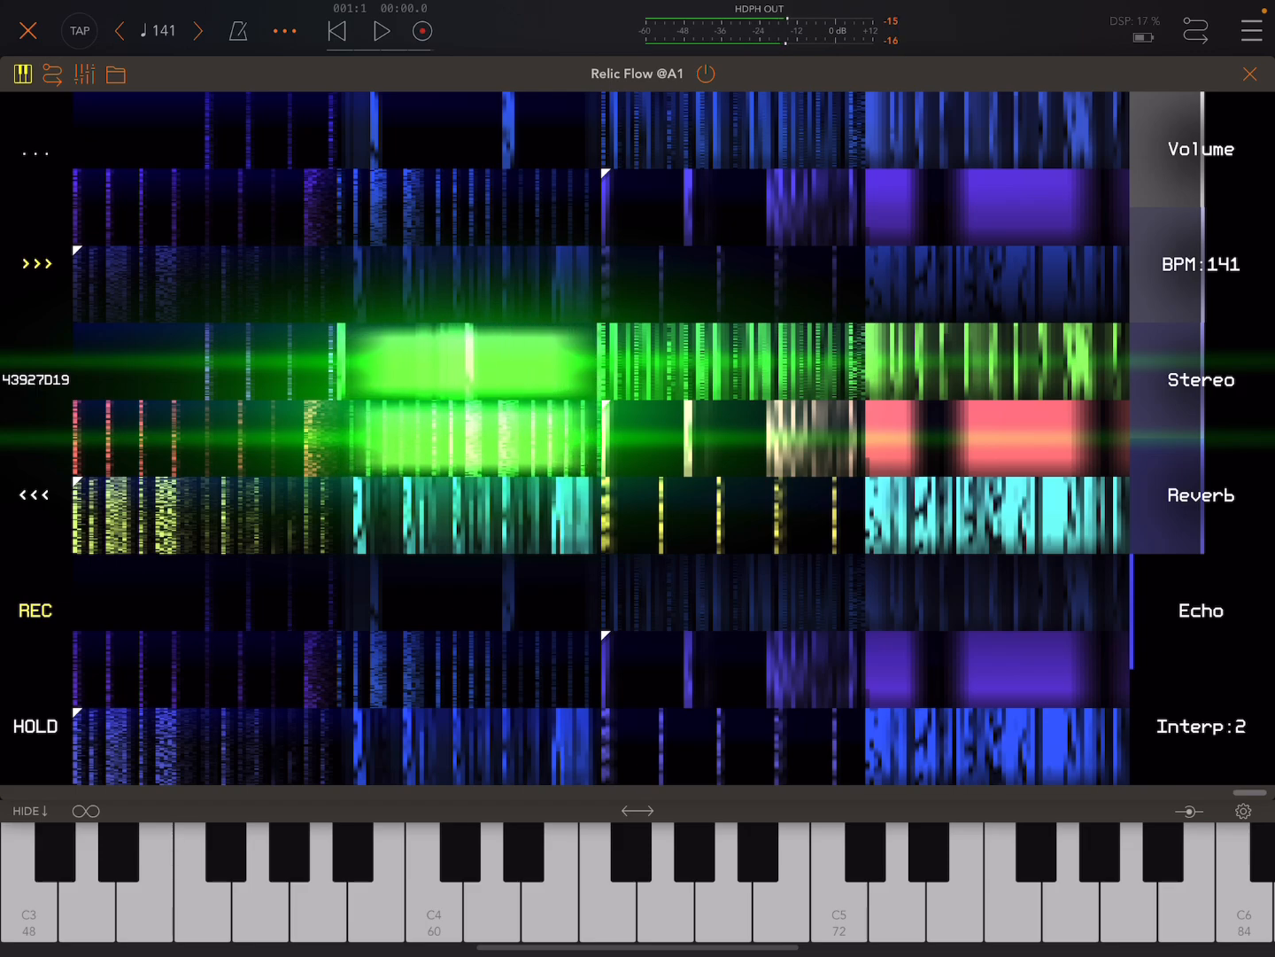
# Step: Hold a green fourth-row slice and a yellow third-row slice
pyautogui.click(35, 726)
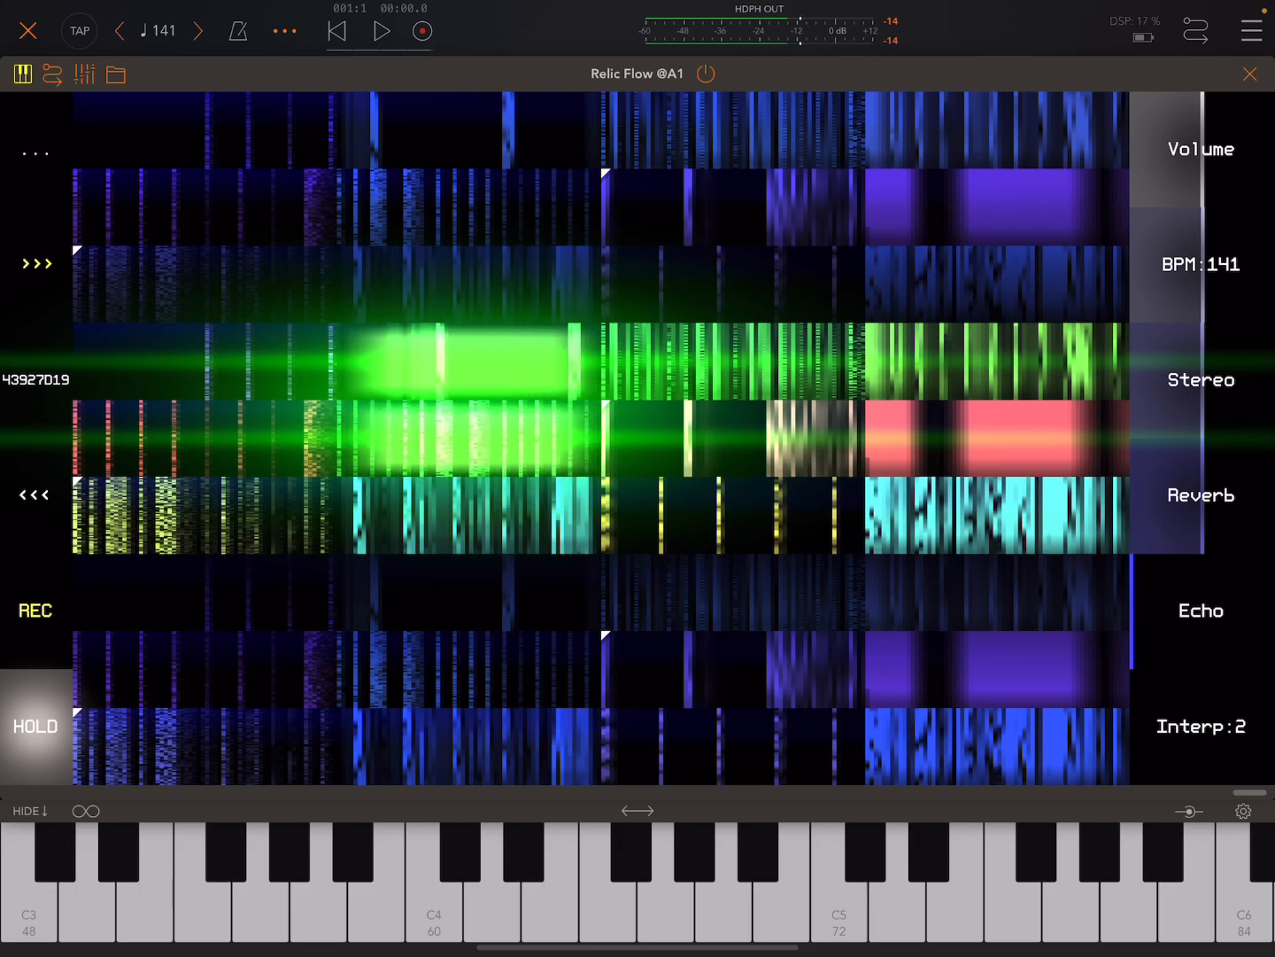
pyautogui.click(35, 726)
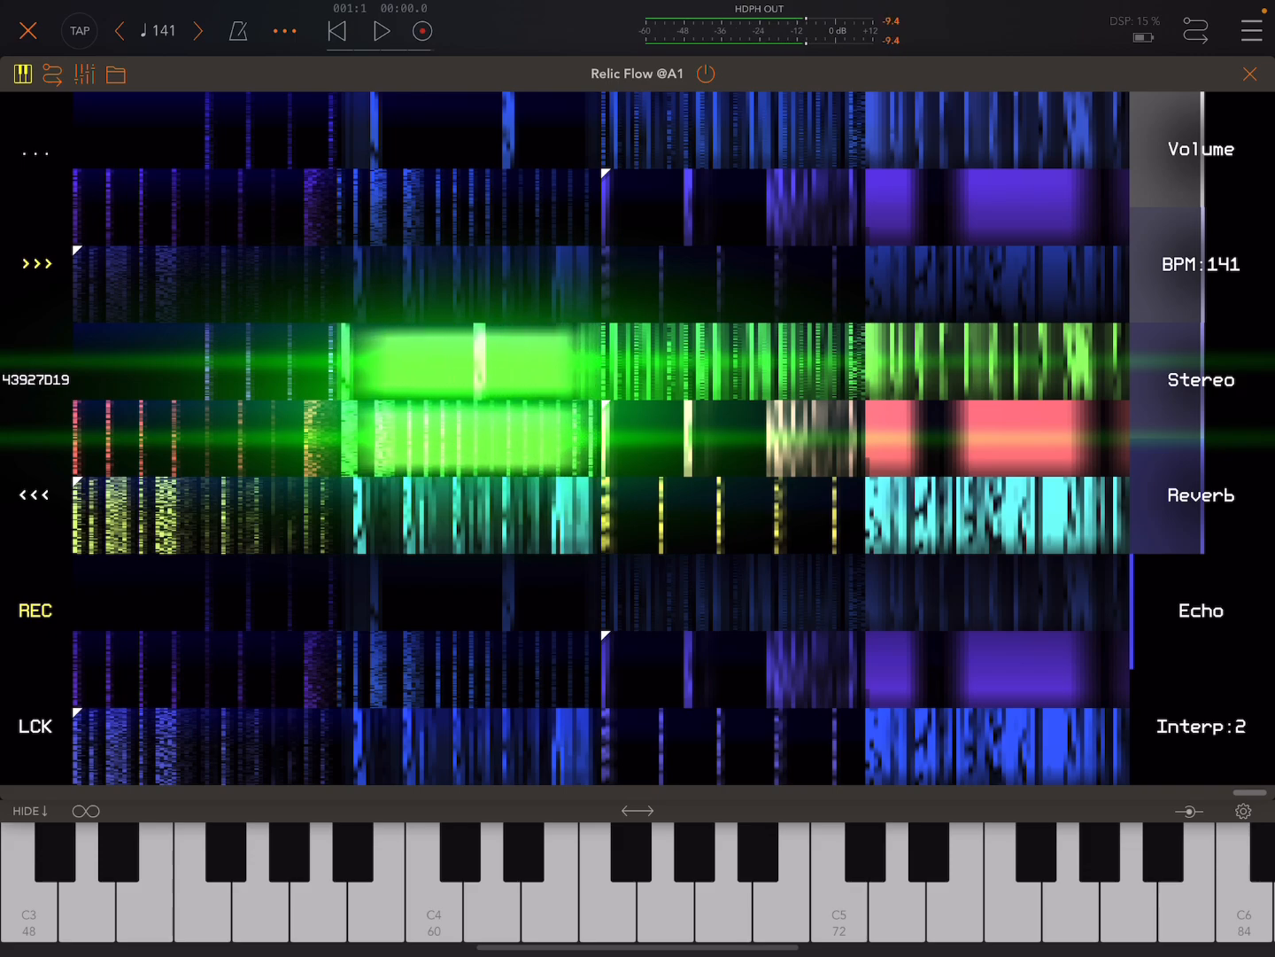
pyautogui.click(631, 268)
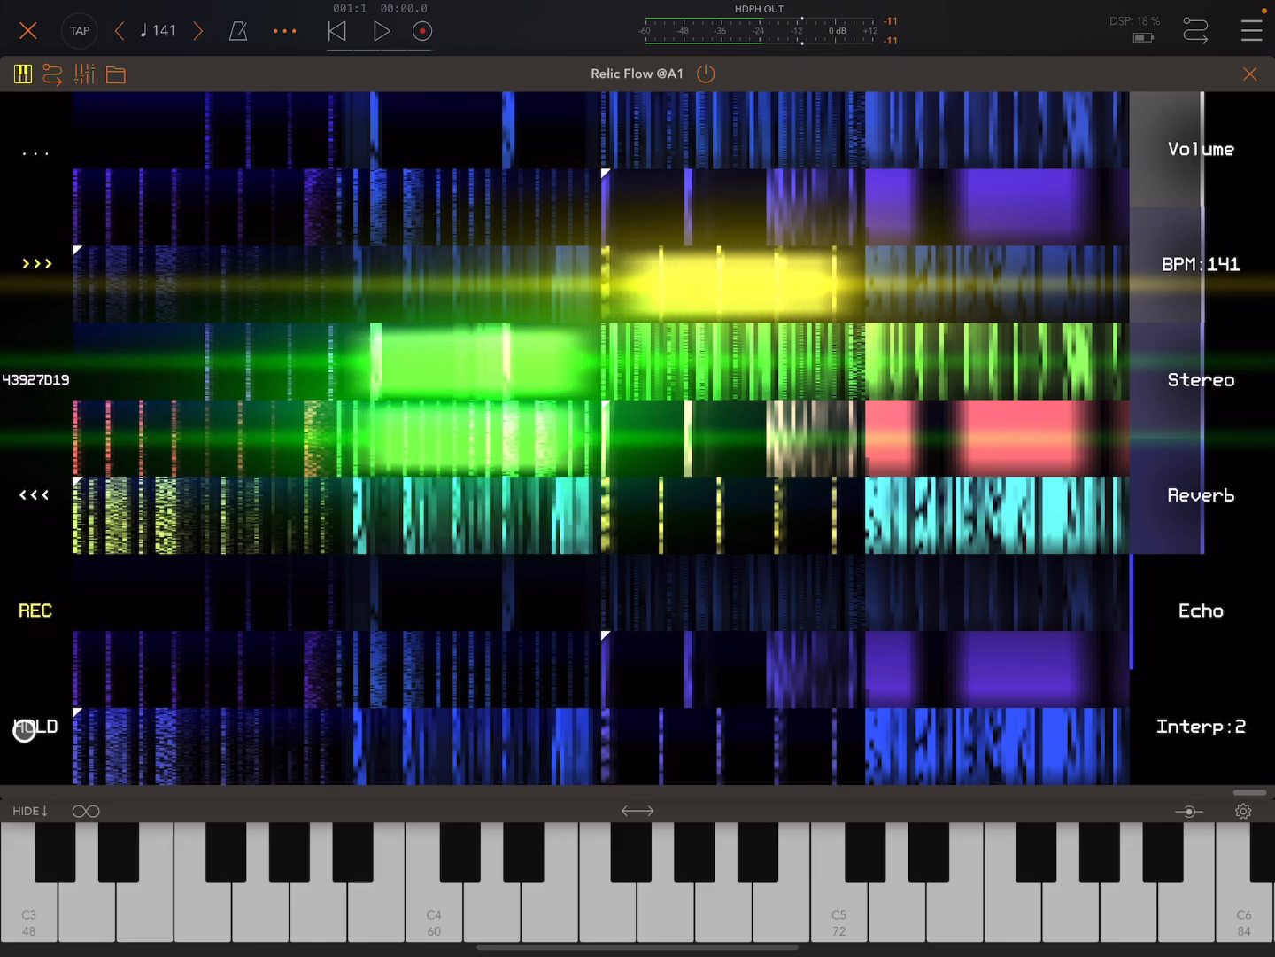
# Step: Unlatch the yellow slice, raise Echo, and bring up its exact value entry at 68.27%
pyautogui.click(36, 726)
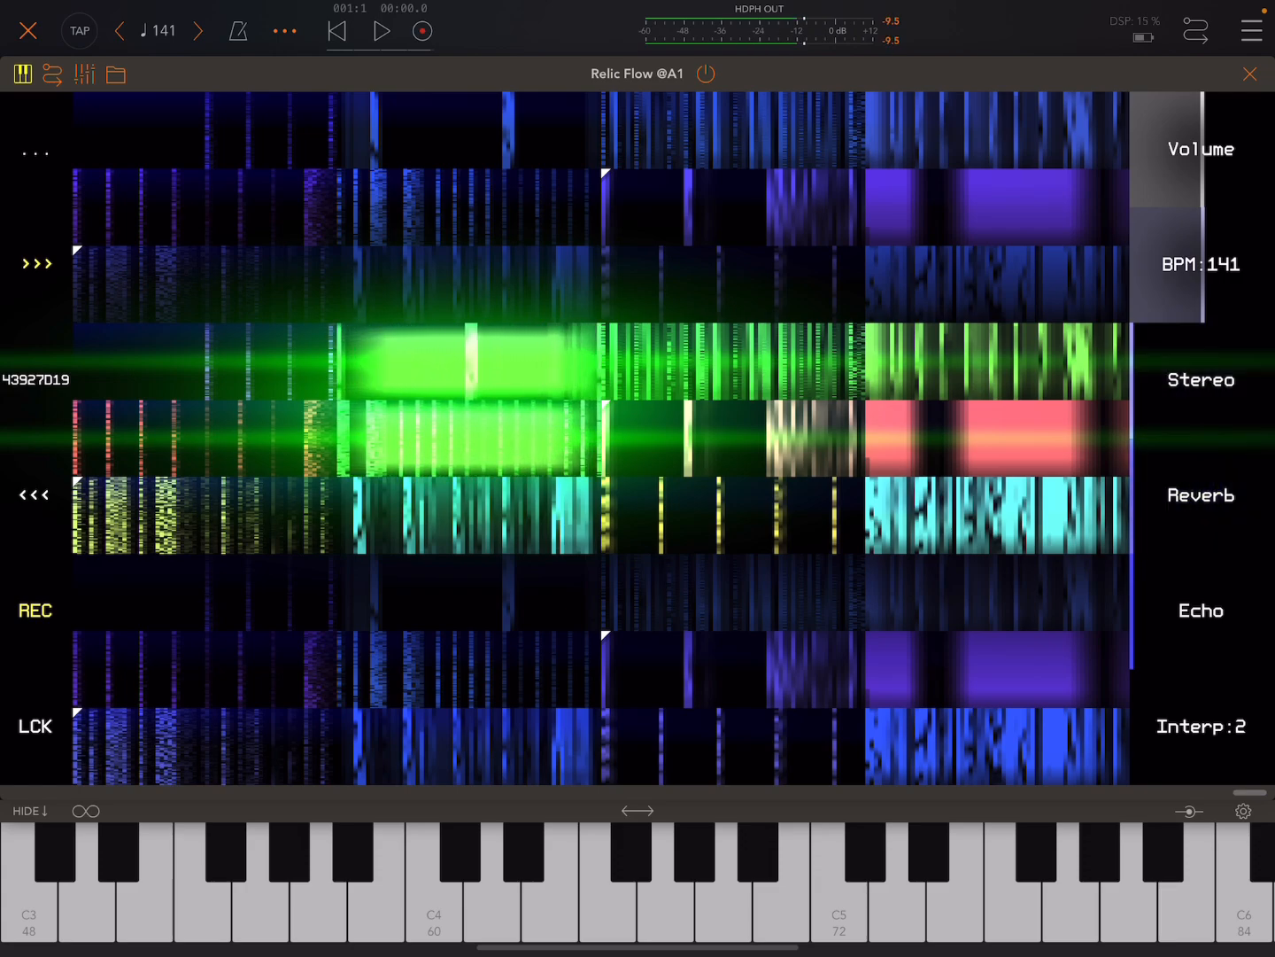
pyautogui.click(1202, 494)
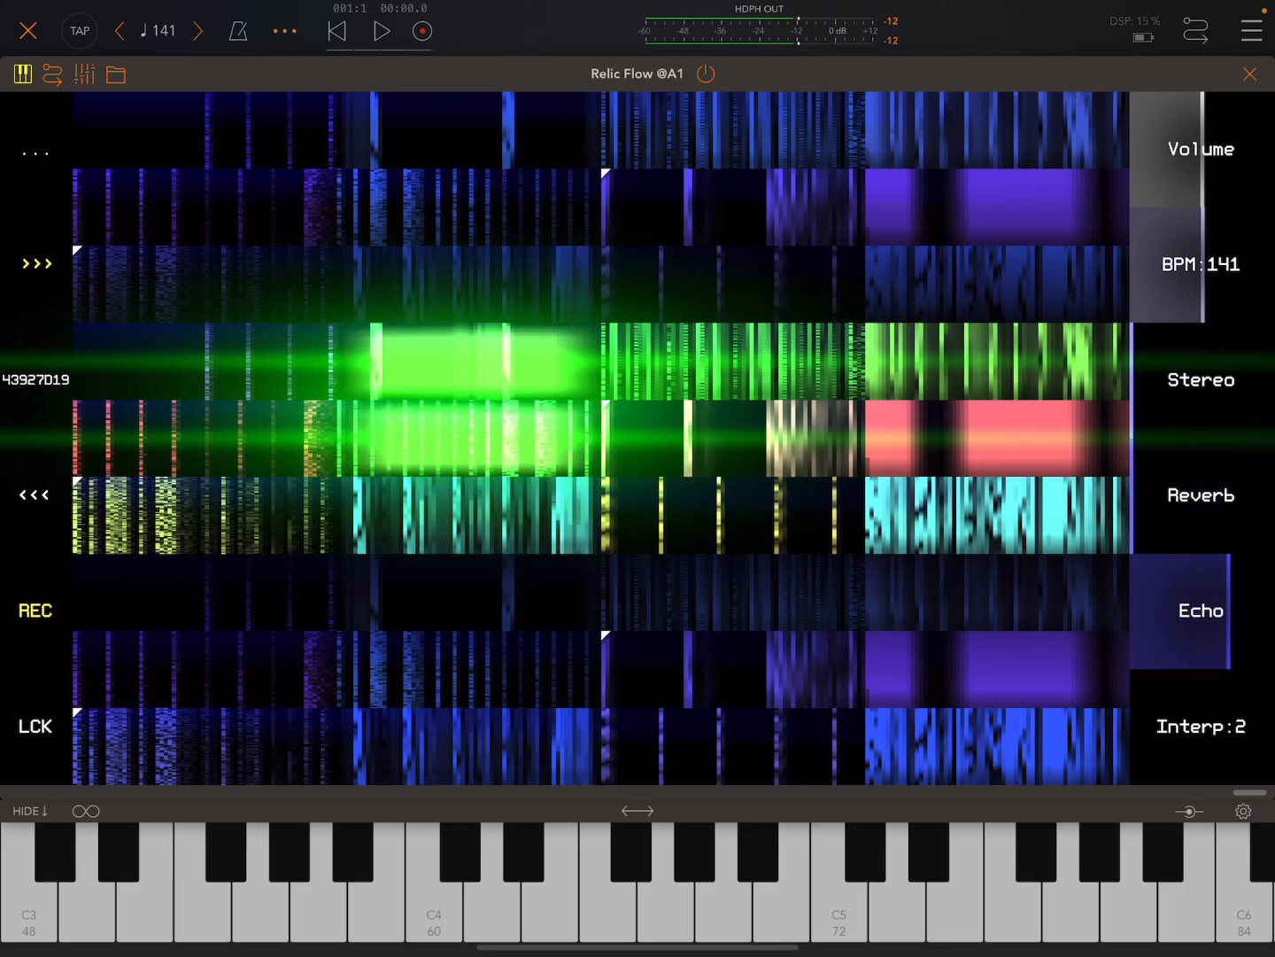
pyautogui.click(1201, 611)
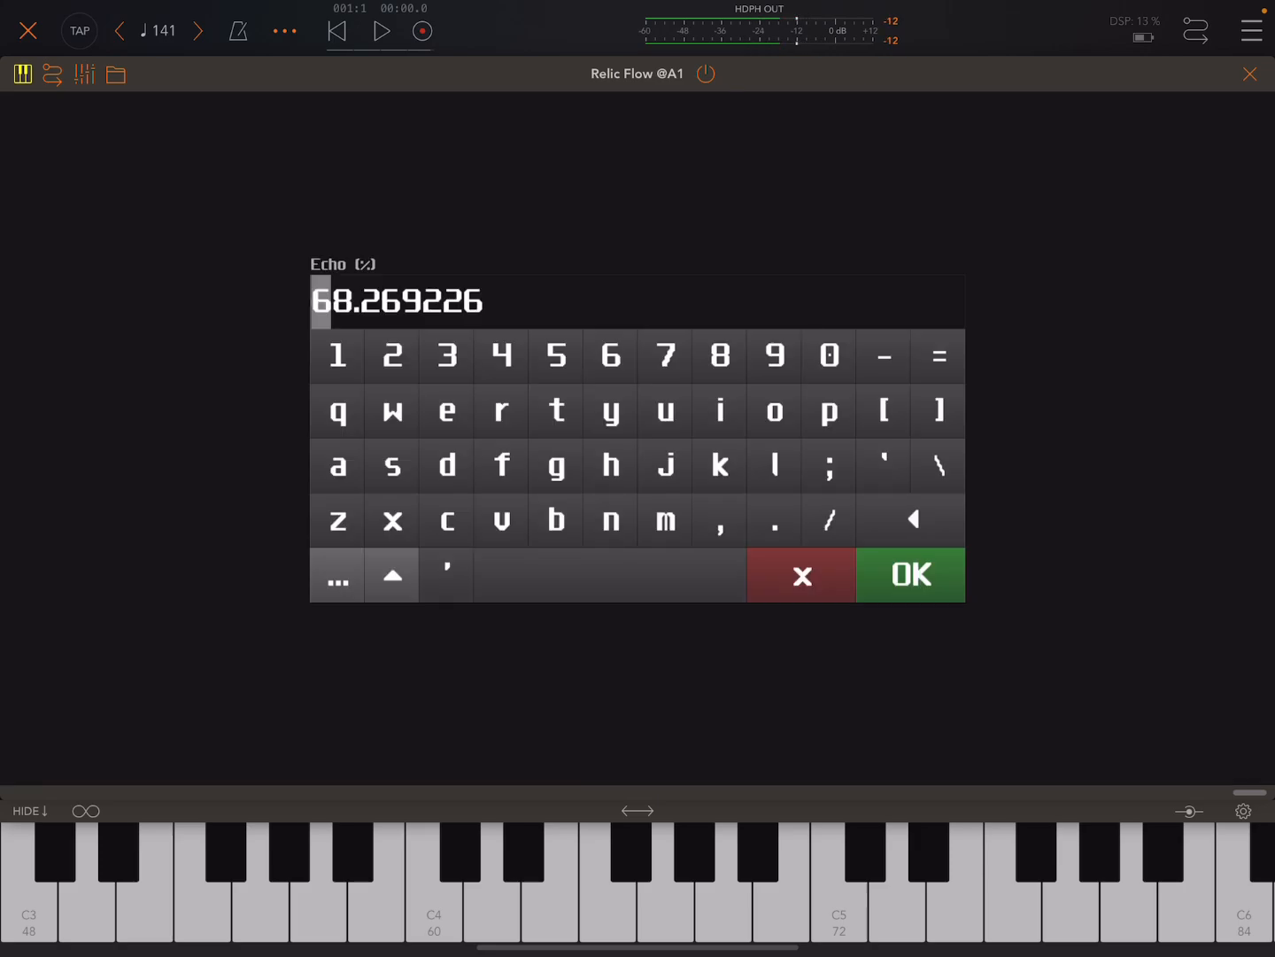
# Step: Confirm the Echo amount with OK
pyautogui.click(911, 575)
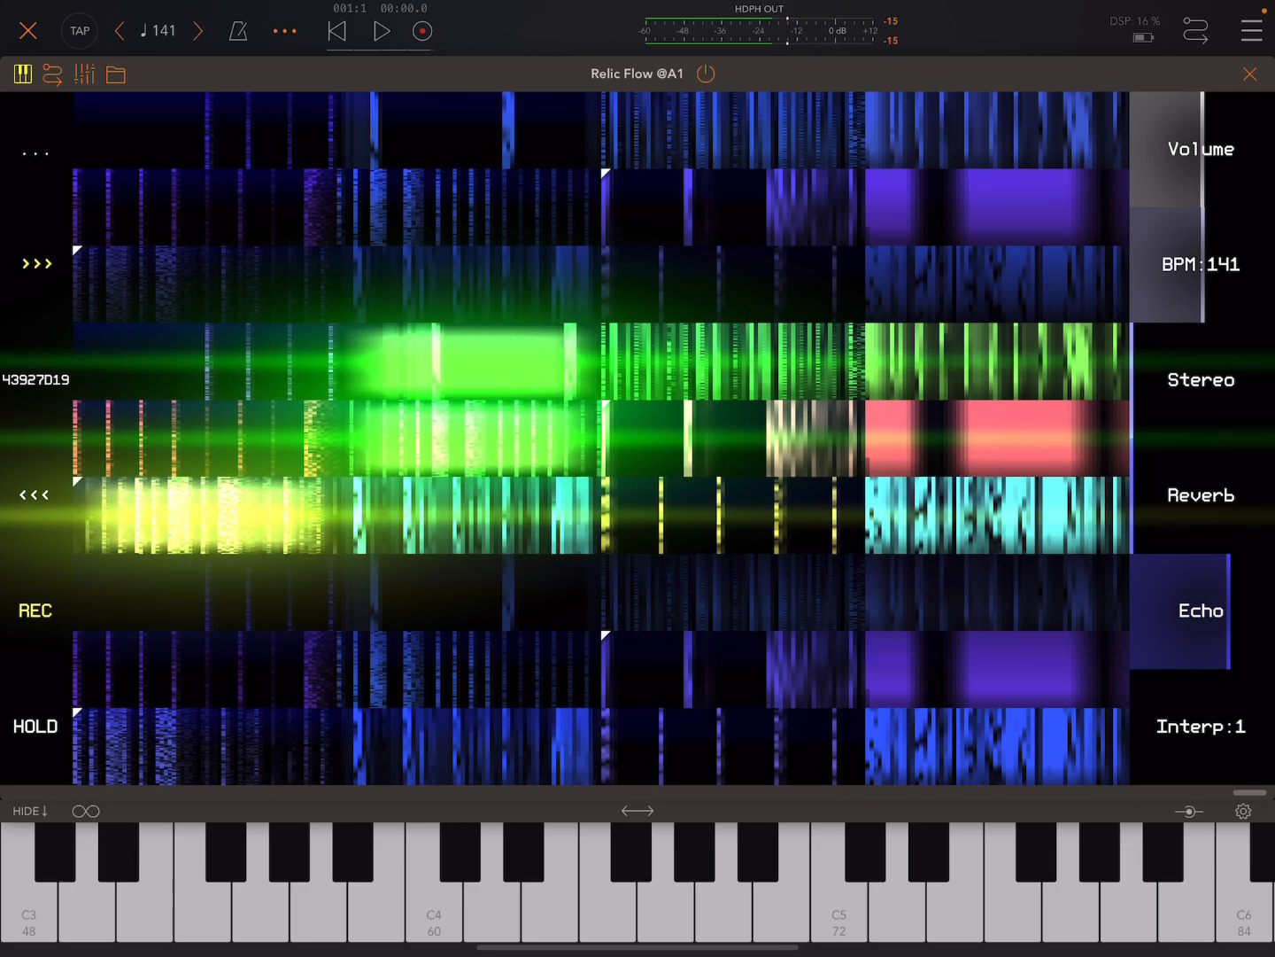
# Step: Unlatch every held slice with HOLD so no rows stay lit
pyautogui.click(1202, 727)
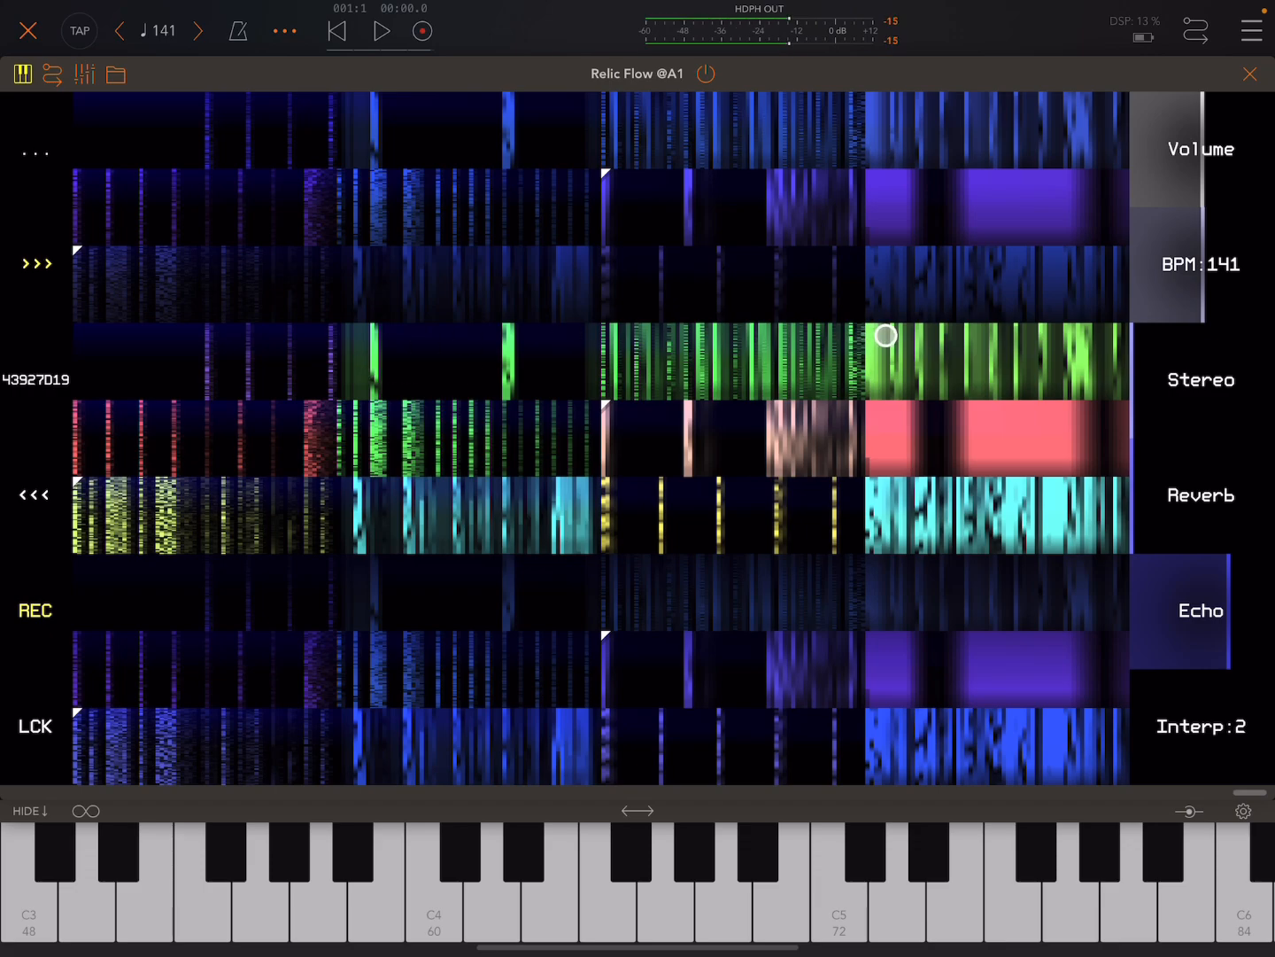
# Step: Lock six slices with LCK, then unlock the three left ones, leaving three locked
pyautogui.moveTo(885, 335); pyautogui.dragTo(747, 355)
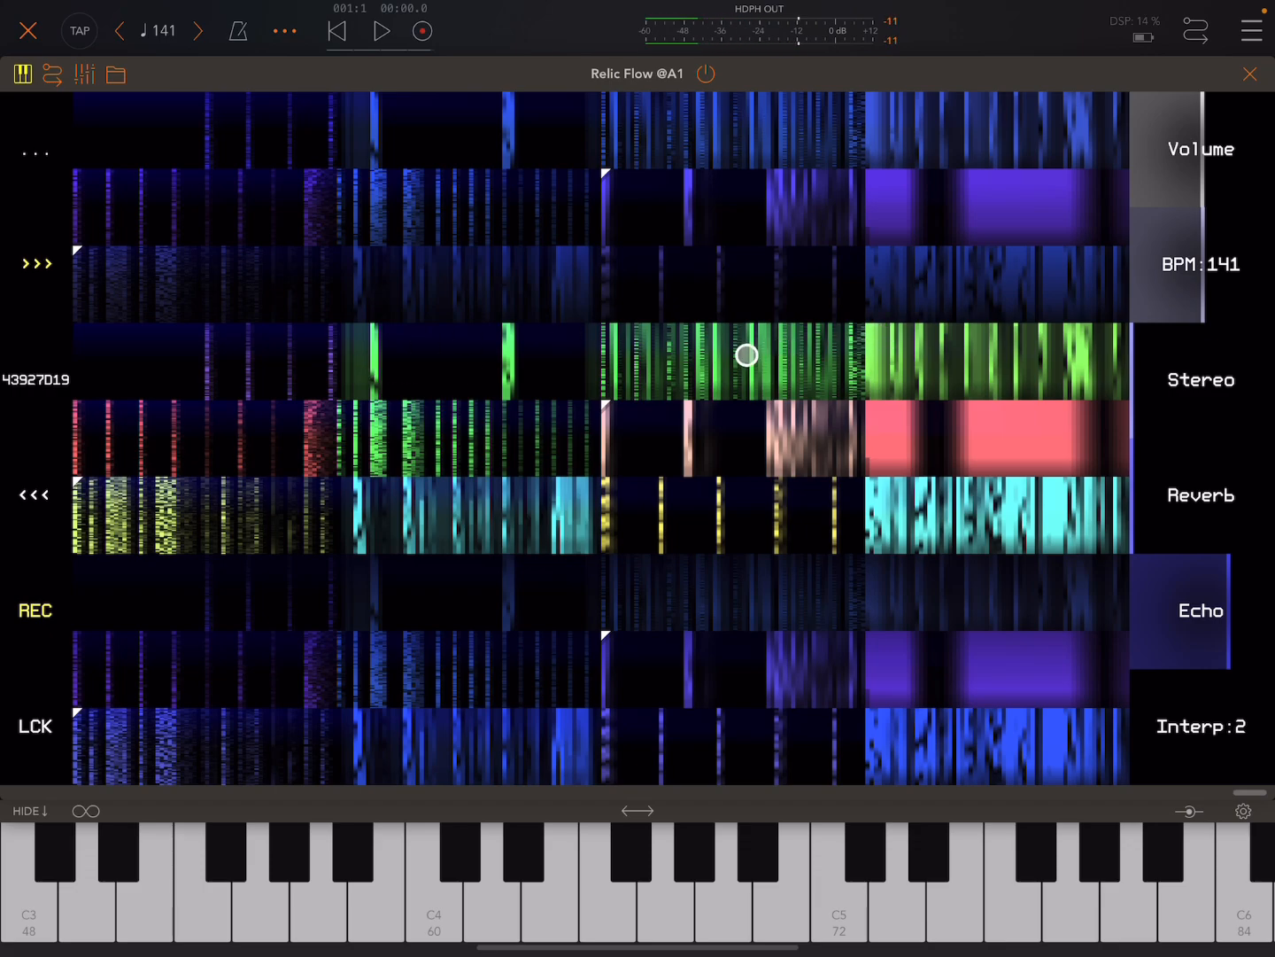
pyautogui.moveTo(746, 355); pyautogui.dragTo(256, 346)
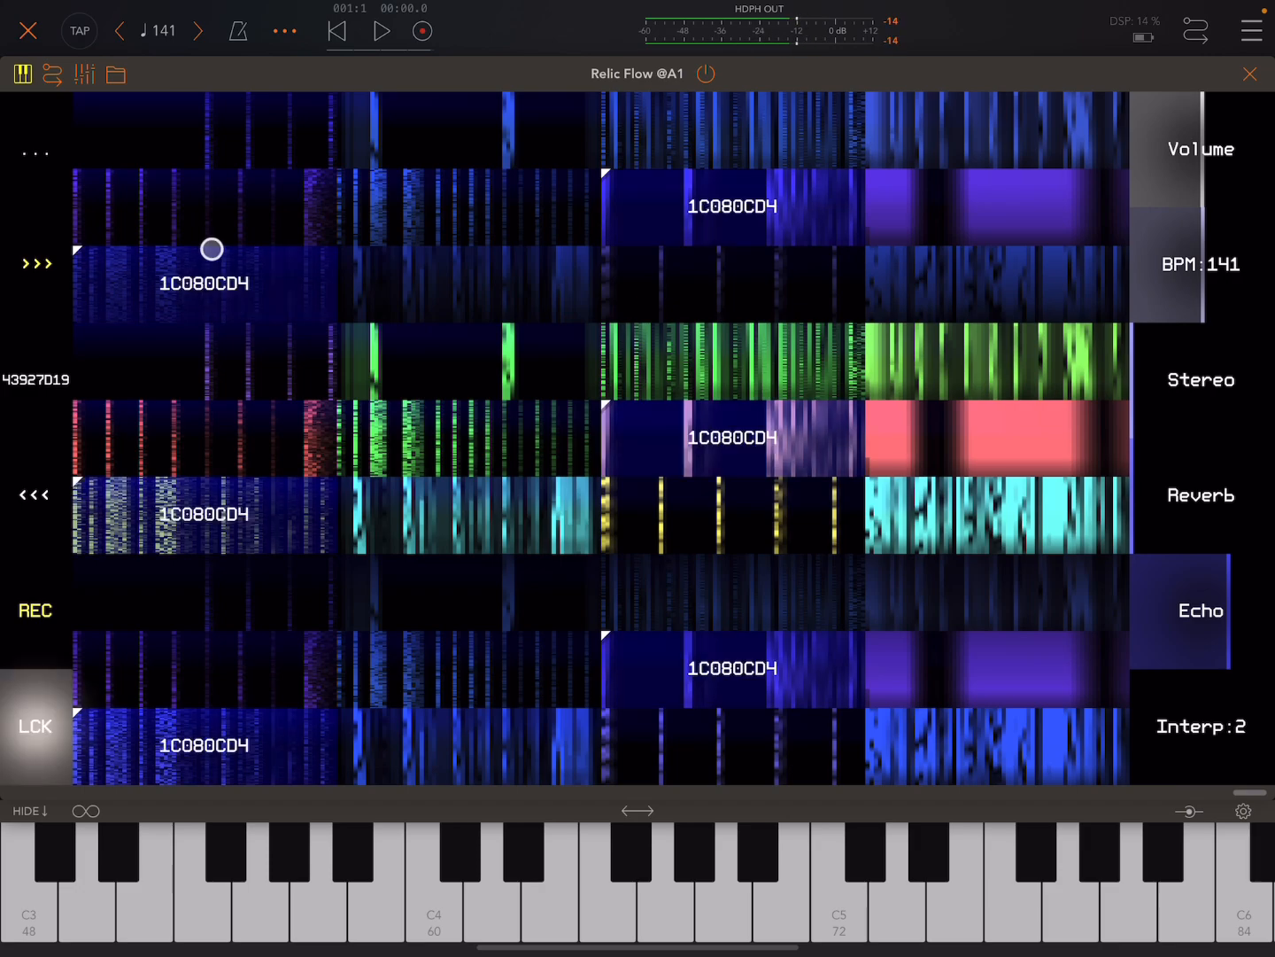
pyautogui.moveTo(210, 248); pyautogui.dragTo(174, 348)
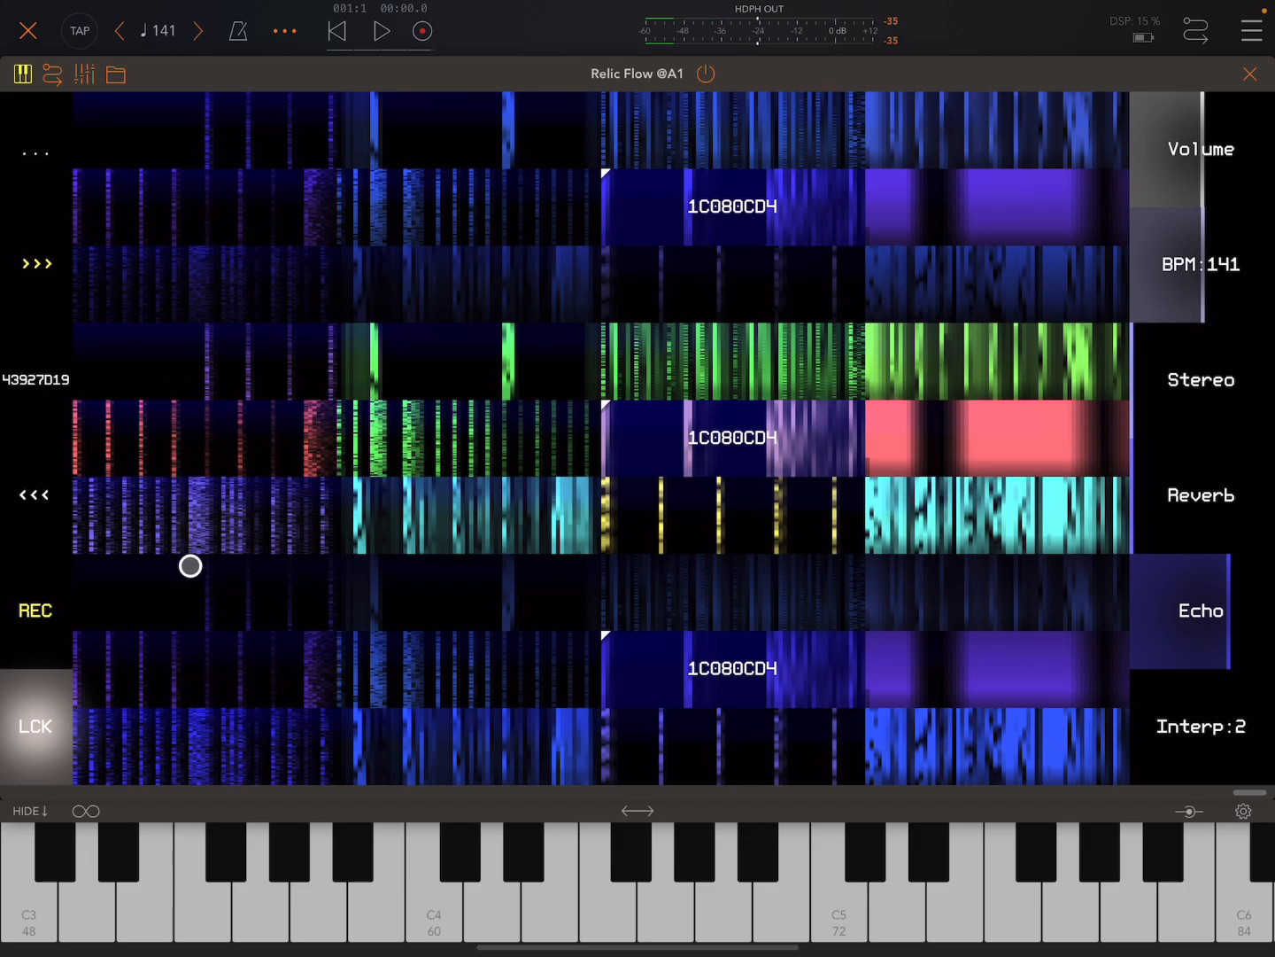
pyautogui.moveTo(191, 566); pyautogui.dragTo(781, 353)
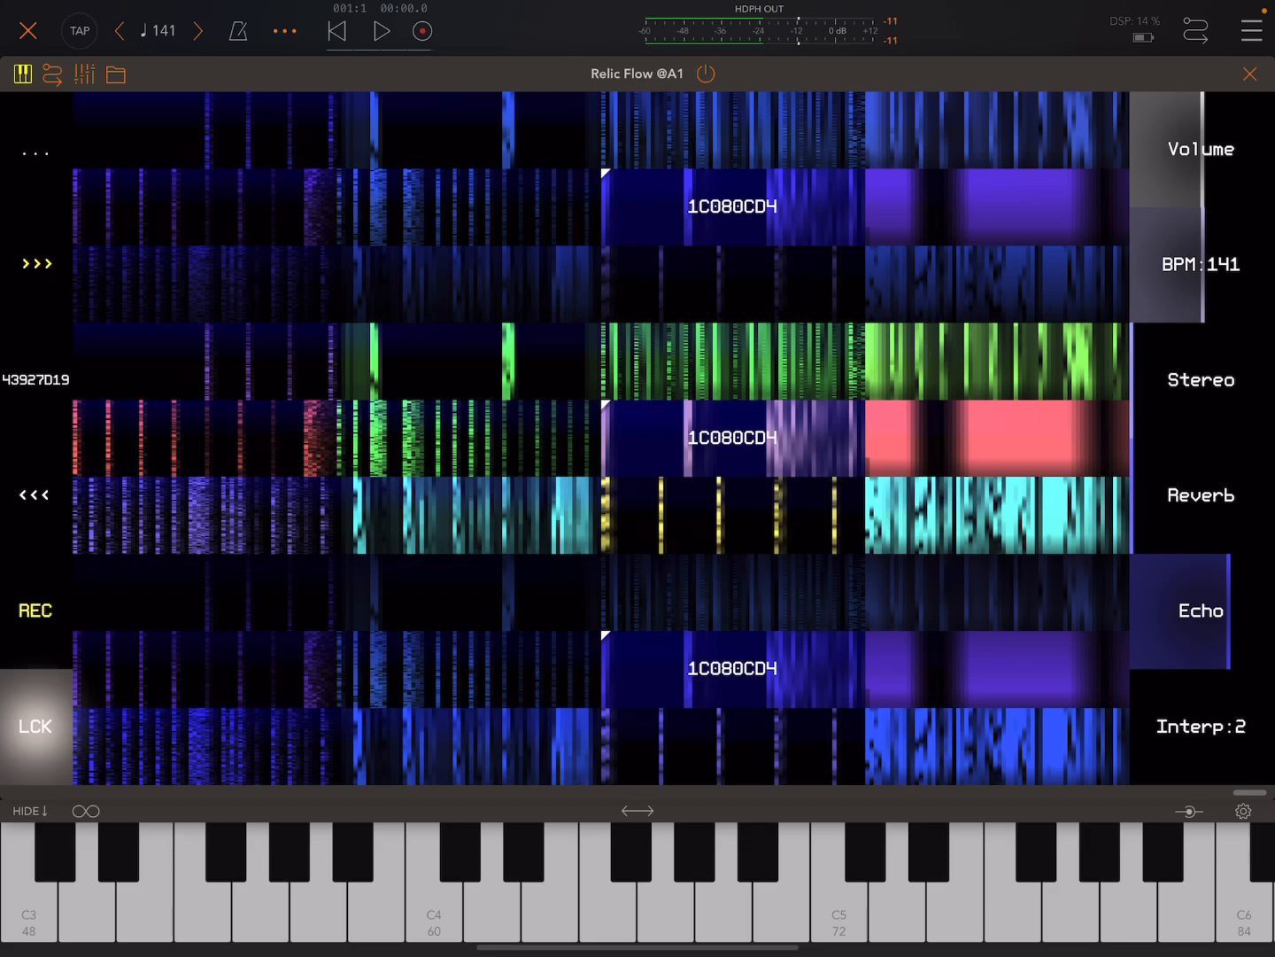
pyautogui.click(103, 212)
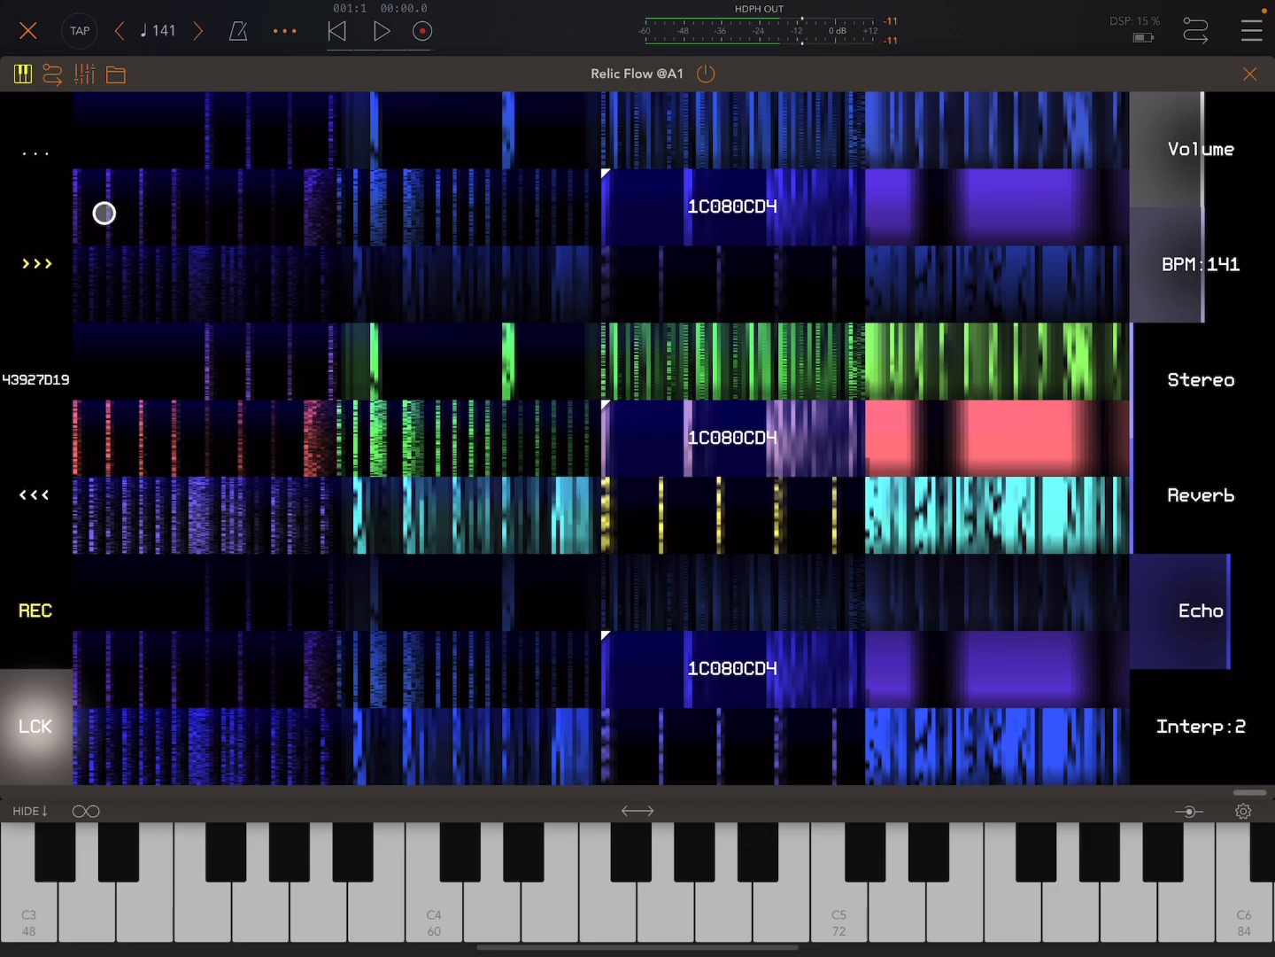